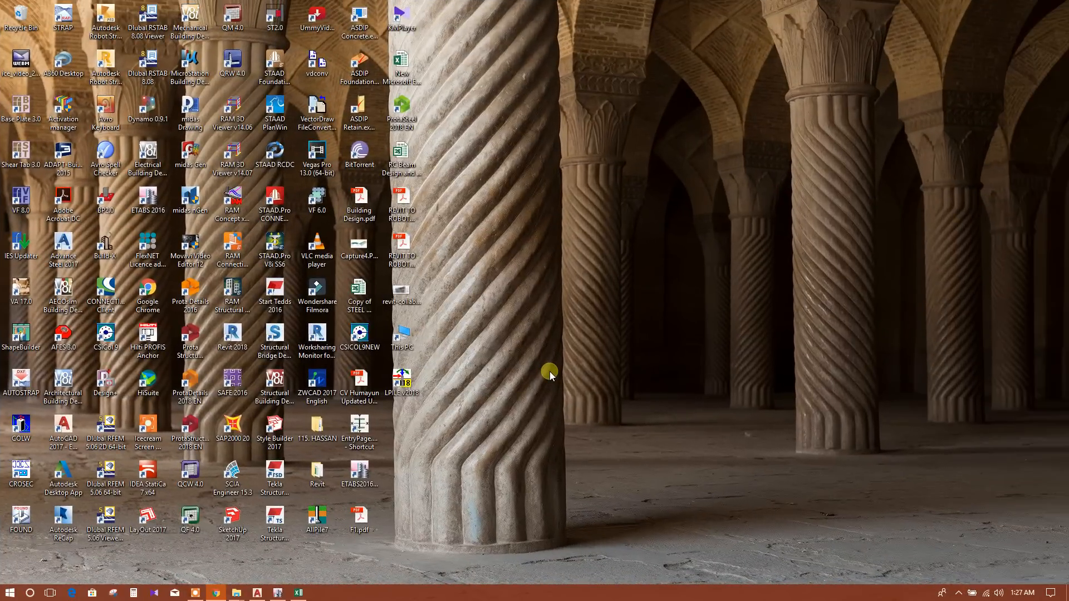
pyautogui.moveTo(550, 363)
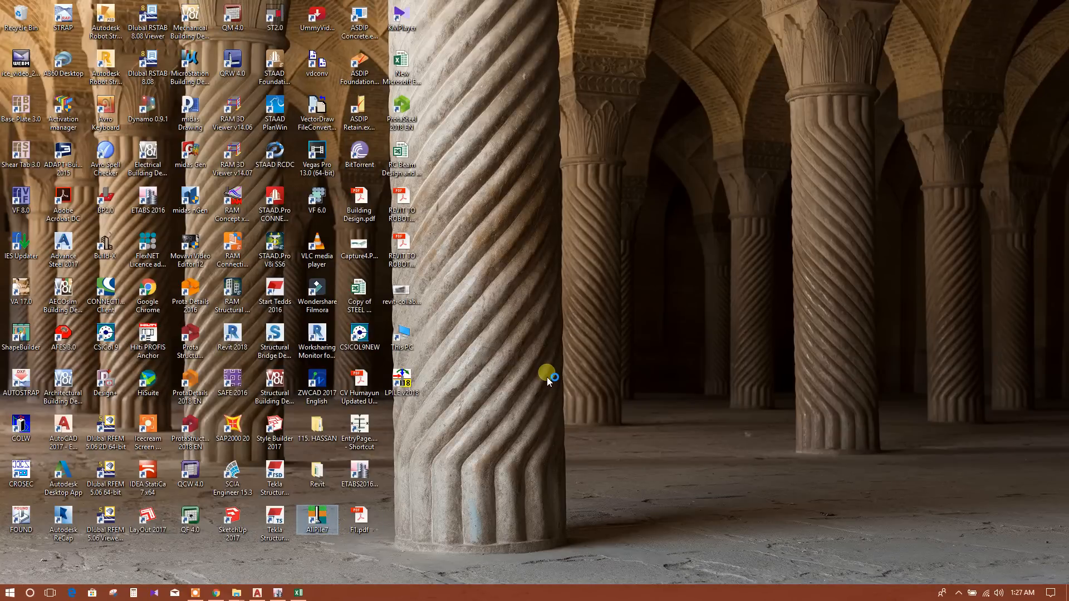
# - Launch AllPile from its desktop shortcut
pyautogui.doubleClick(317, 517)
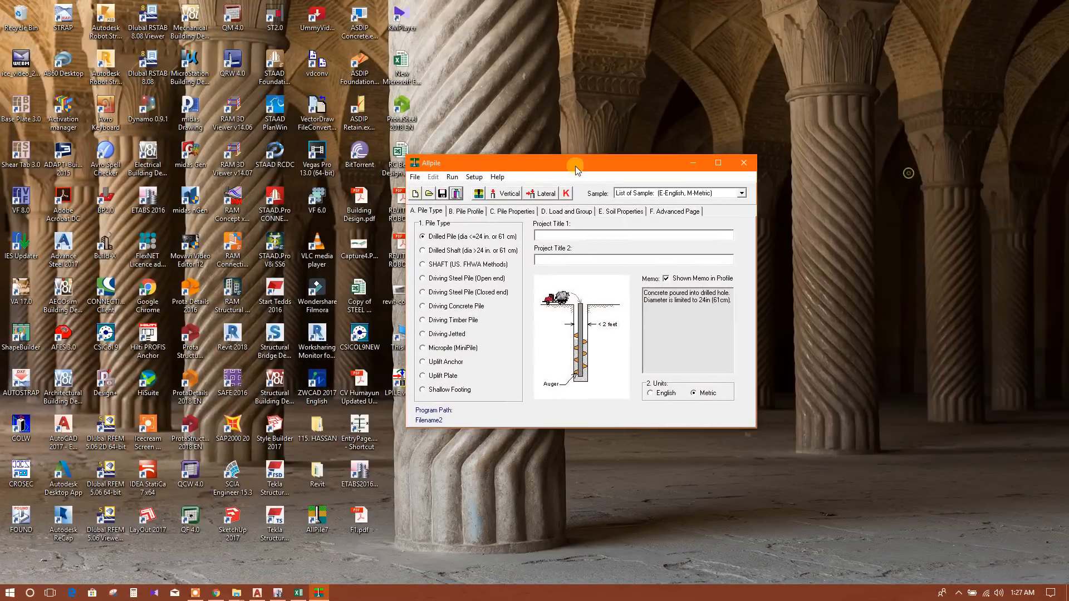
# - Maximize the window, toggle units to English and back to Metric, and title the project Drilled Pile
pyautogui.click(718, 163)
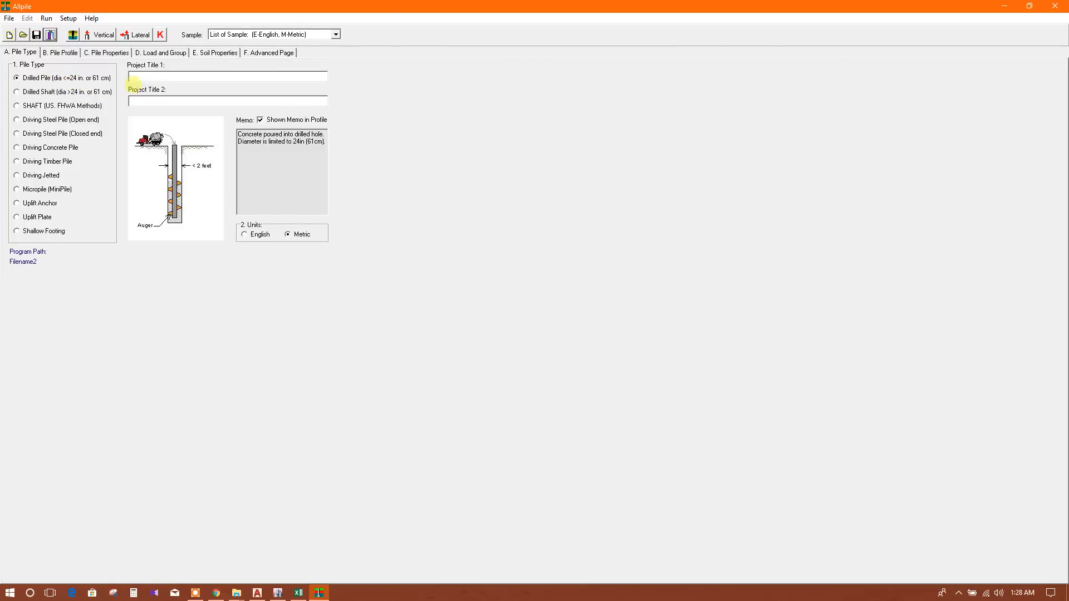
pyautogui.click(244, 234)
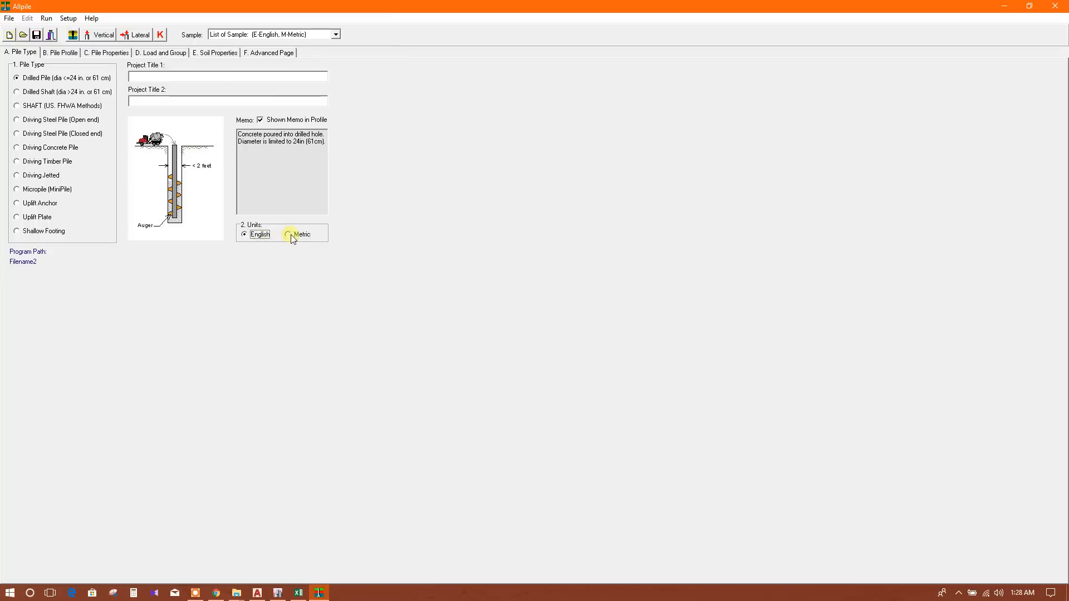
pyautogui.click(288, 234)
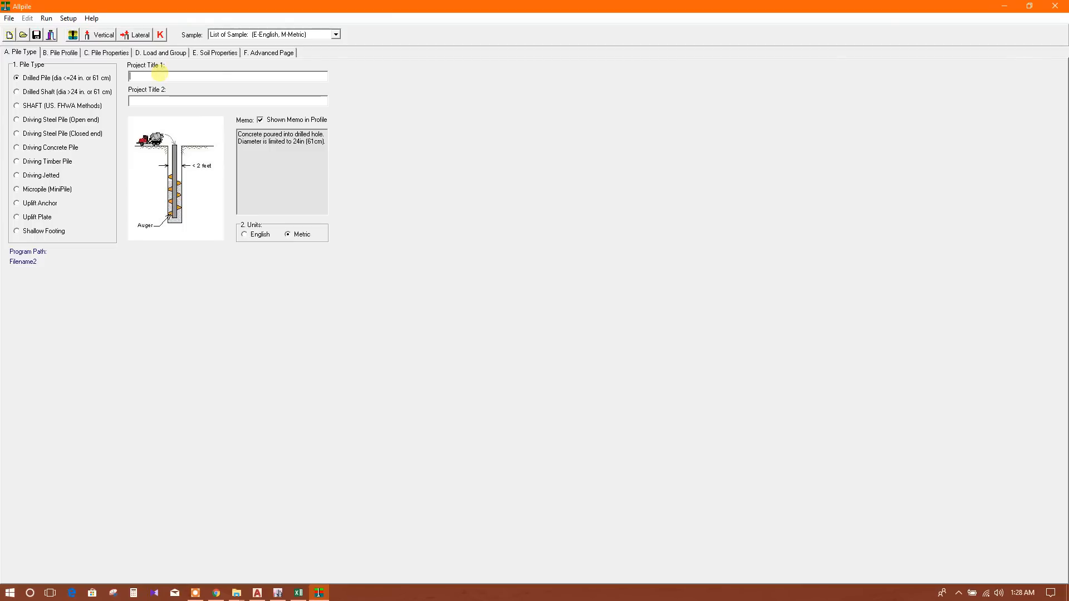
pyautogui.write('Drilled Pile')
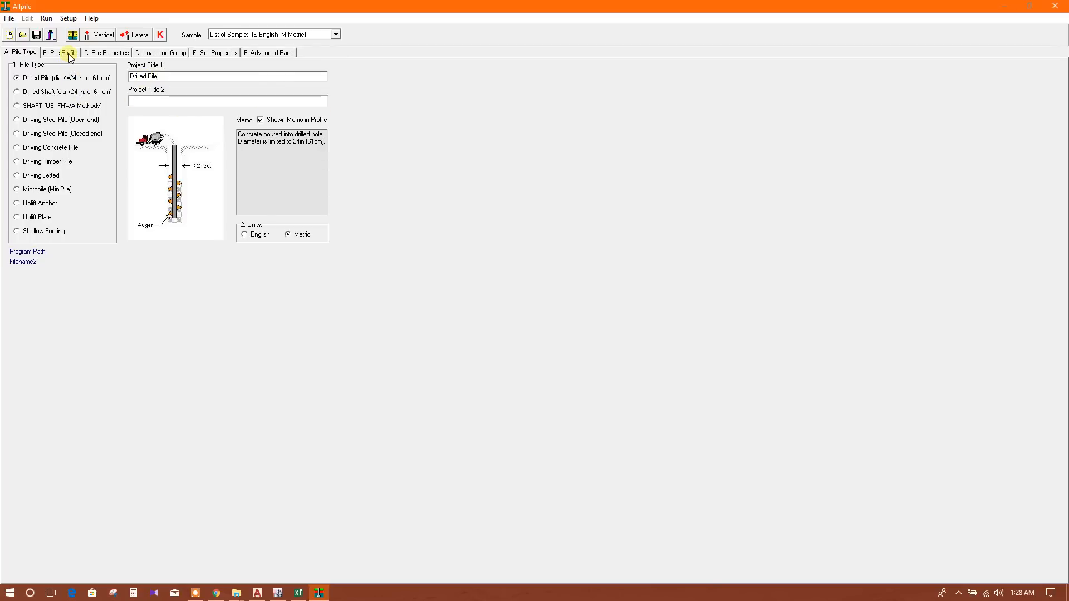
# - Enter a 20 m pile length, then adjust the top height and a 1.5° ground surface angle
pyautogui.click(62, 53)
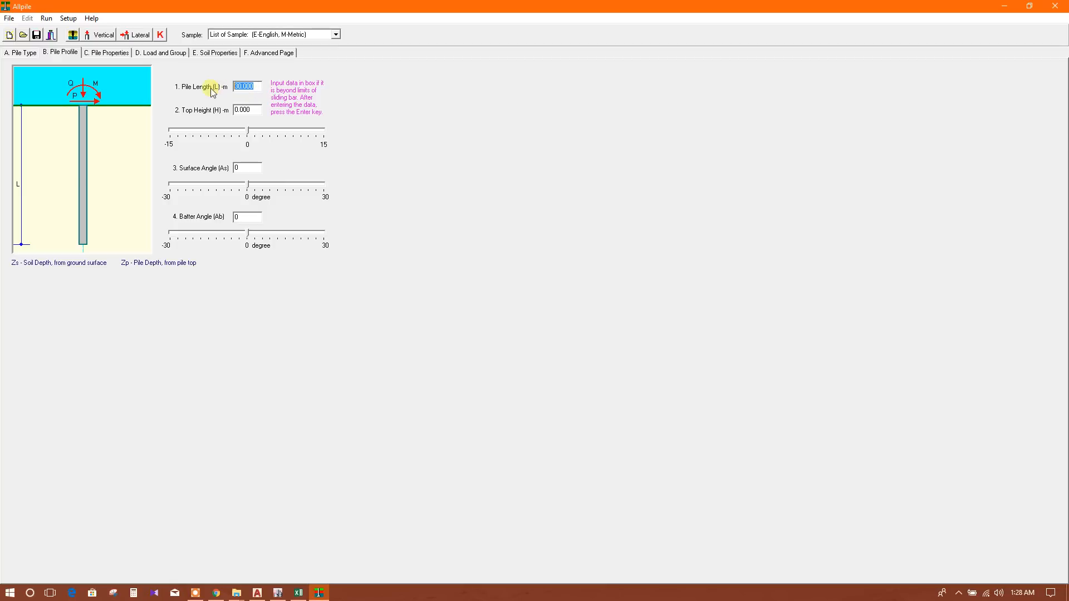
pyautogui.write('20')
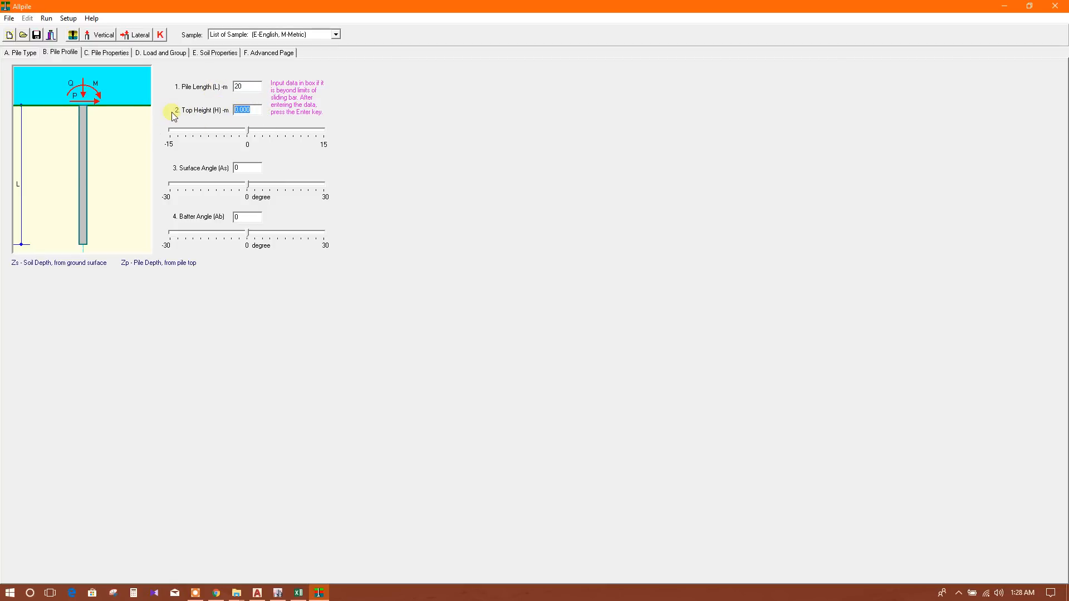
pyautogui.write('-1.8')
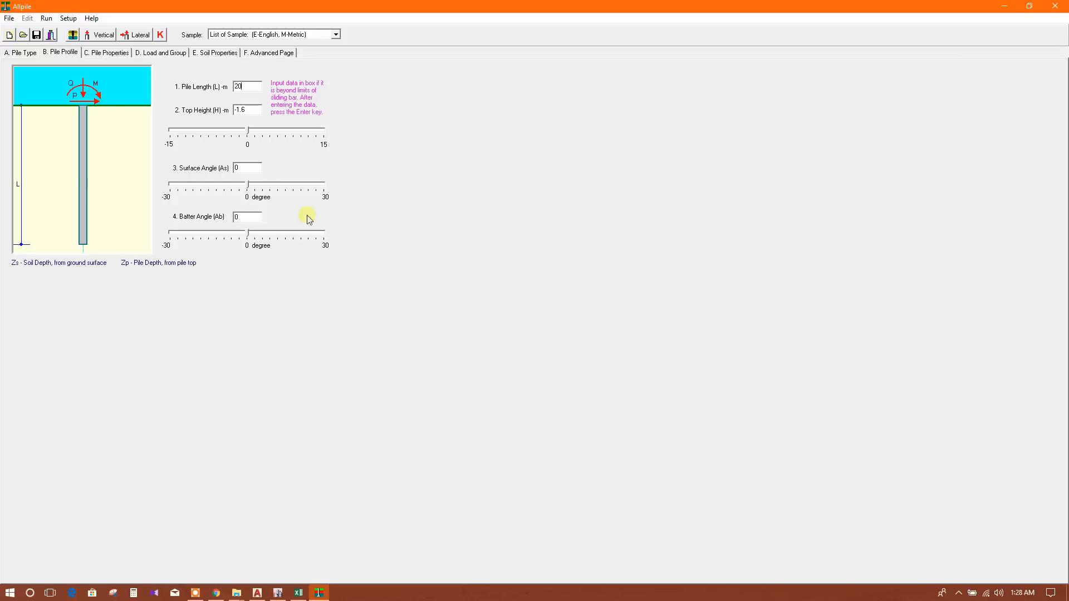
pyautogui.click(246, 168)
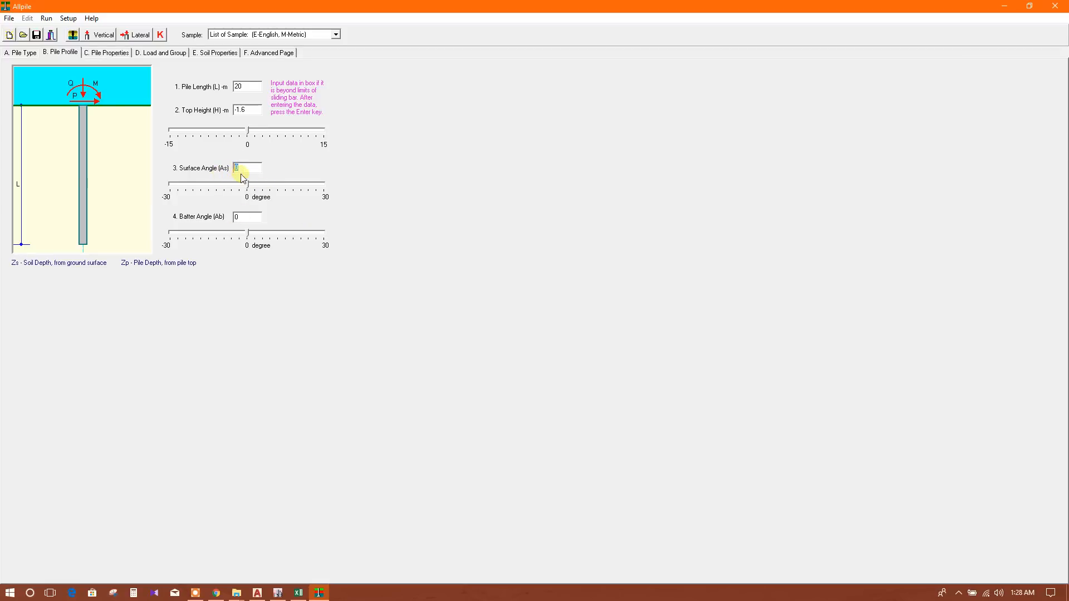
pyautogui.moveTo(249, 185); pyautogui.dragTo(240, 184)
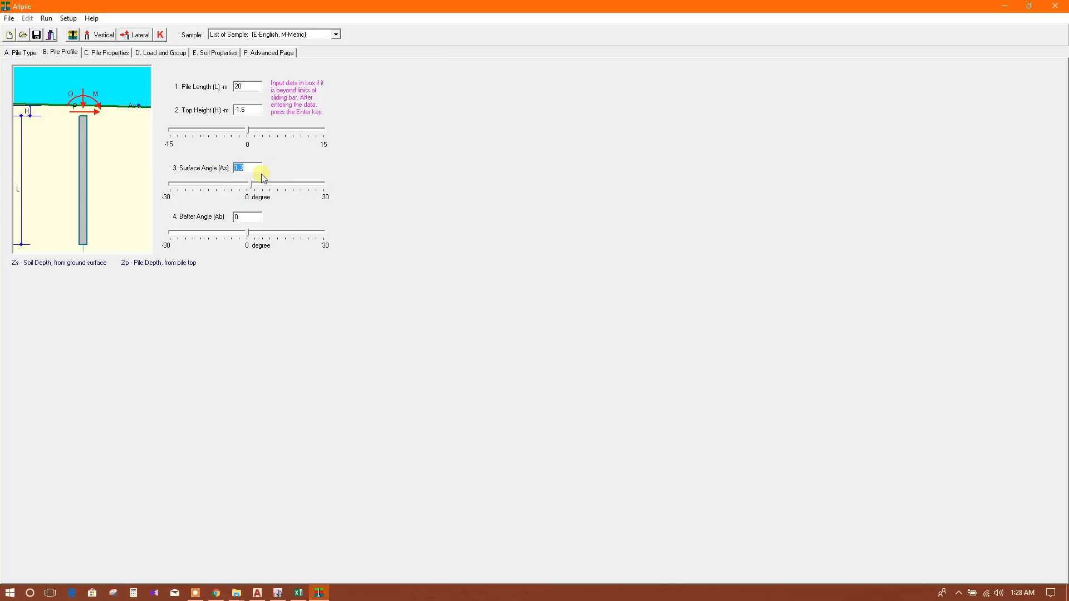
pyautogui.moveTo(247, 185); pyautogui.dragTo(235, 185)
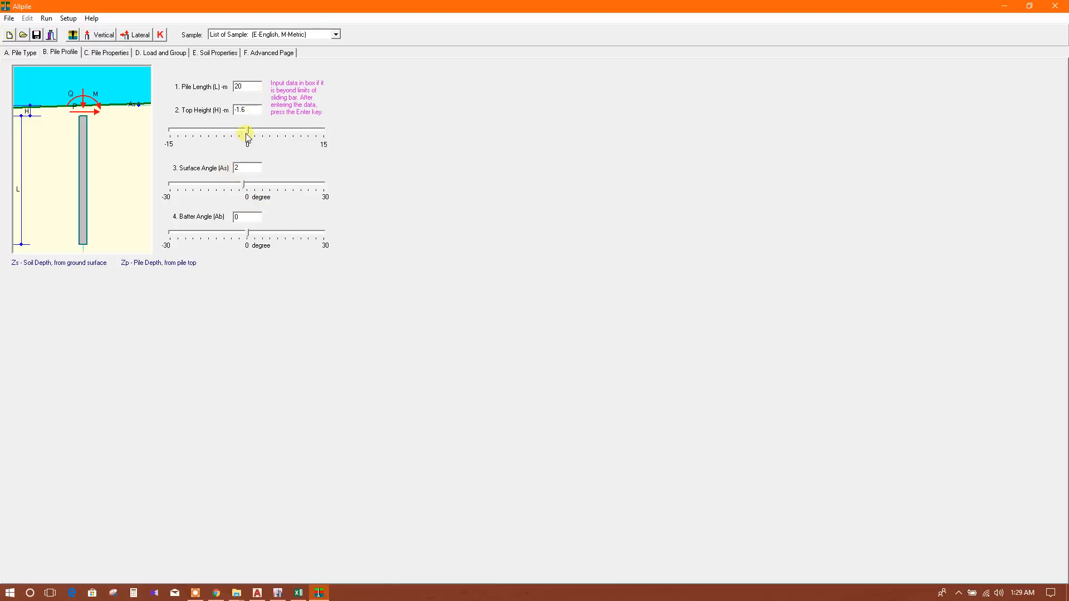
pyautogui.moveTo(245, 132); pyautogui.dragTo(240, 133)
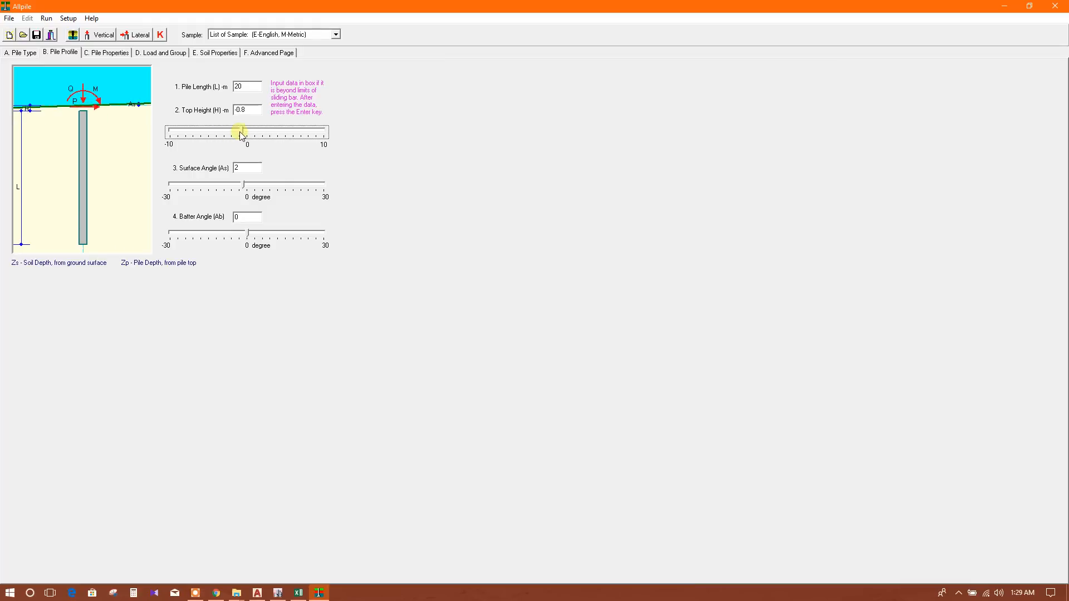
pyautogui.moveTo(242, 133); pyautogui.dragTo(237, 133)
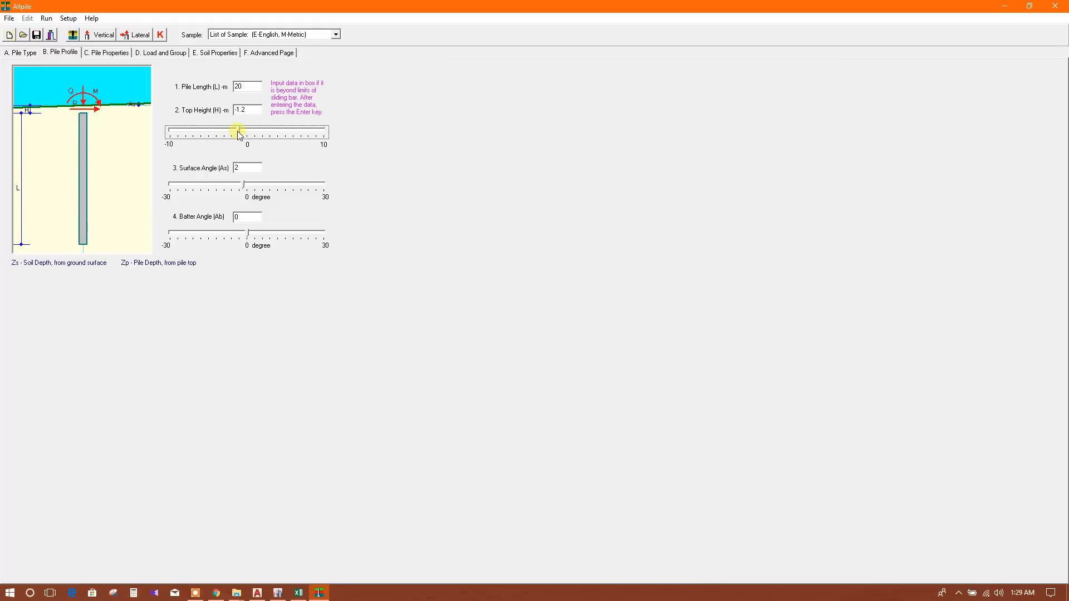
pyautogui.moveTo(237, 131); pyautogui.dragTo(234, 132)
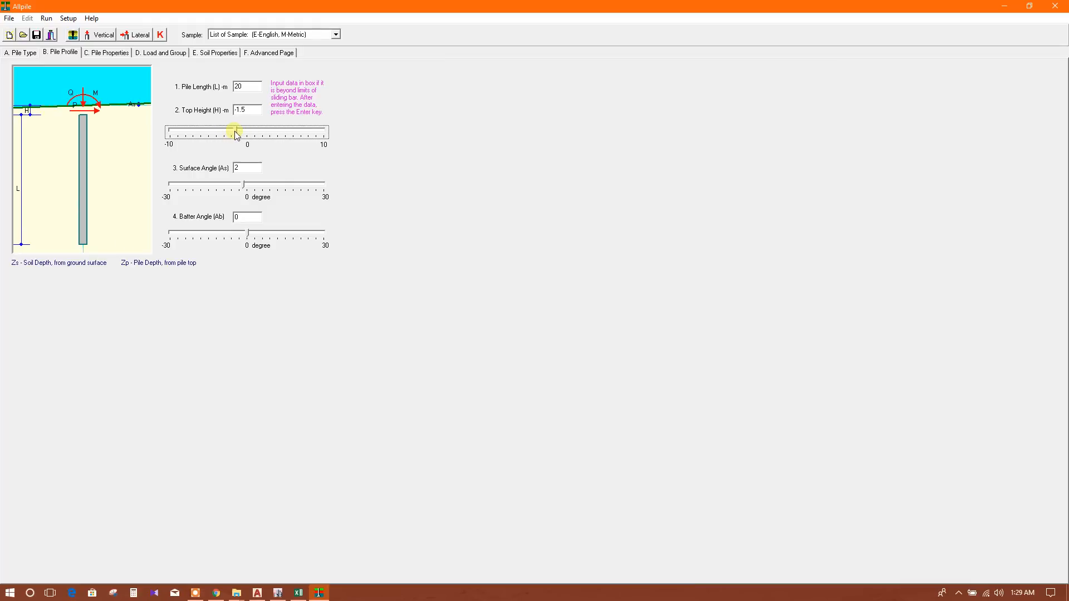
pyautogui.moveTo(235, 131); pyautogui.dragTo(322, 145)
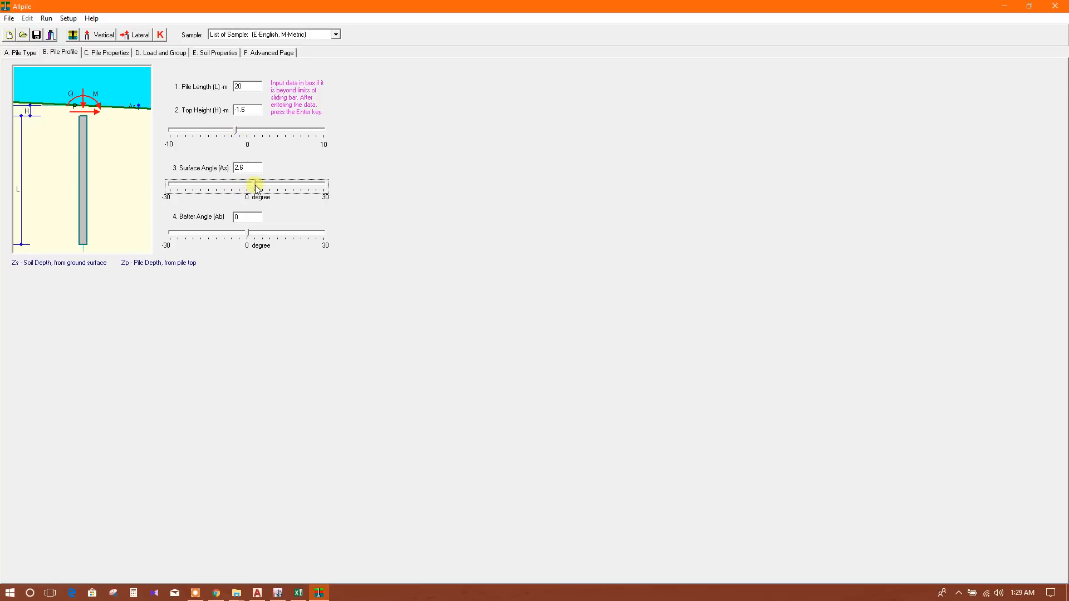
pyautogui.moveTo(256, 188); pyautogui.dragTo(252, 188)
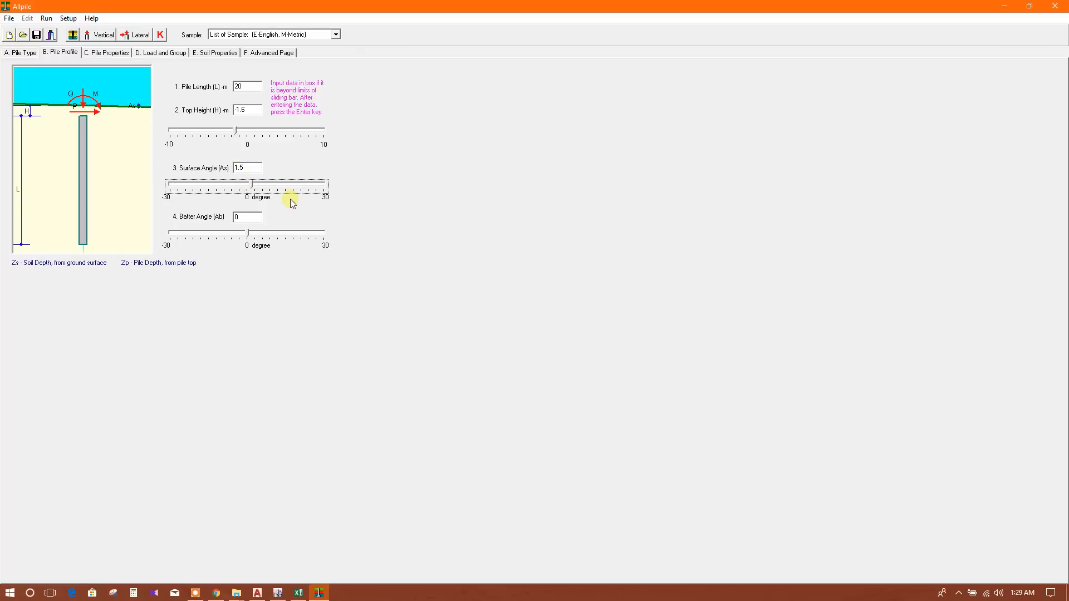
# - Try batter angles up to 13.7°, then return the pile to 0° batter
pyautogui.click(246, 217)
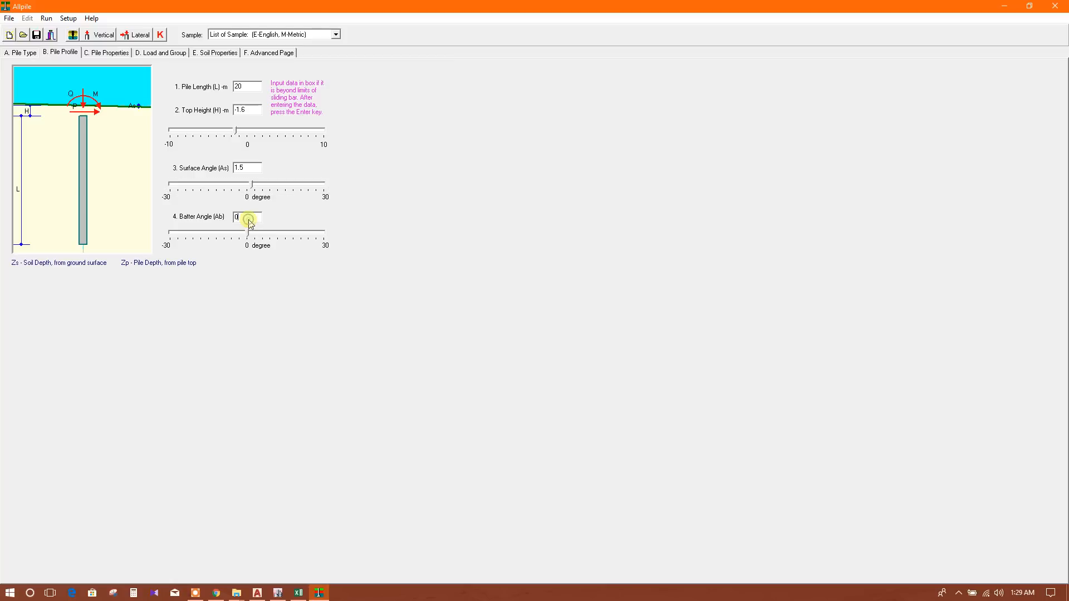
pyautogui.moveTo(247, 232); pyautogui.dragTo(258, 235)
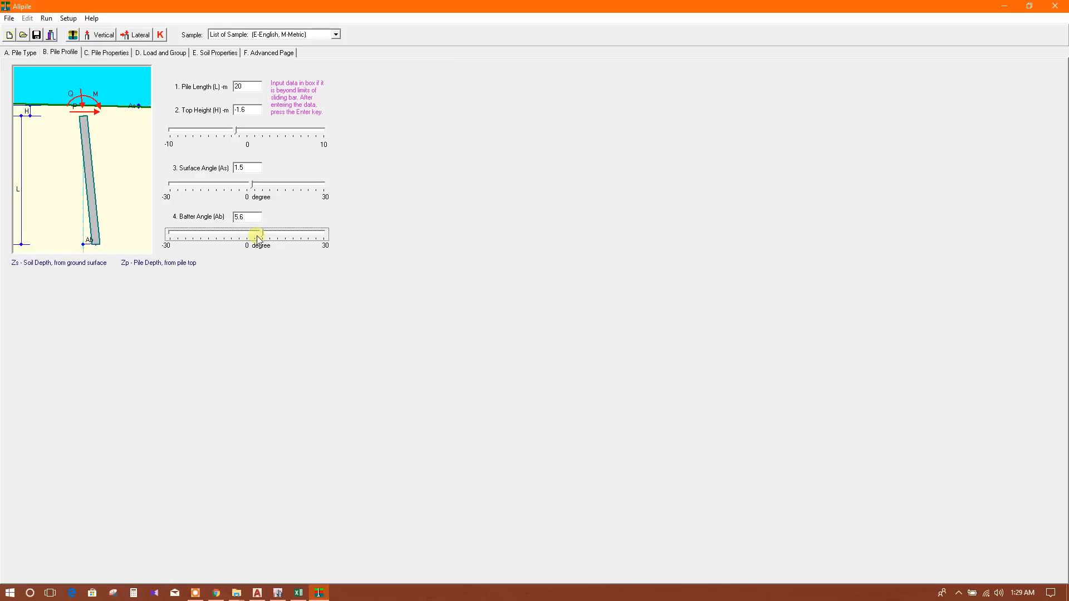
pyautogui.moveTo(258, 237); pyautogui.dragTo(283, 237)
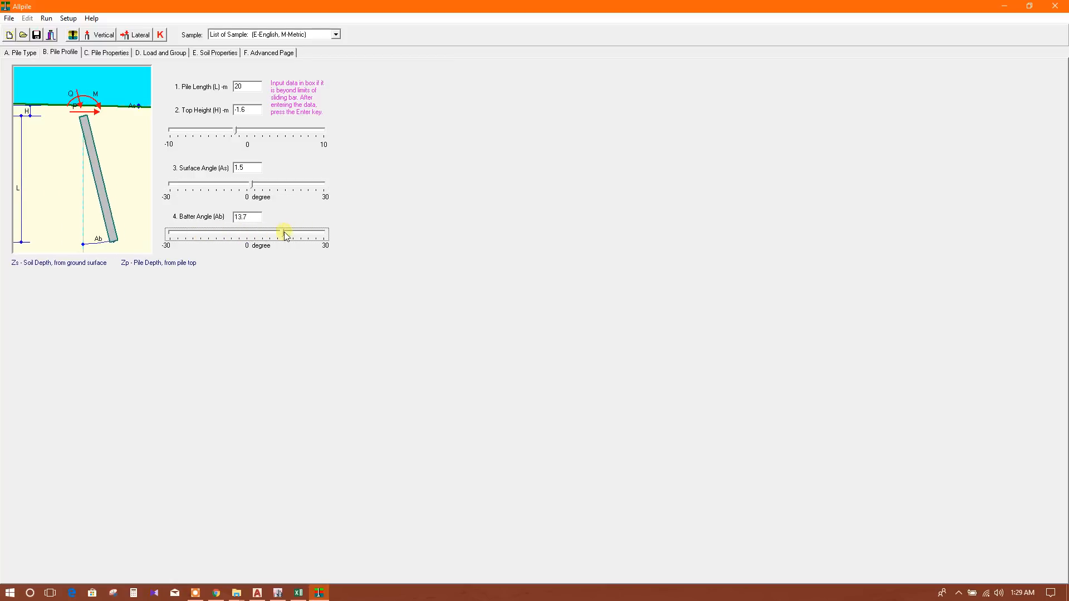
pyautogui.moveTo(285, 234); pyautogui.dragTo(246, 234)
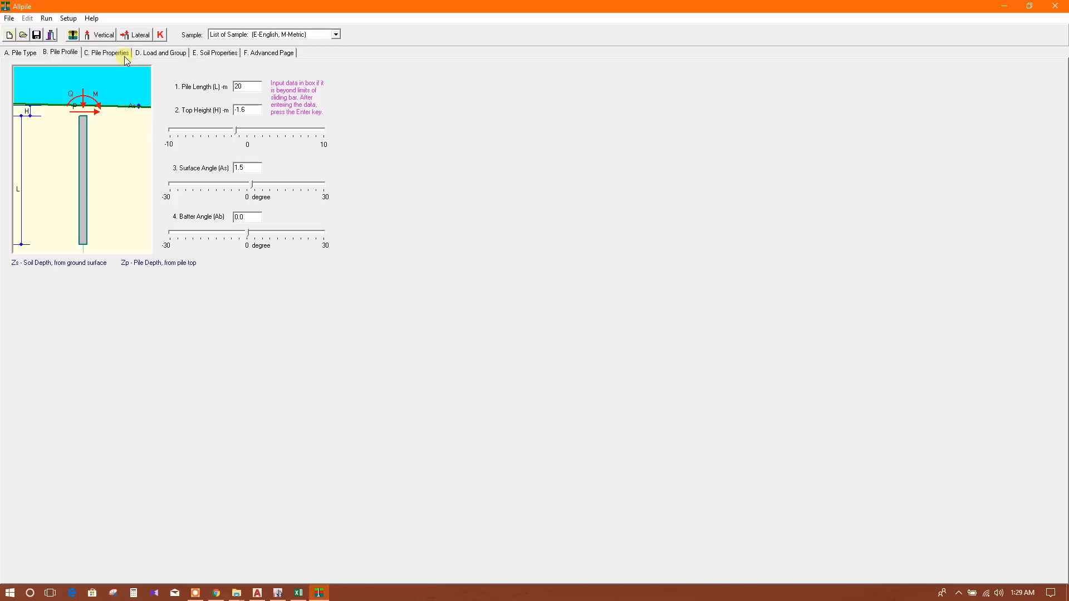
# - For the first pile section, set outside to rough concrete and inside equal to outside
pyautogui.click(107, 68)
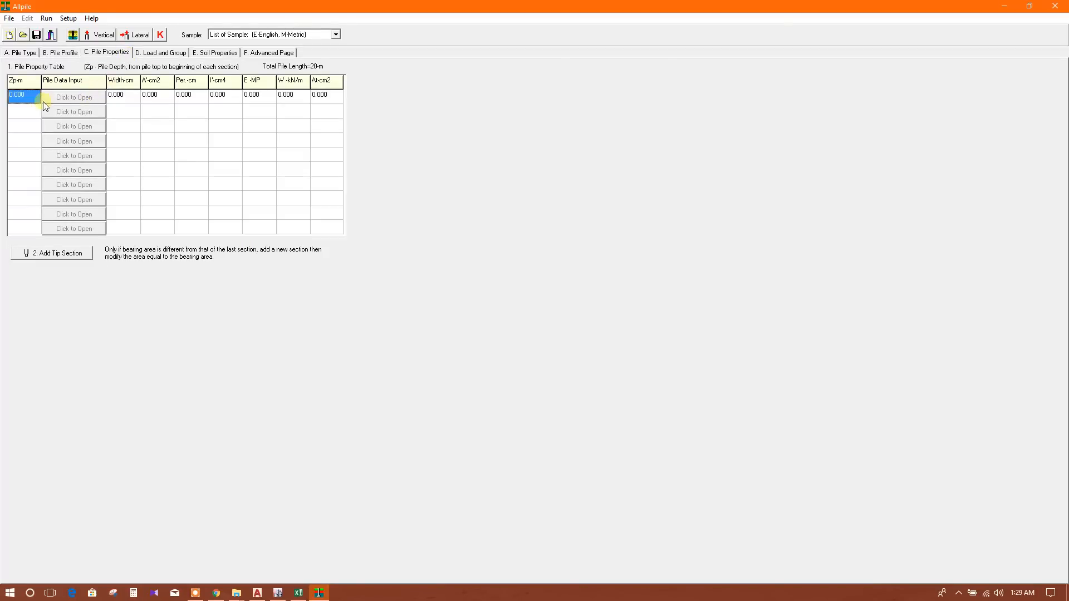
pyautogui.click(73, 97)
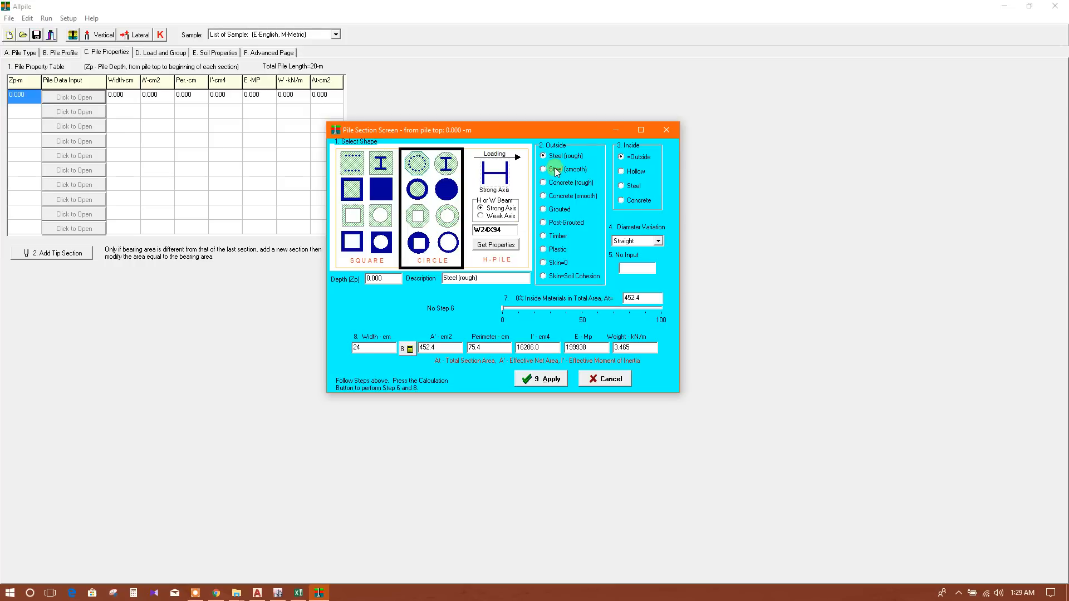
pyautogui.click(543, 182)
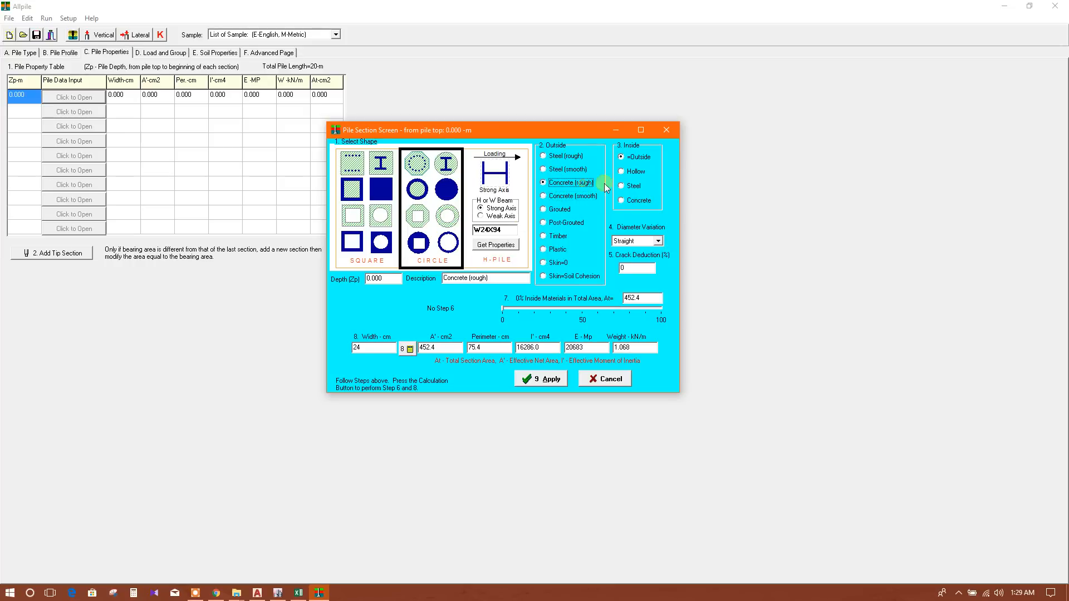
pyautogui.click(621, 200)
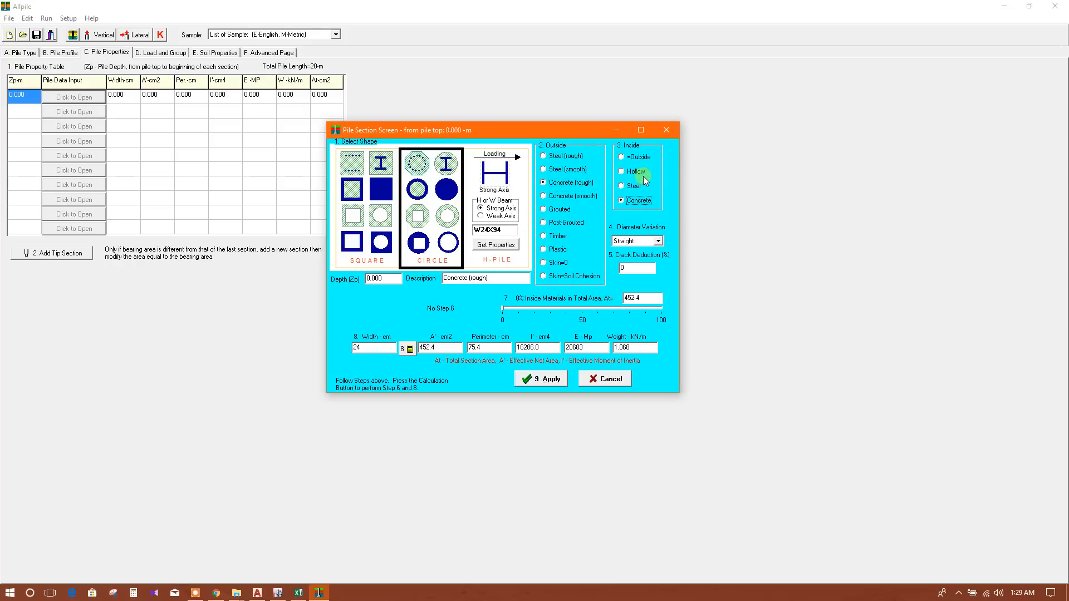
pyautogui.moveTo(651, 153)
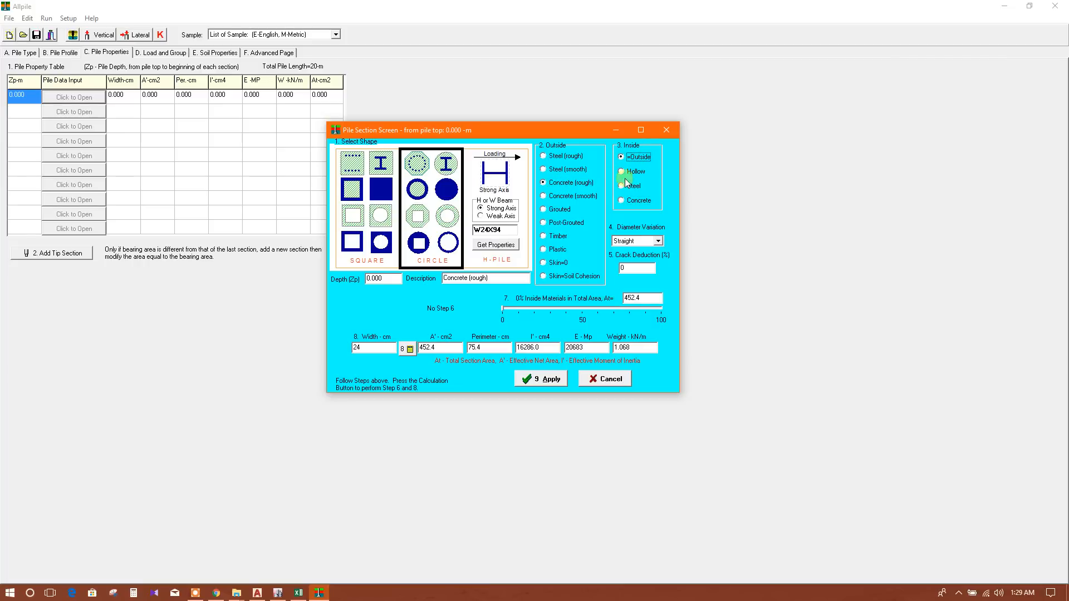
pyautogui.click(620, 200)
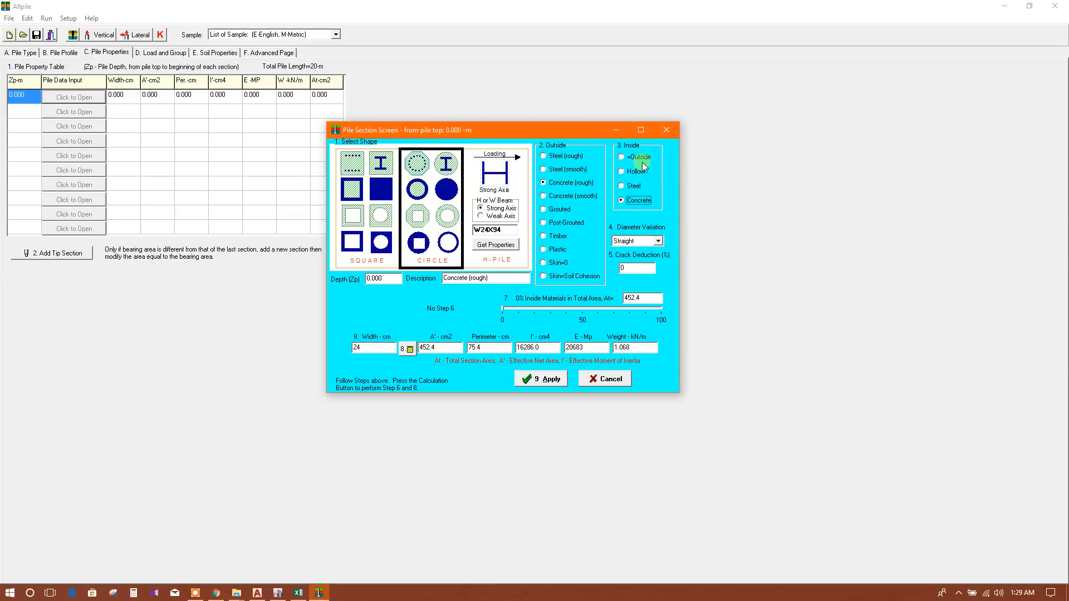
pyautogui.moveTo(648, 218)
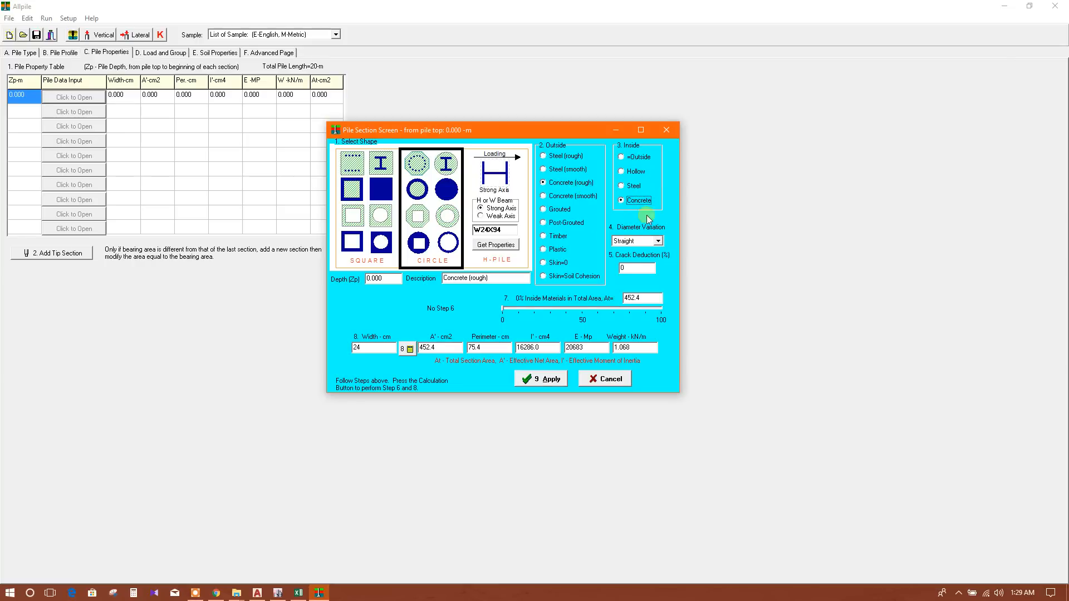
pyautogui.click(621, 156)
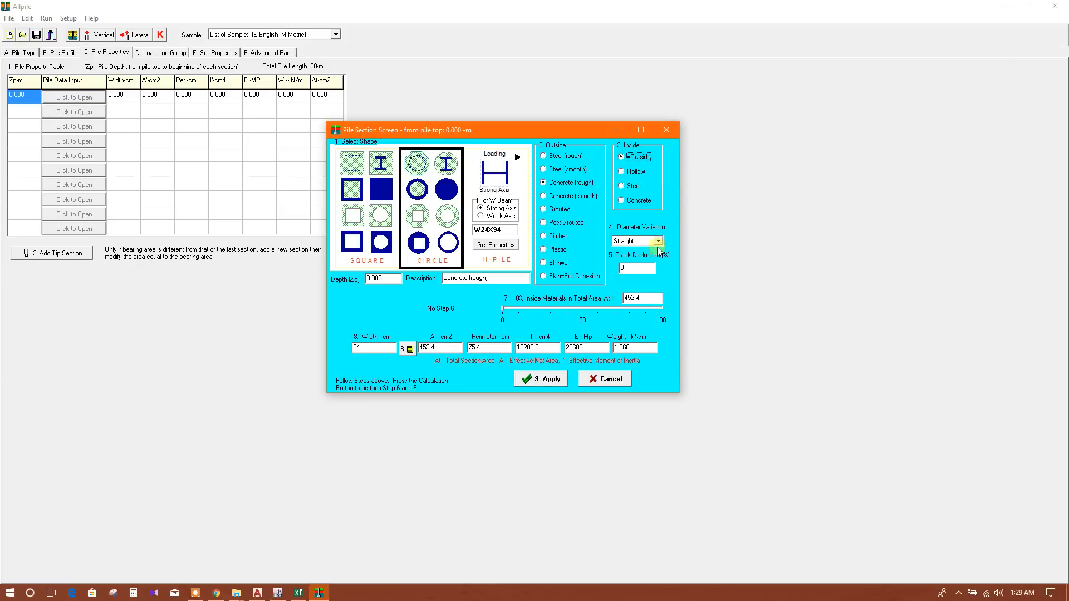
# - Set straight diameter variation and 40 cm width, then apply the section
pyautogui.click(659, 241)
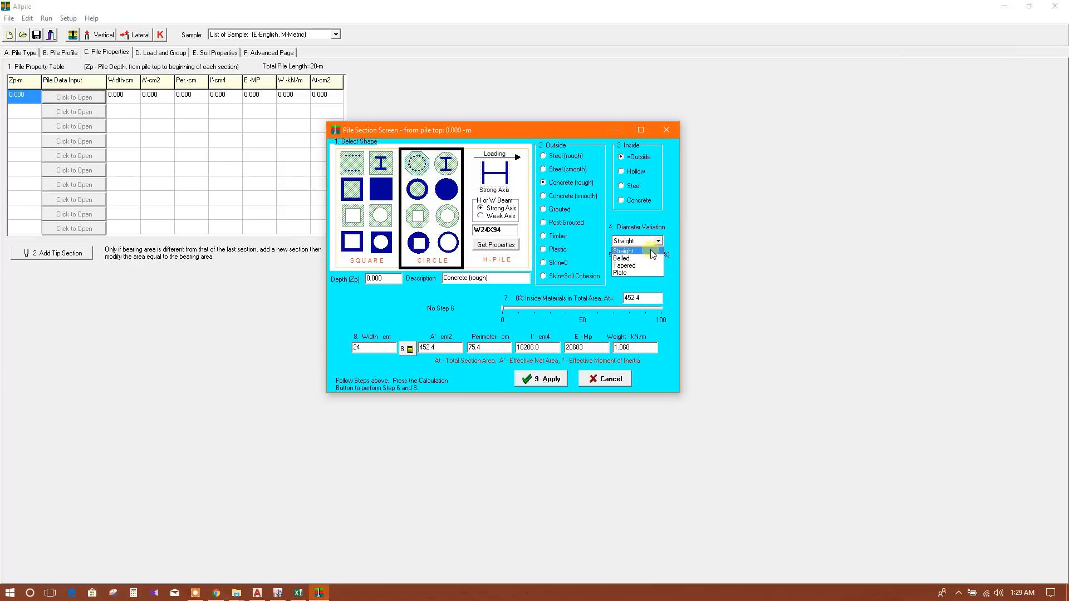
pyautogui.click(623, 250)
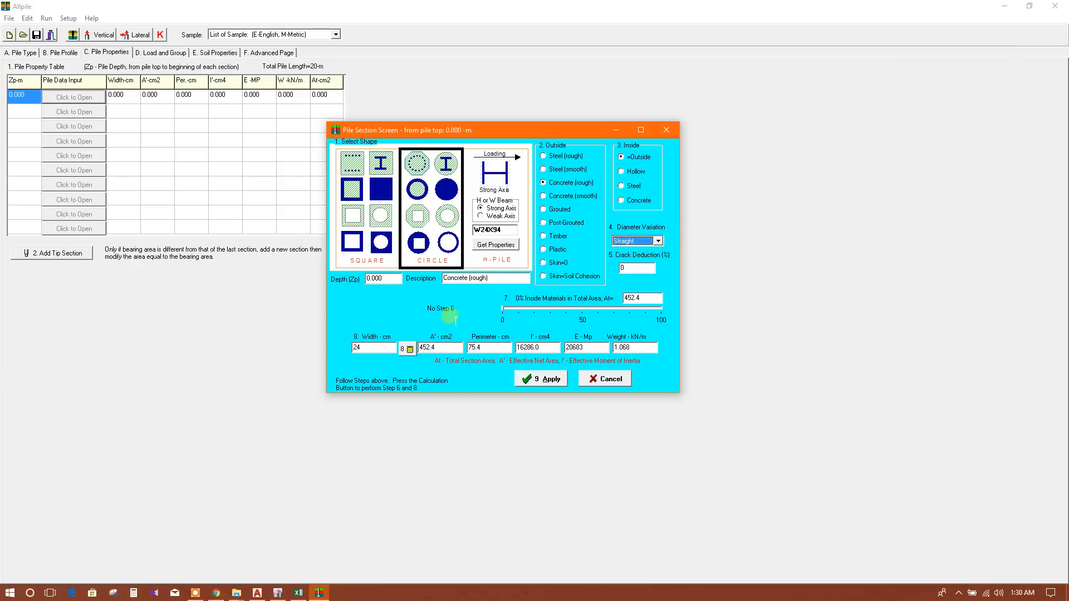
pyautogui.click(372, 348)
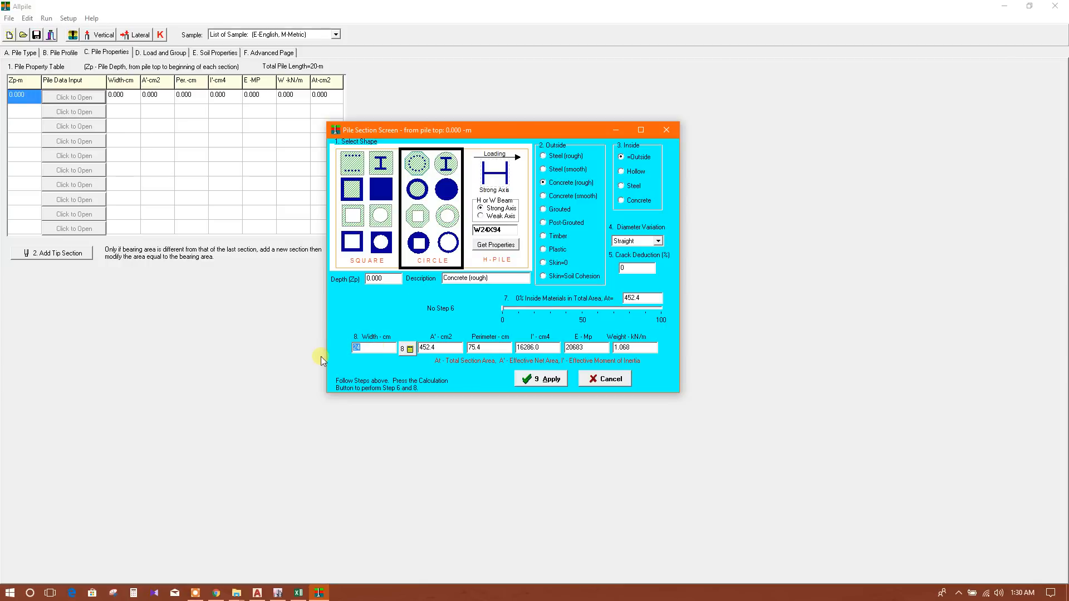
pyautogui.write('40')
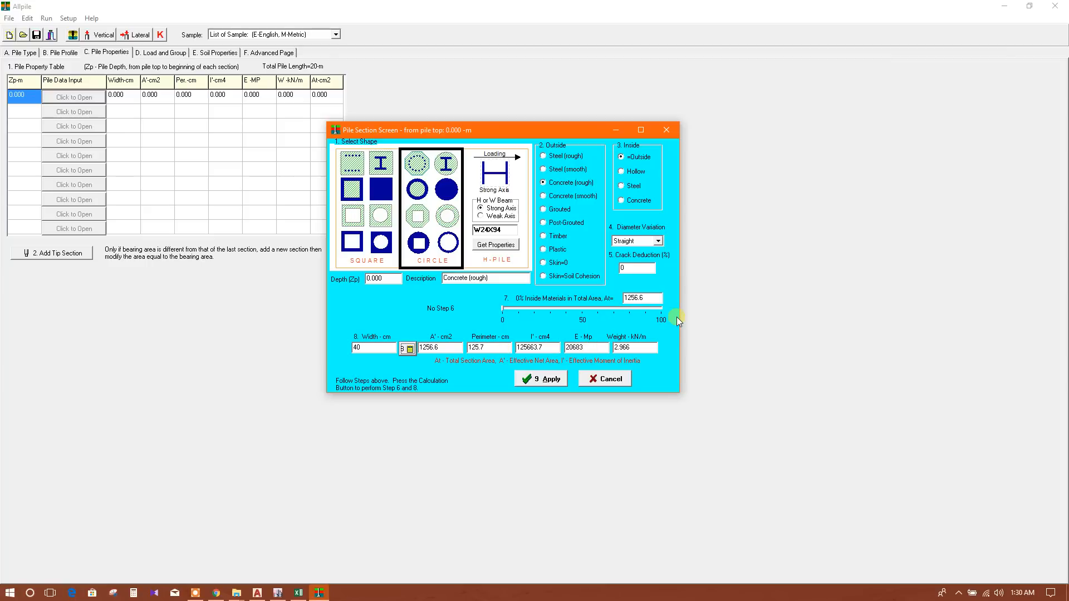
pyautogui.click(541, 379)
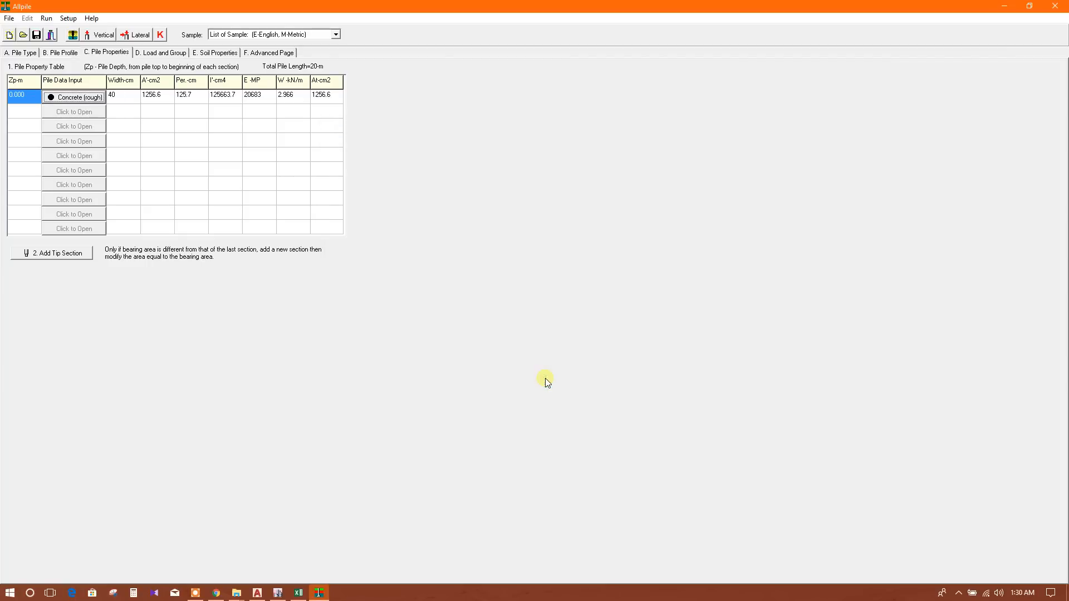
# - Add a tip section at 20 m with 40 cm width and check its Width cell
pyautogui.click(22, 112)
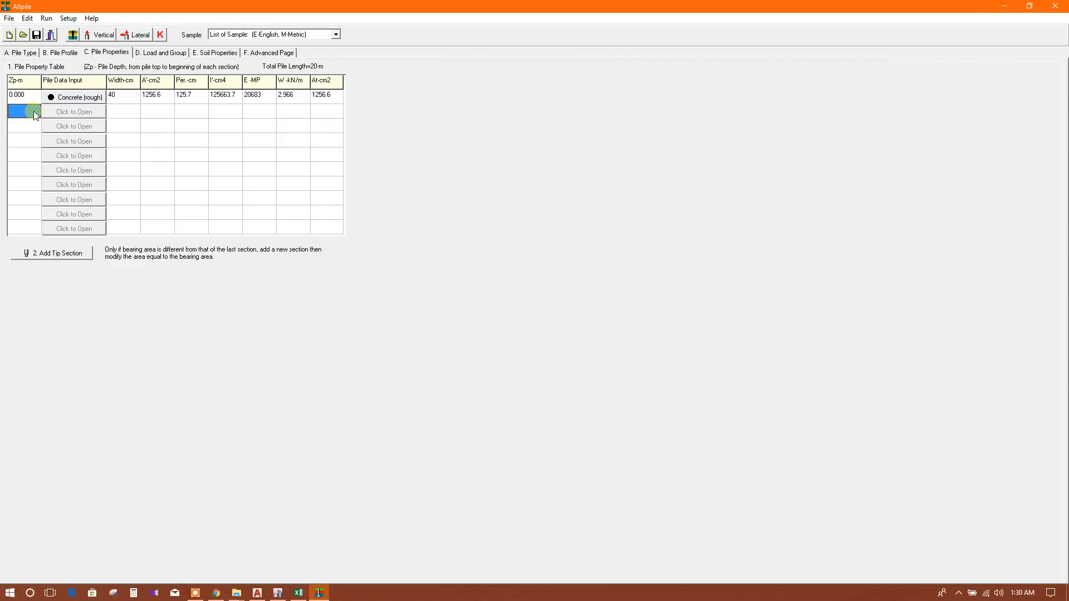
pyautogui.click(73, 112)
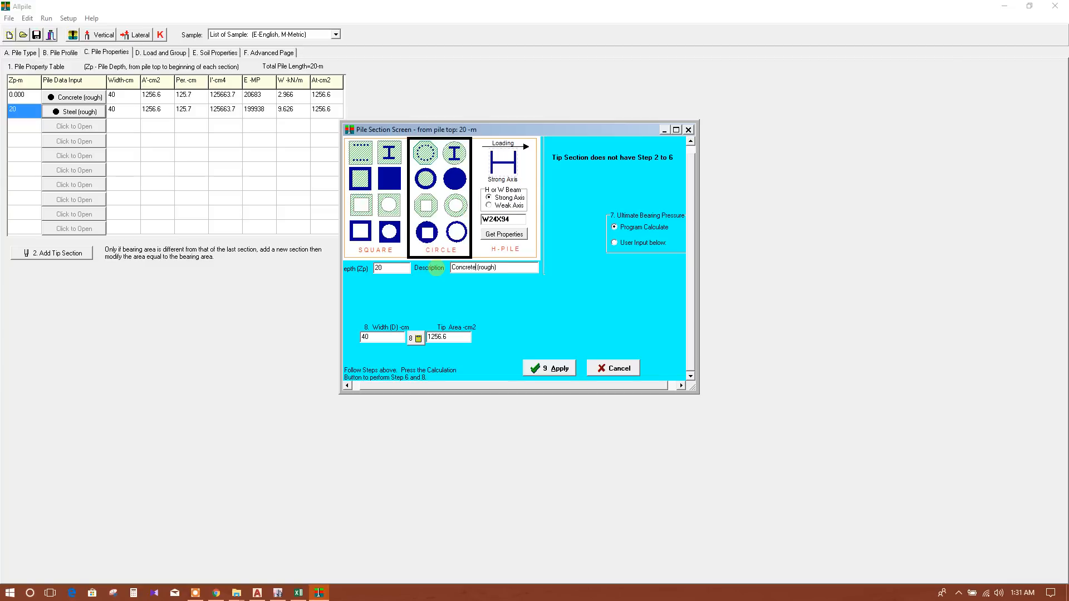
pyautogui.click(549, 367)
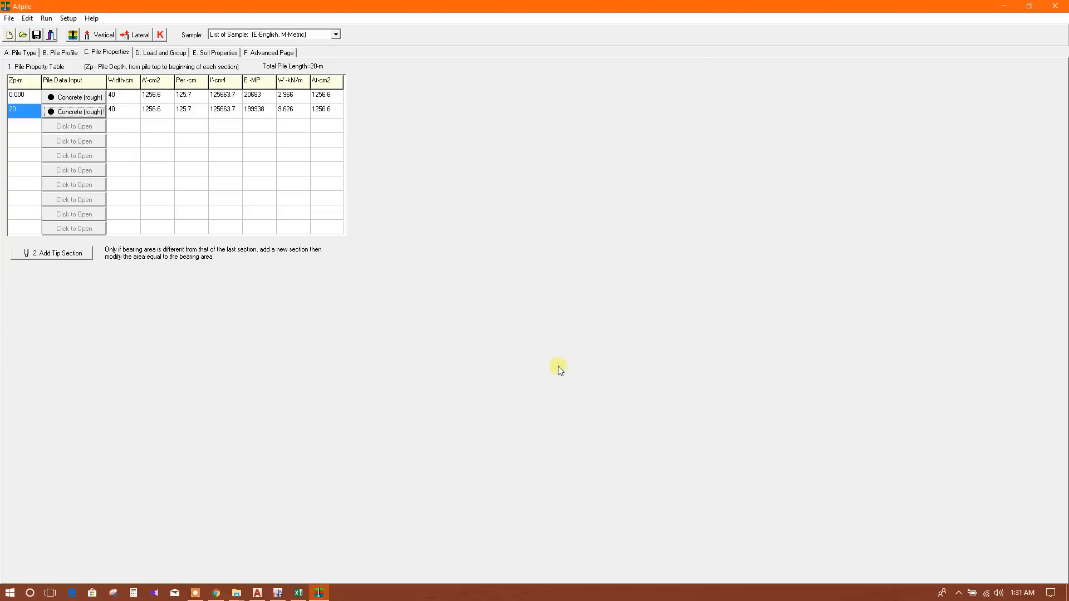
pyautogui.click(74, 112)
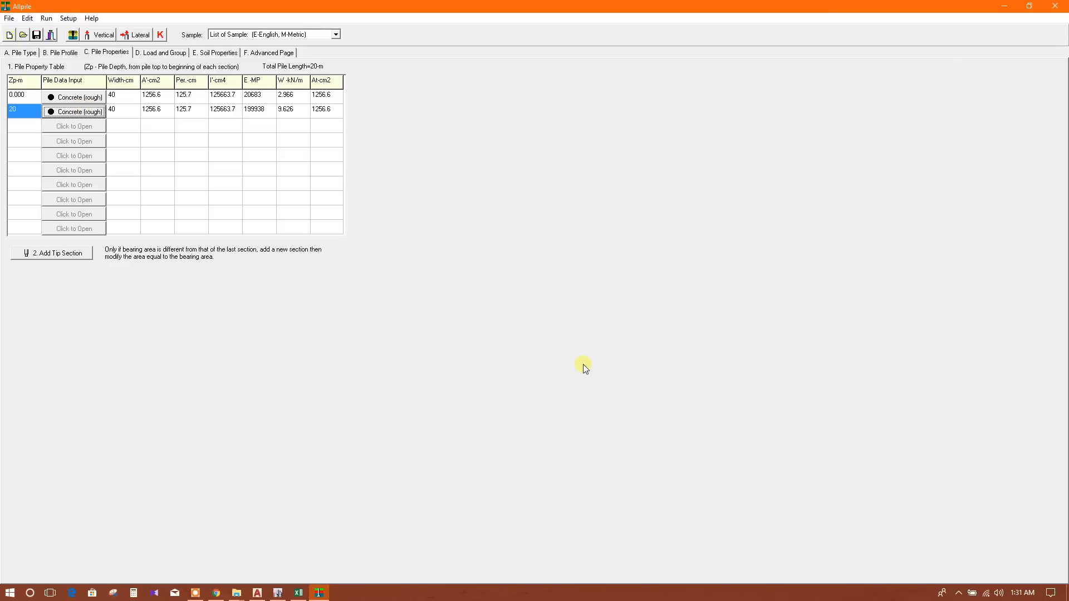
pyautogui.click(121, 109)
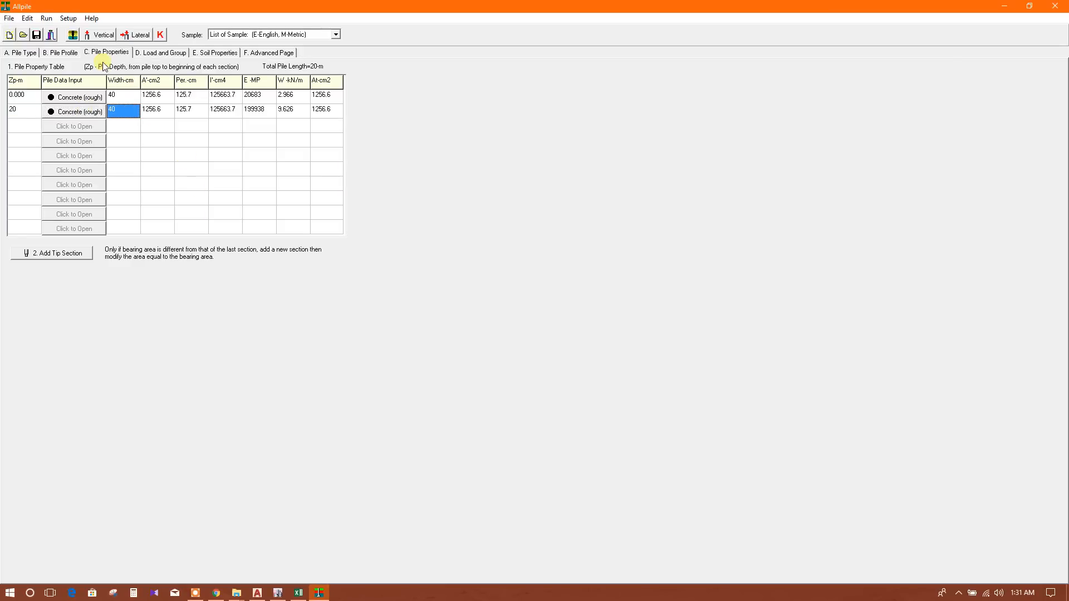
# - Enter 25 kN shear and 20 kN-m moment, then compare free-head and restricted-head cases
pyautogui.click(161, 53)
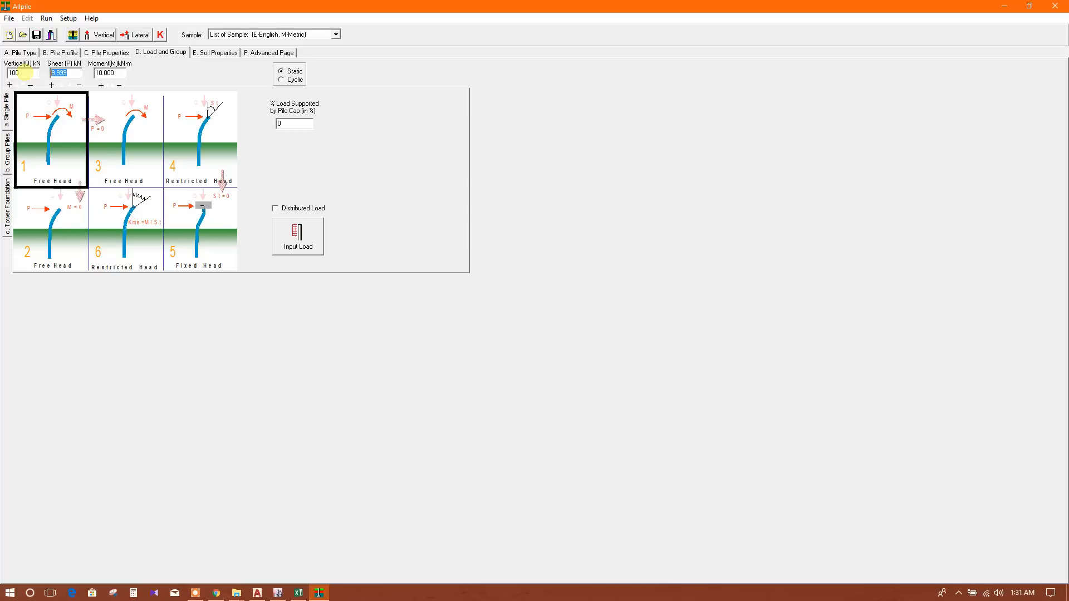
pyautogui.write('15')
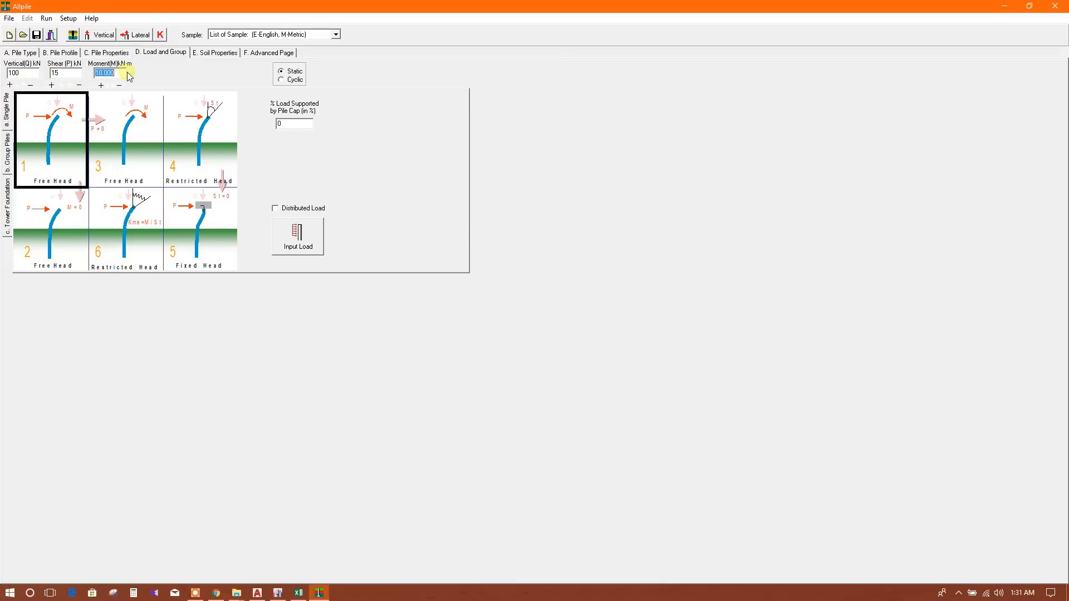
pyautogui.write('20')
pyautogui.click(65, 73)
pyautogui.write('25')
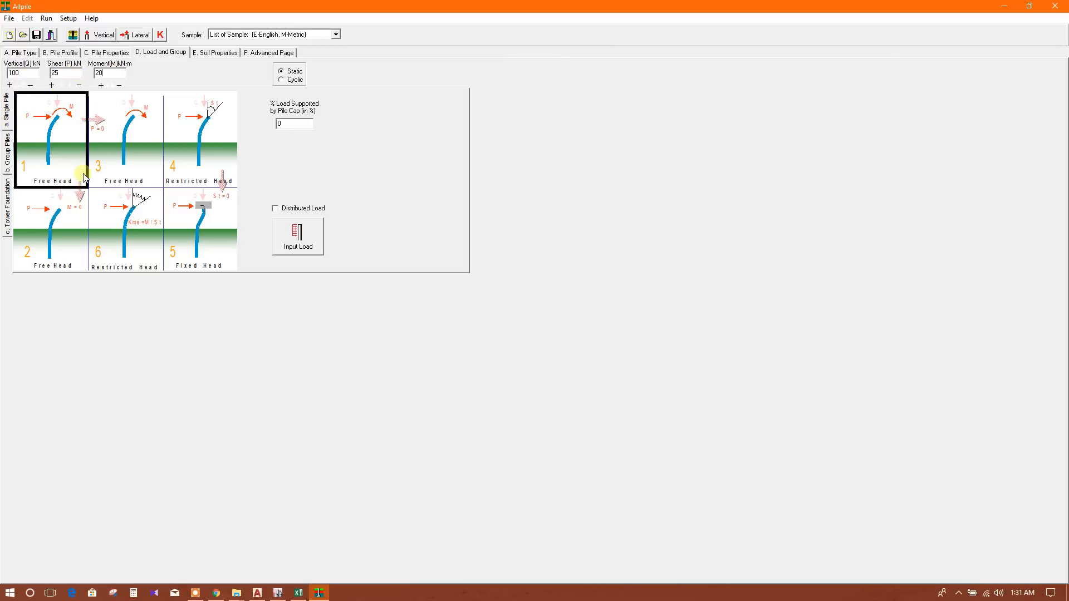
pyautogui.moveTo(154, 122)
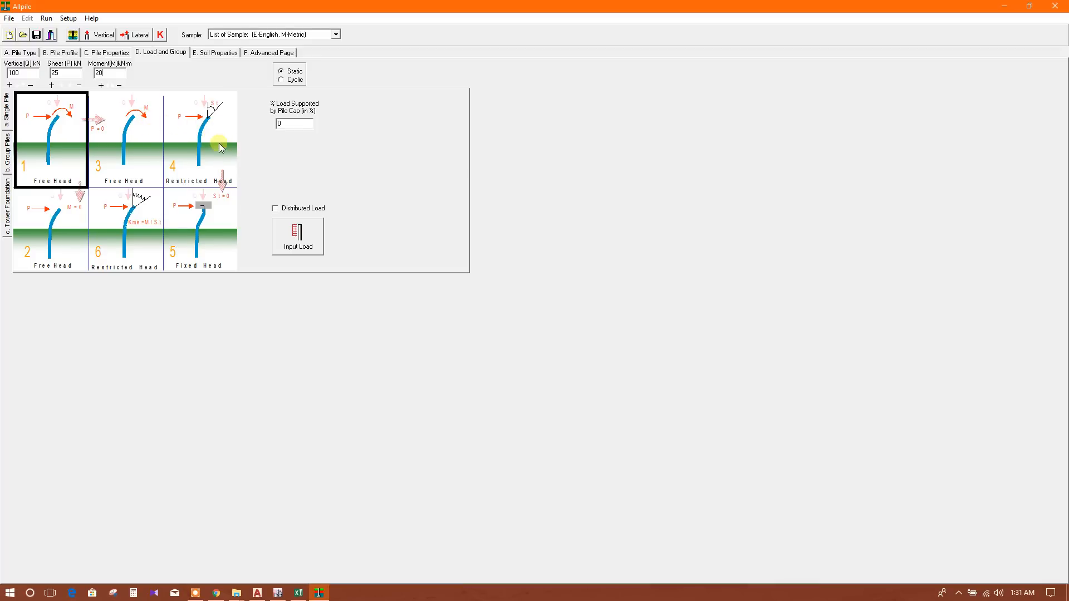
pyautogui.click(50, 225)
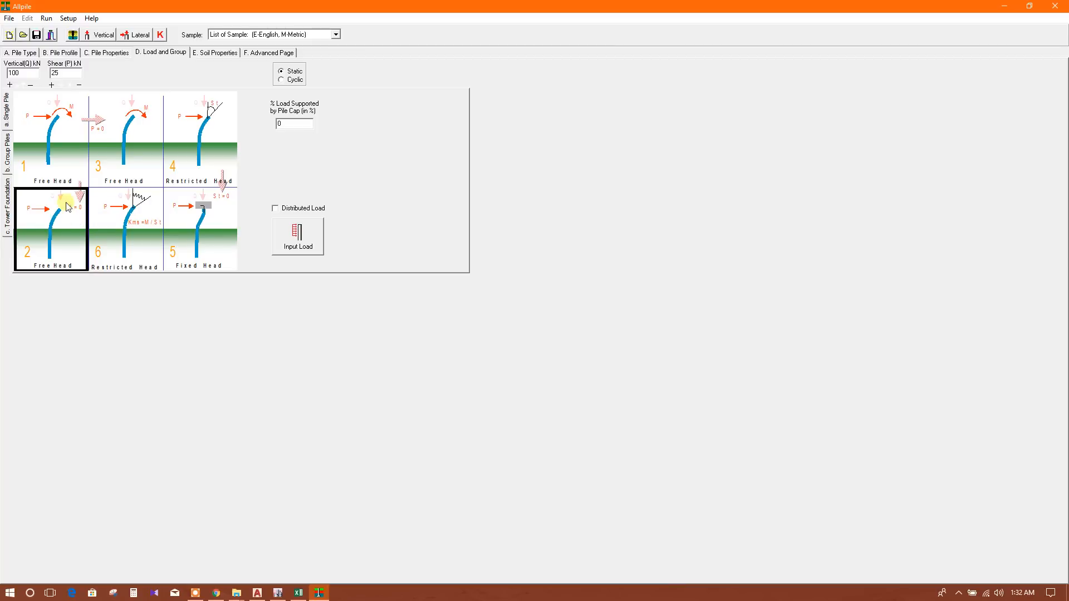
pyautogui.click(125, 228)
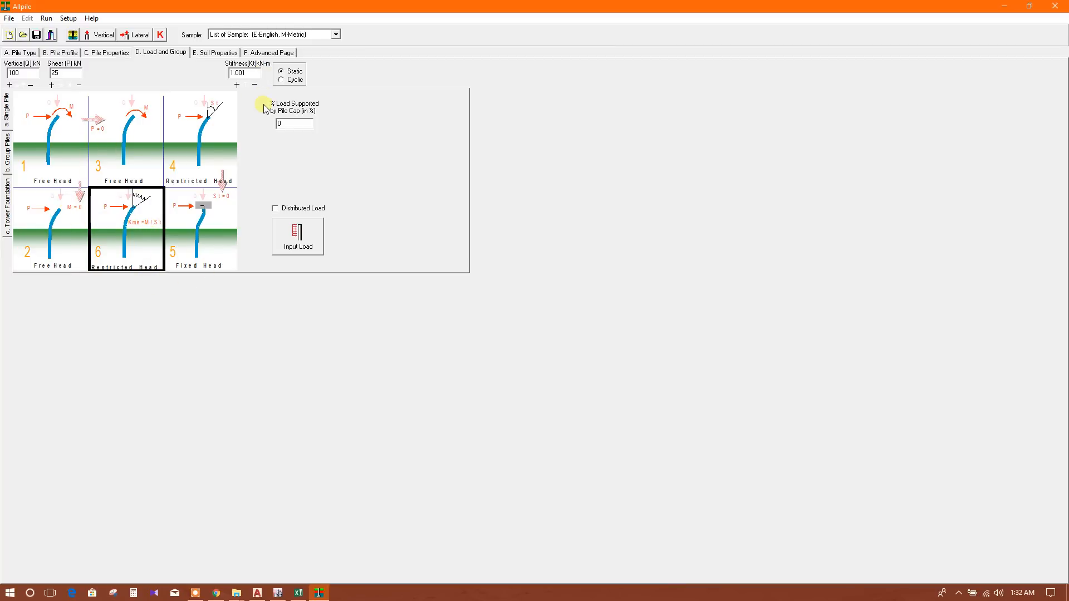
pyautogui.moveTo(262, 122)
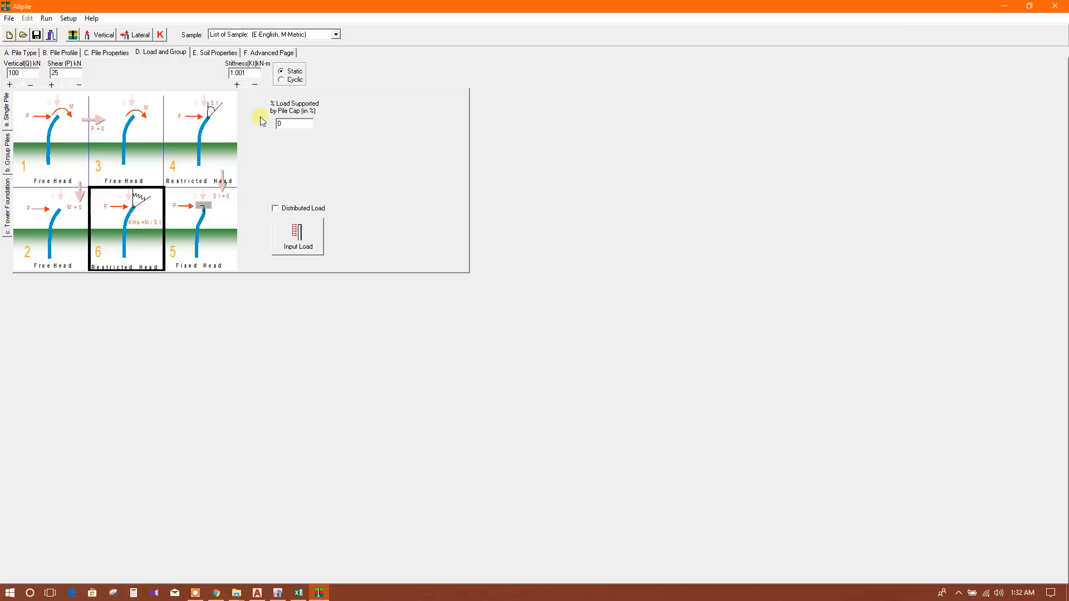
# - Settle the head condition and switch loading to Cyclic, then back to Static
pyautogui.click(200, 229)
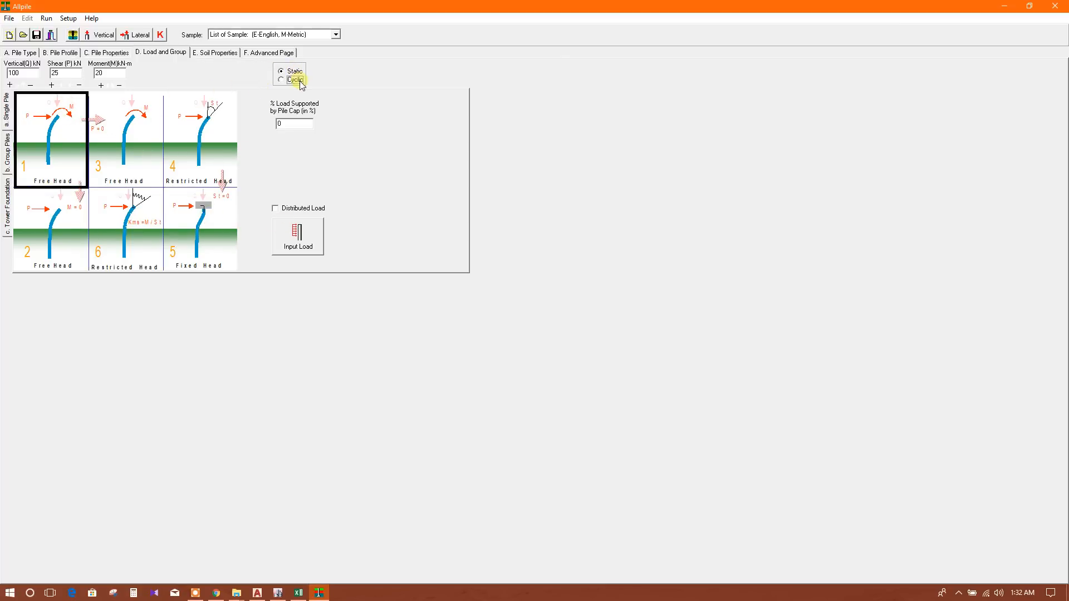
pyautogui.click(280, 73)
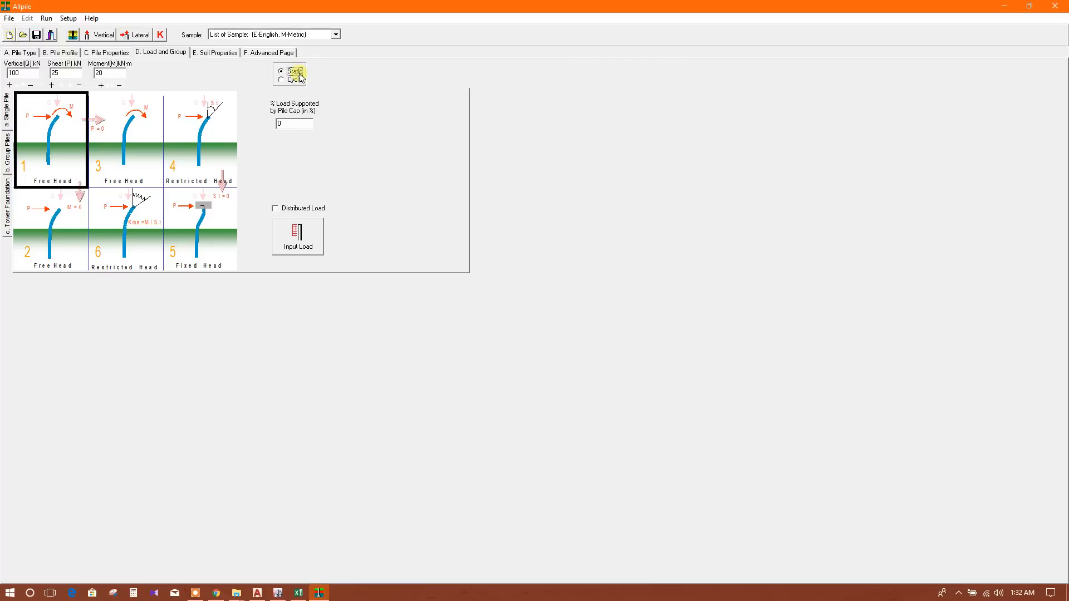
pyautogui.click(280, 80)
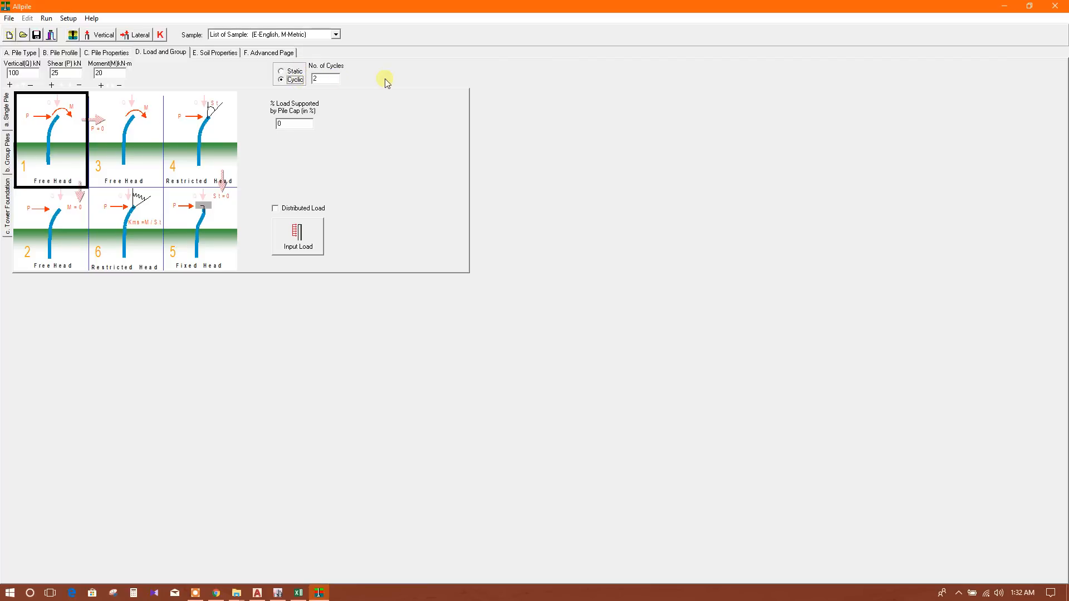
pyautogui.click(326, 78)
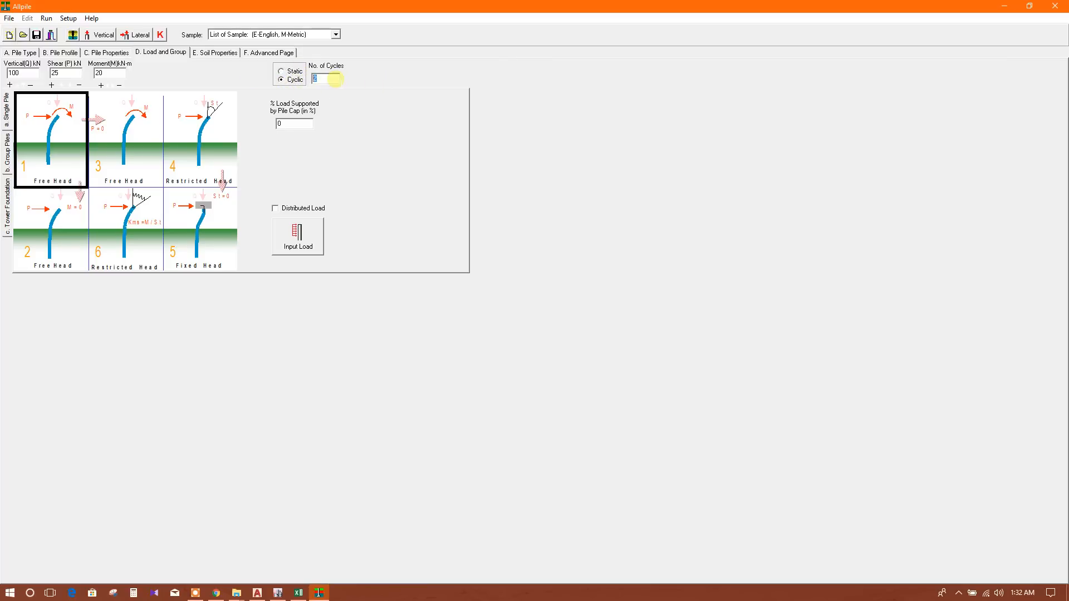
pyautogui.click(279, 71)
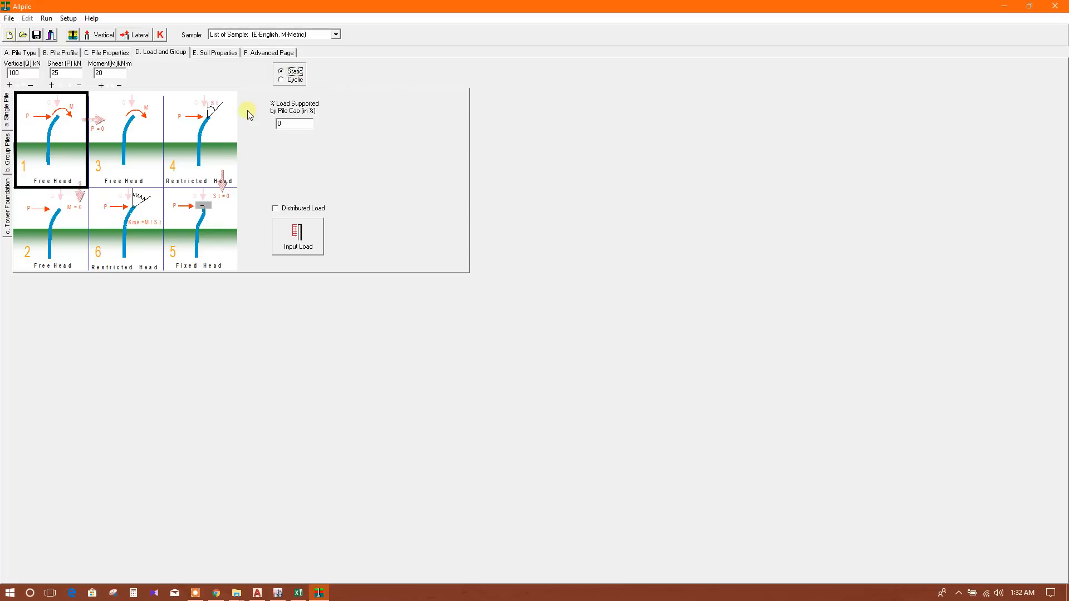
# - Preview group loading, open, close and disable distributed loading, then go to Soil Properties
pyautogui.click(6, 146)
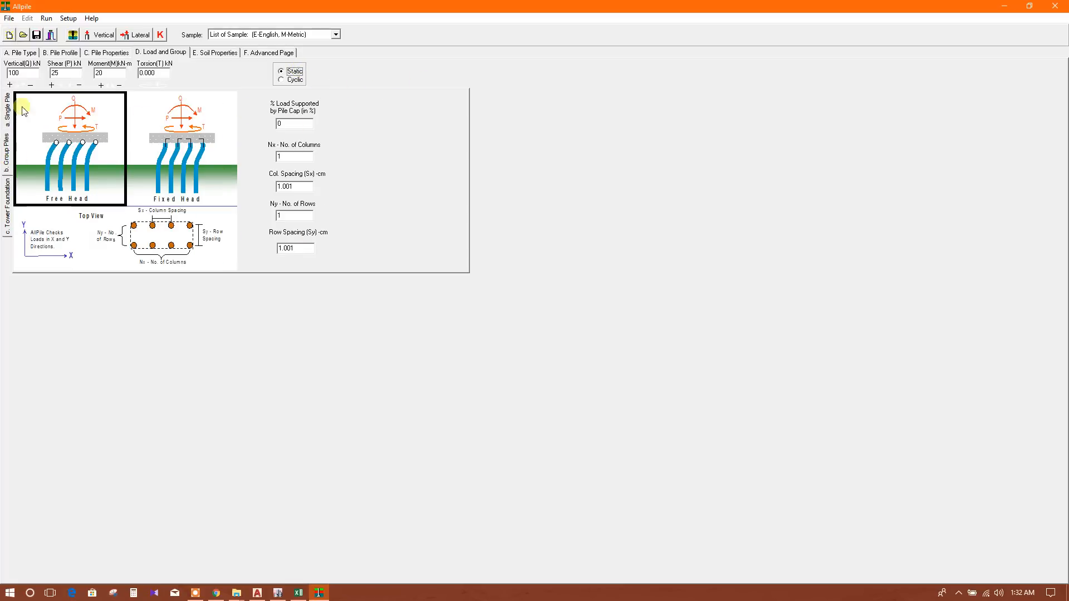
pyautogui.click(6, 100)
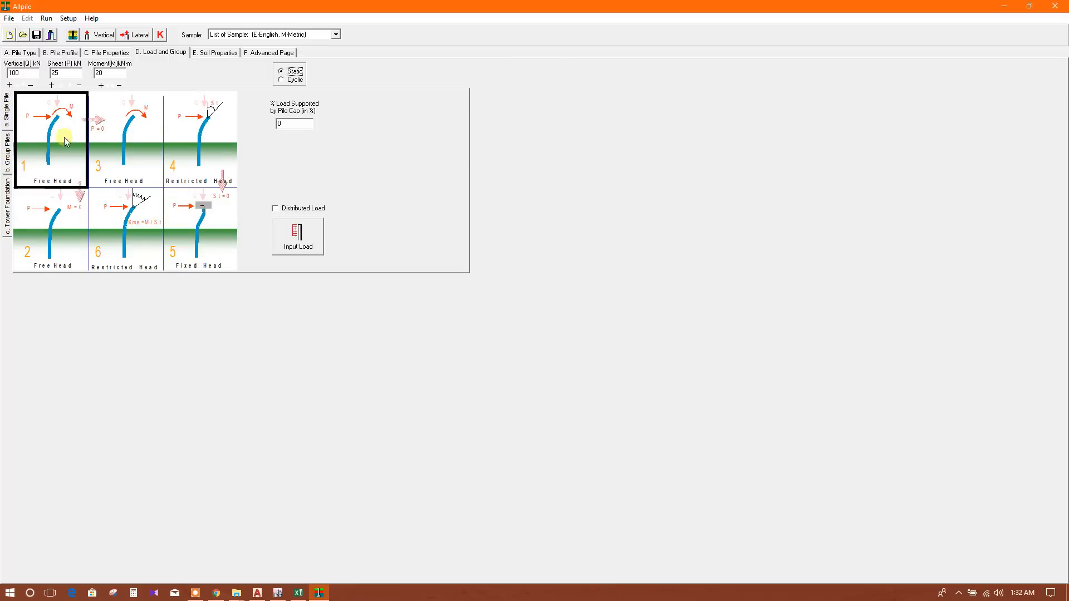
pyautogui.moveTo(338, 200)
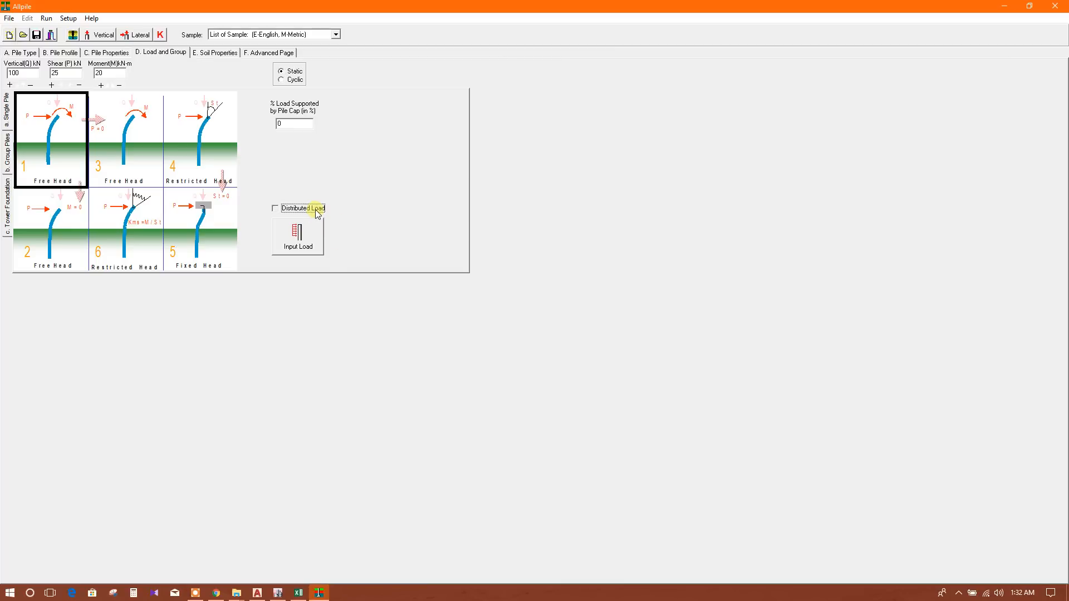
pyautogui.click(297, 235)
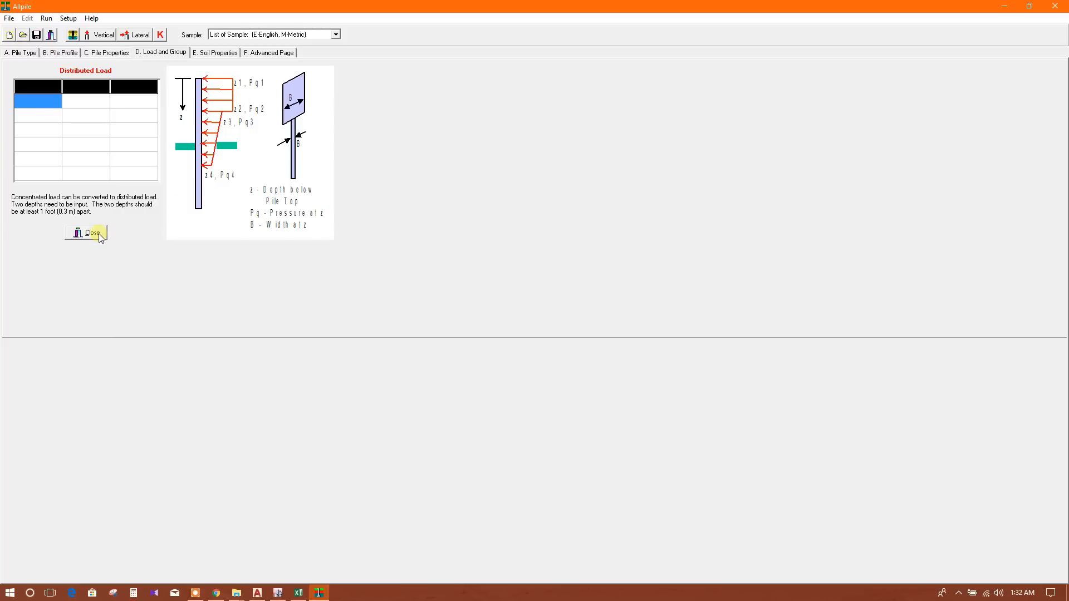
pyautogui.moveTo(213, 105)
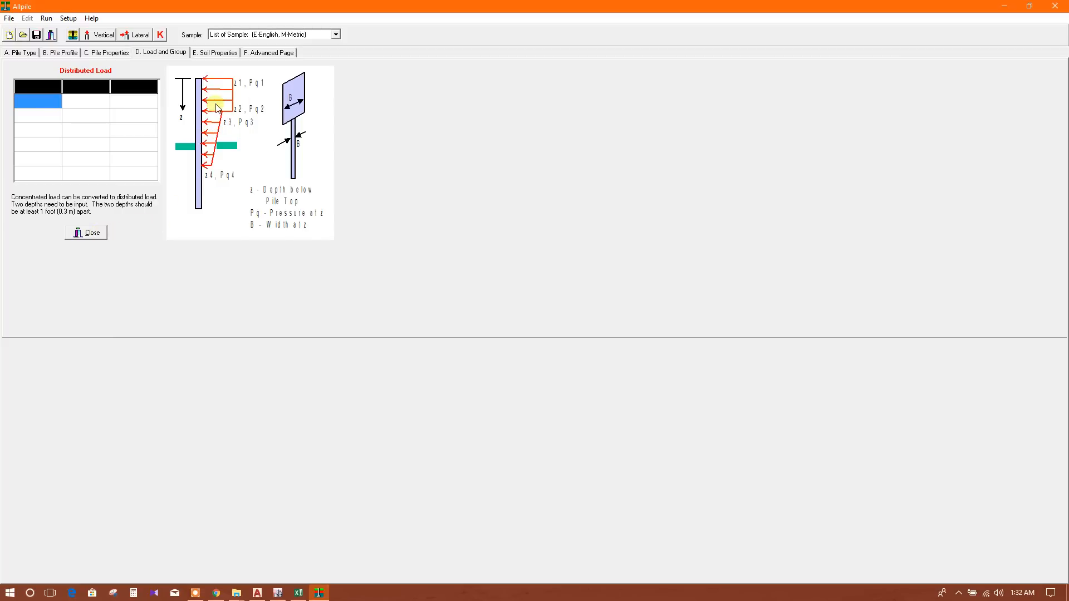
pyautogui.click(86, 232)
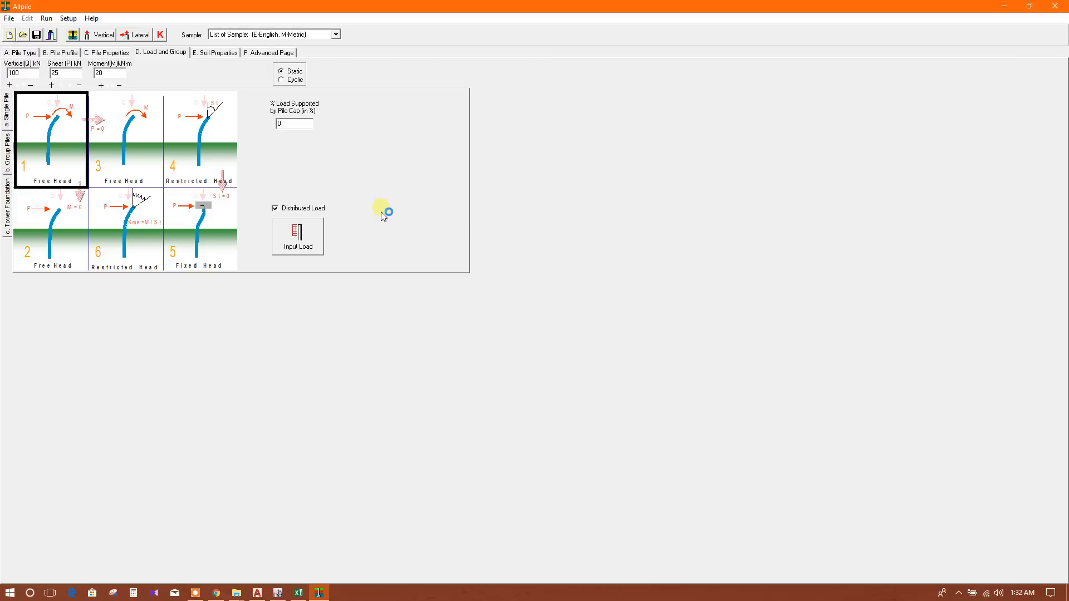
pyautogui.click(275, 208)
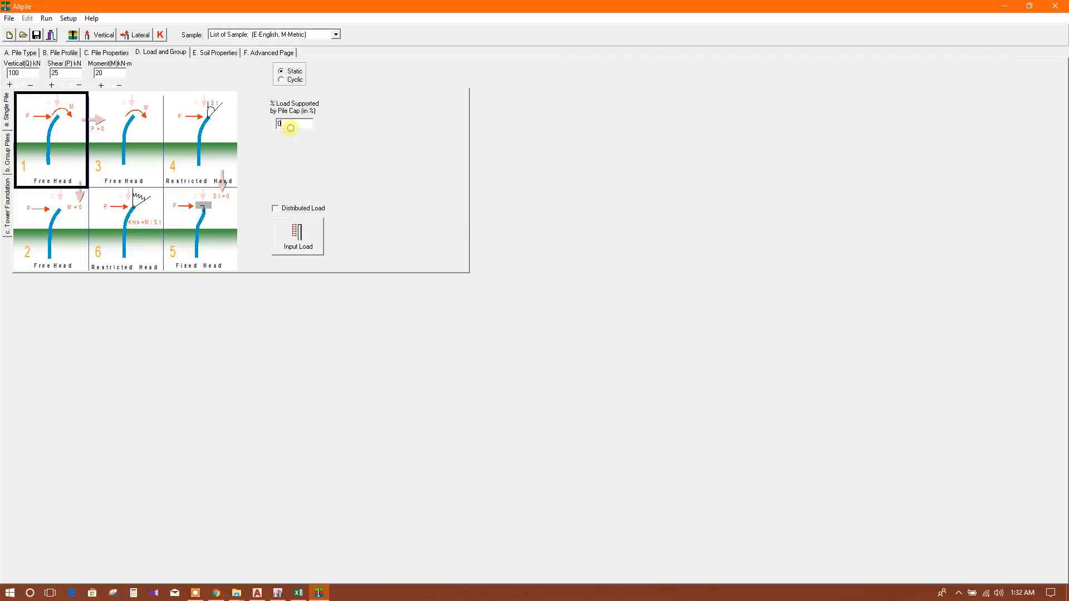
pyautogui.click(215, 52)
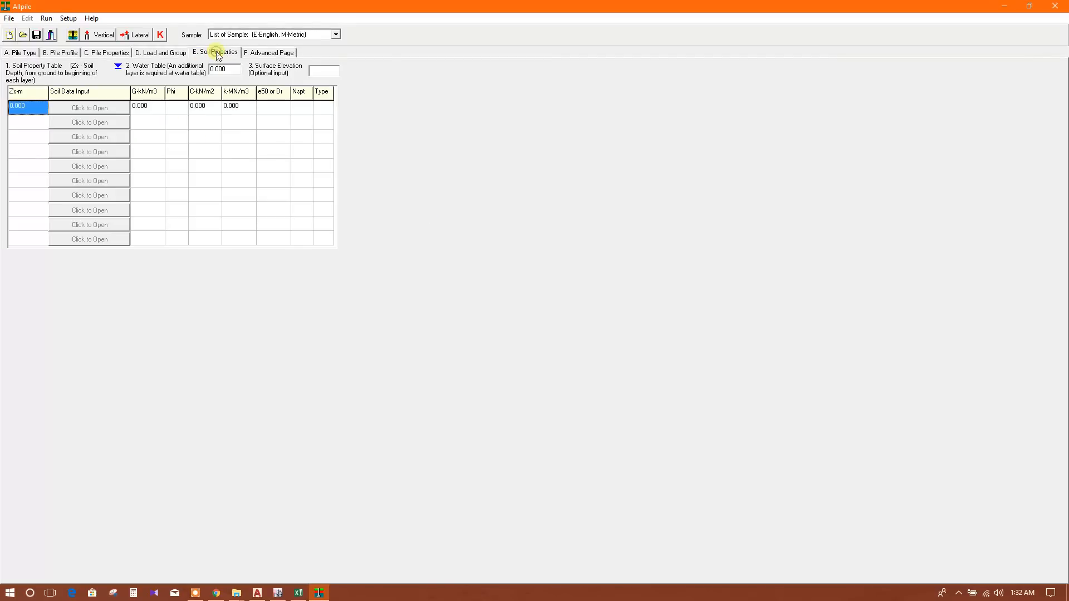
pyautogui.click(161, 52)
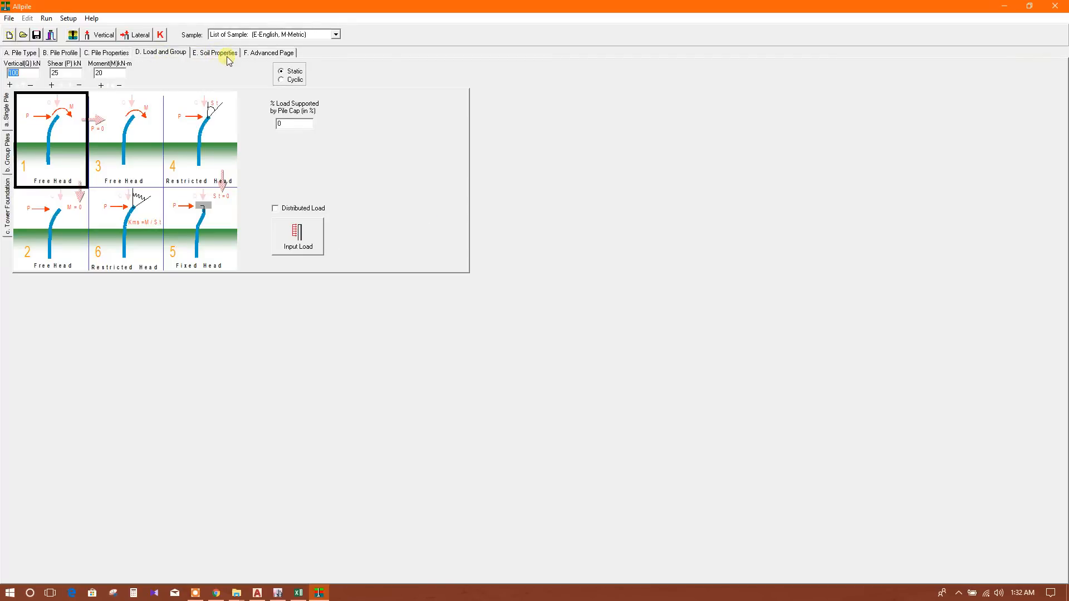
pyautogui.click(214, 53)
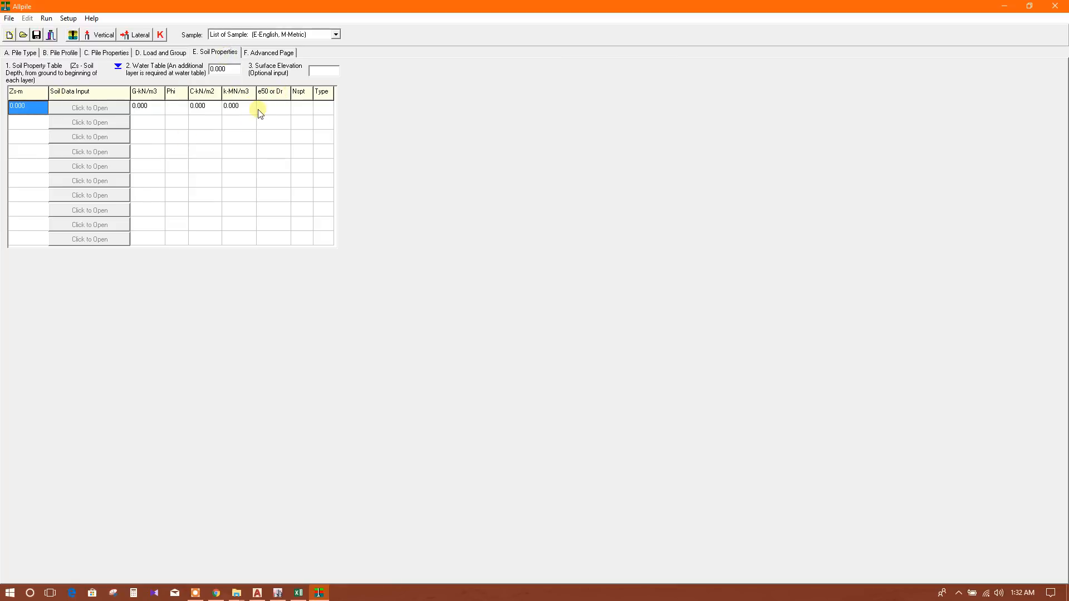
pyautogui.moveTo(135, 132)
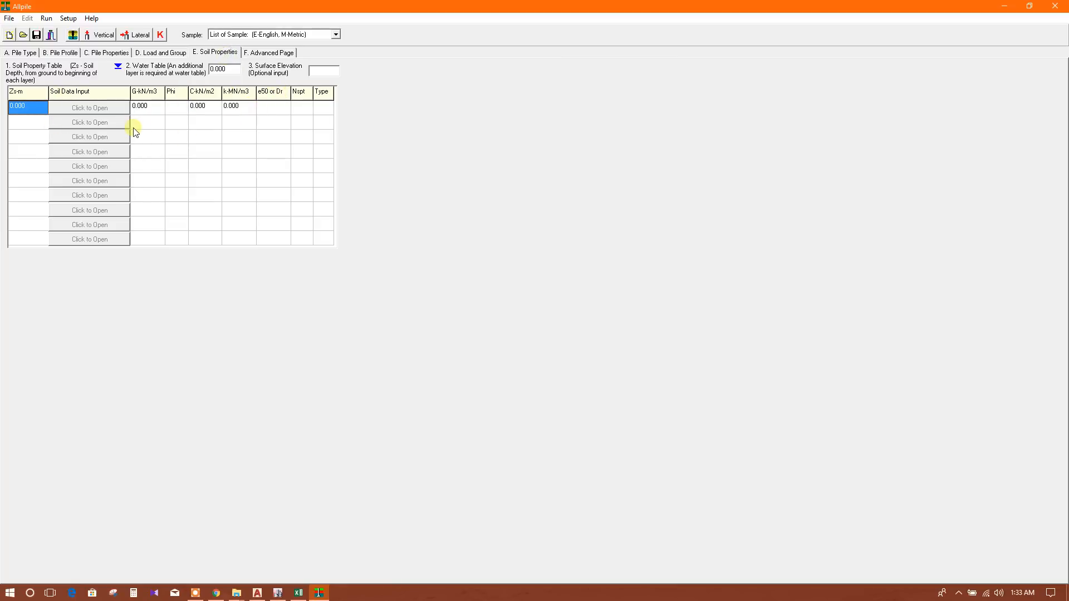
pyautogui.moveTo(114, 126)
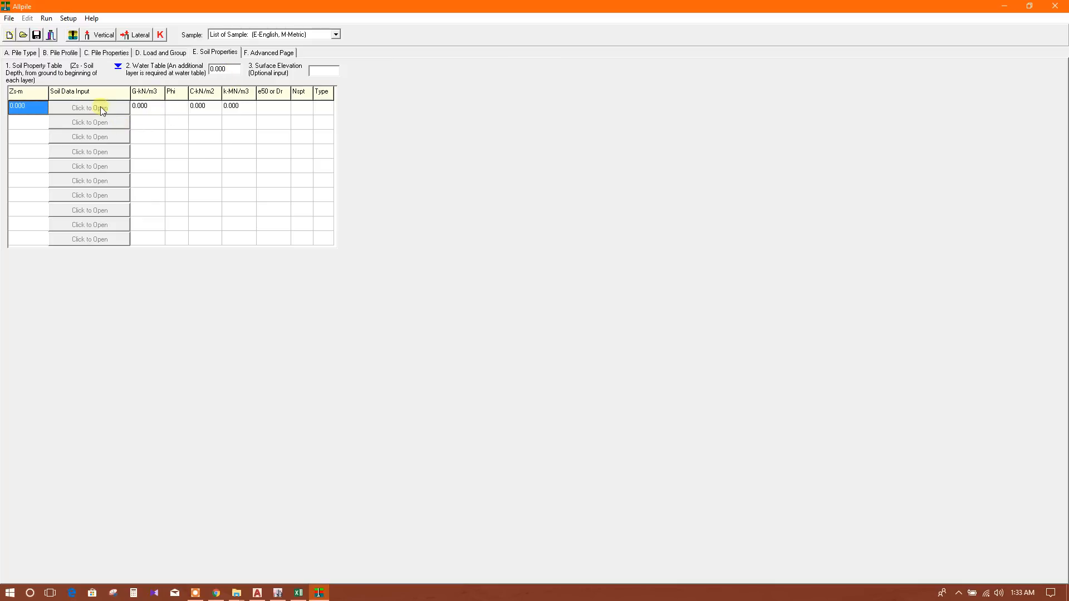
# - Make the first soil layer soft clay with an SPT N value of 1
pyautogui.click(88, 107)
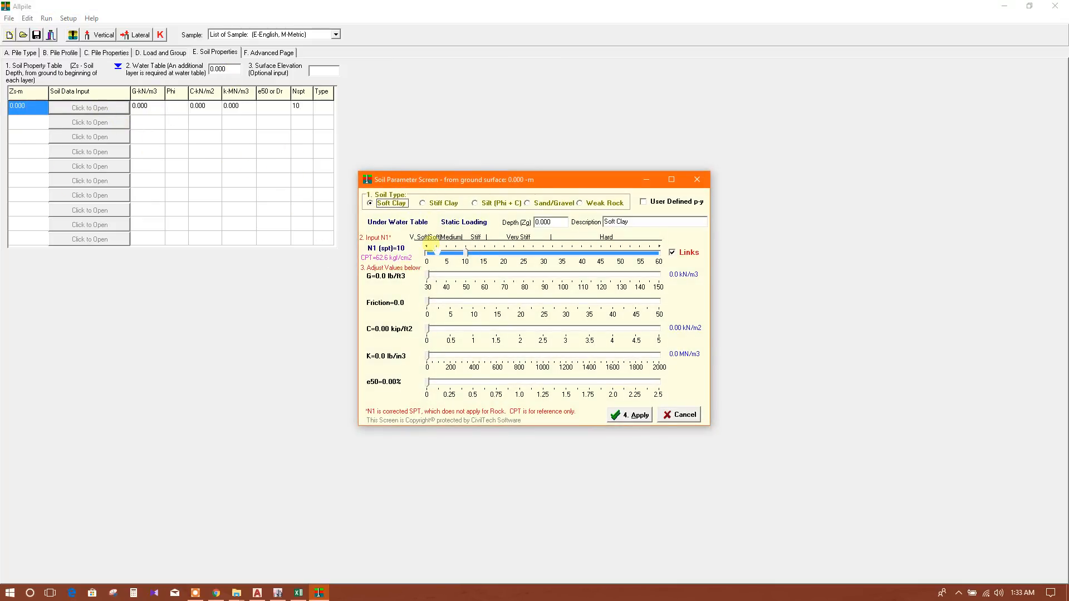
pyautogui.moveTo(466, 253); pyautogui.dragTo(426, 254)
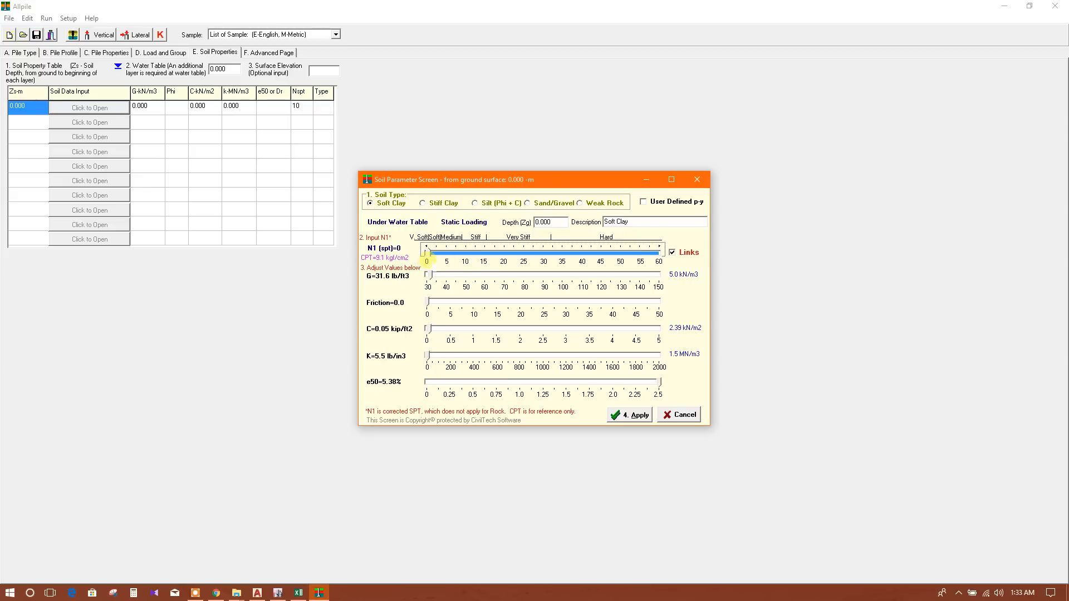
pyautogui.moveTo(427, 252); pyautogui.dragTo(448, 252)
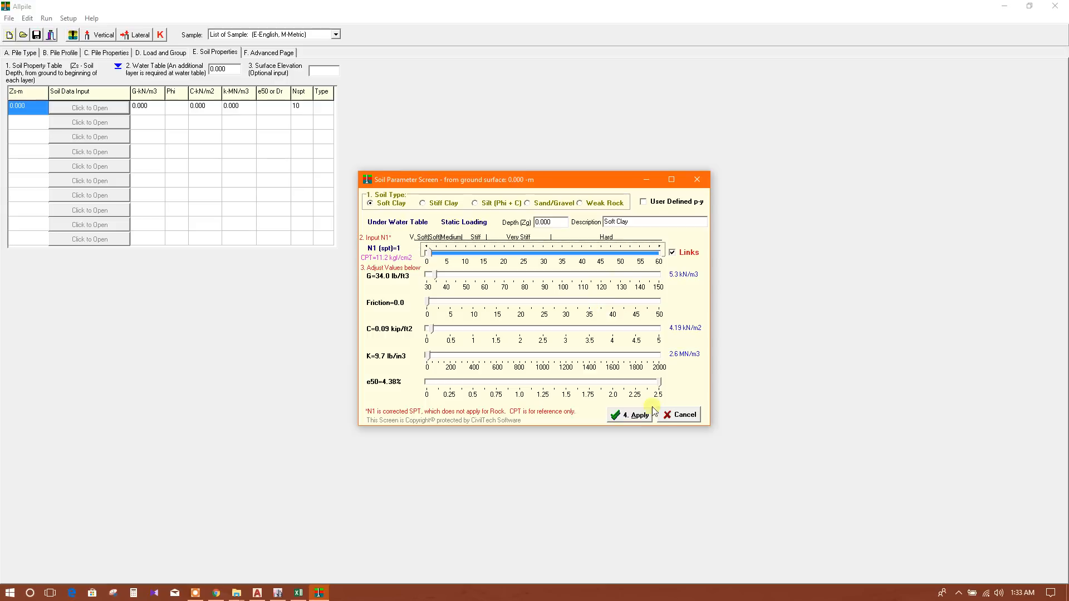
pyautogui.click(632, 414)
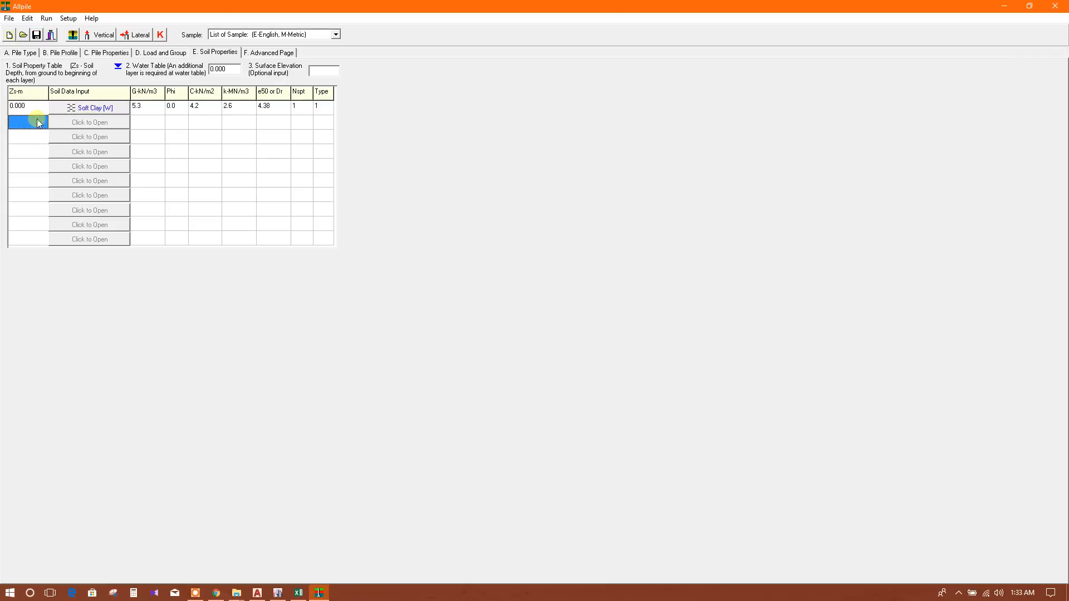
pyautogui.moveTo(92, 127)
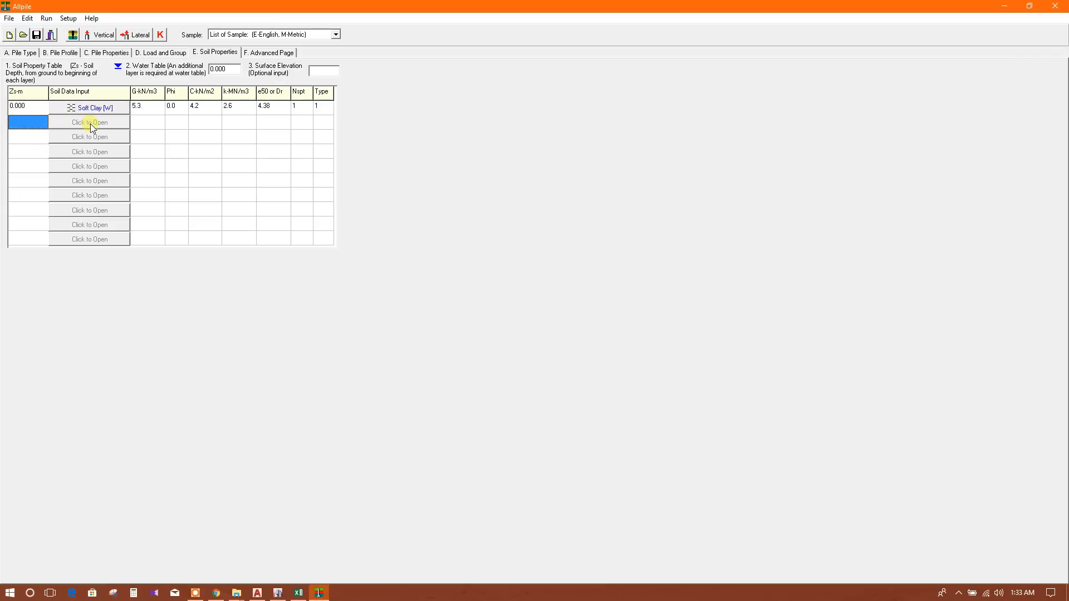
# - Give the second layer at 3 m an SPT N value of 2
pyautogui.click(89, 122)
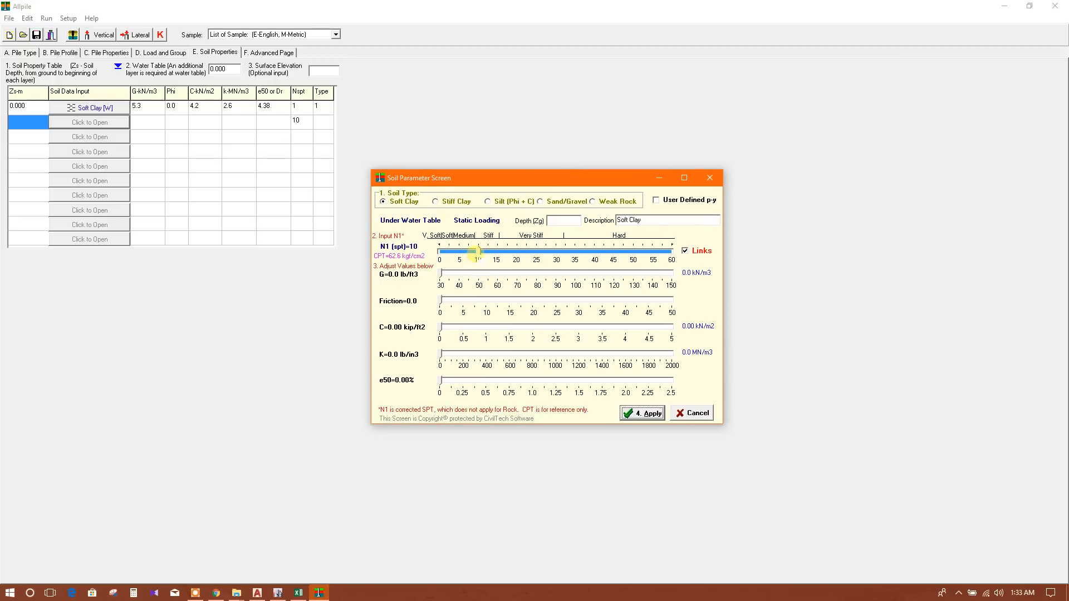
pyautogui.moveTo(477, 251); pyautogui.dragTo(442, 251)
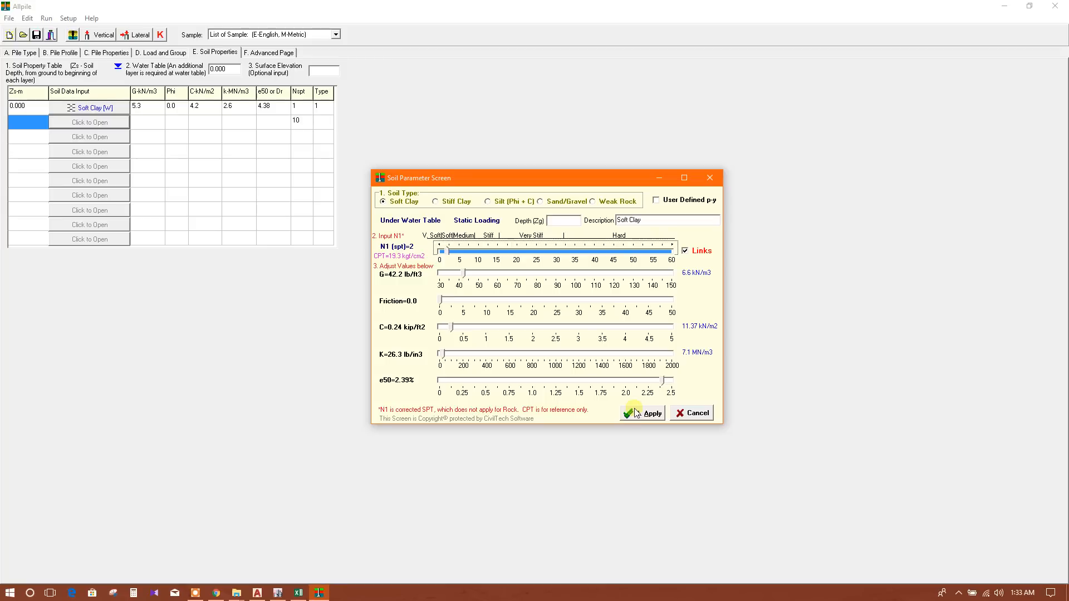
pyautogui.click(646, 412)
pyautogui.write('3')
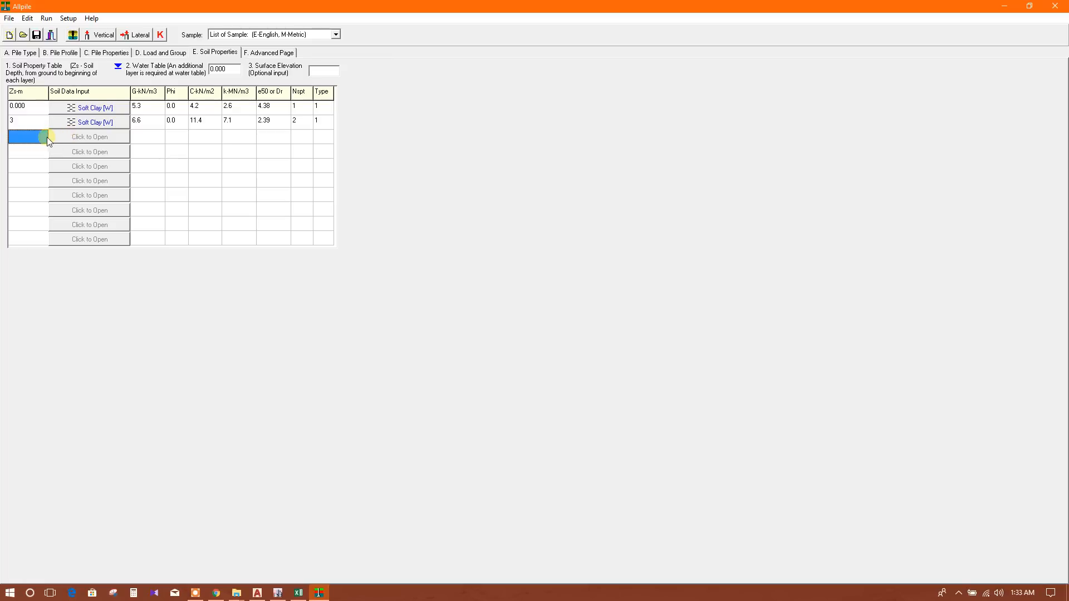
# - Give the 6 m and 9 m layers SPT N values of 3 and 4
pyautogui.click(88, 136)
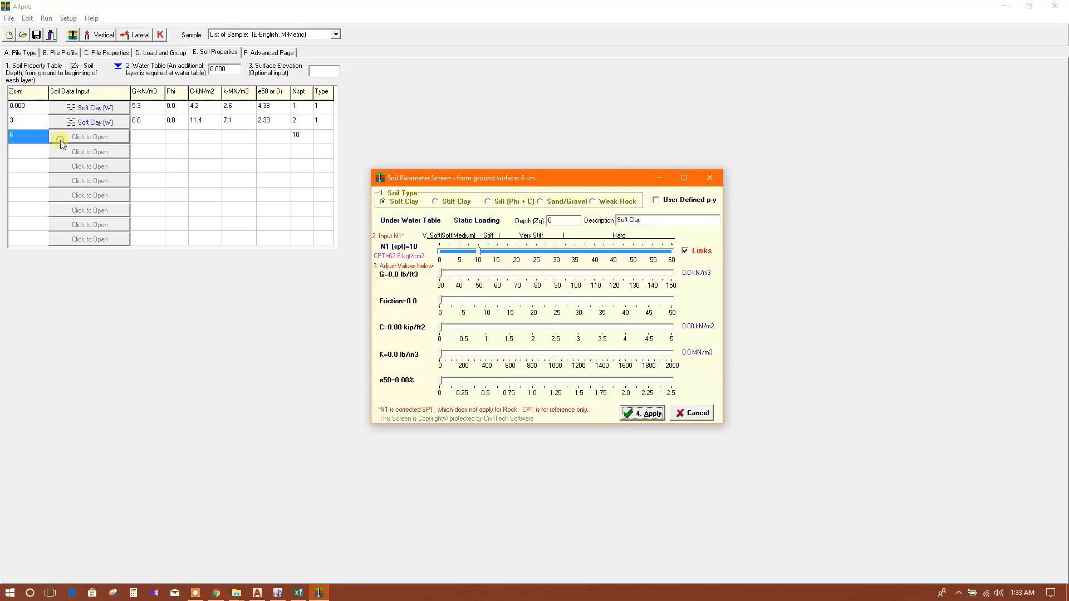
pyautogui.moveTo(477, 251); pyautogui.dragTo(439, 251)
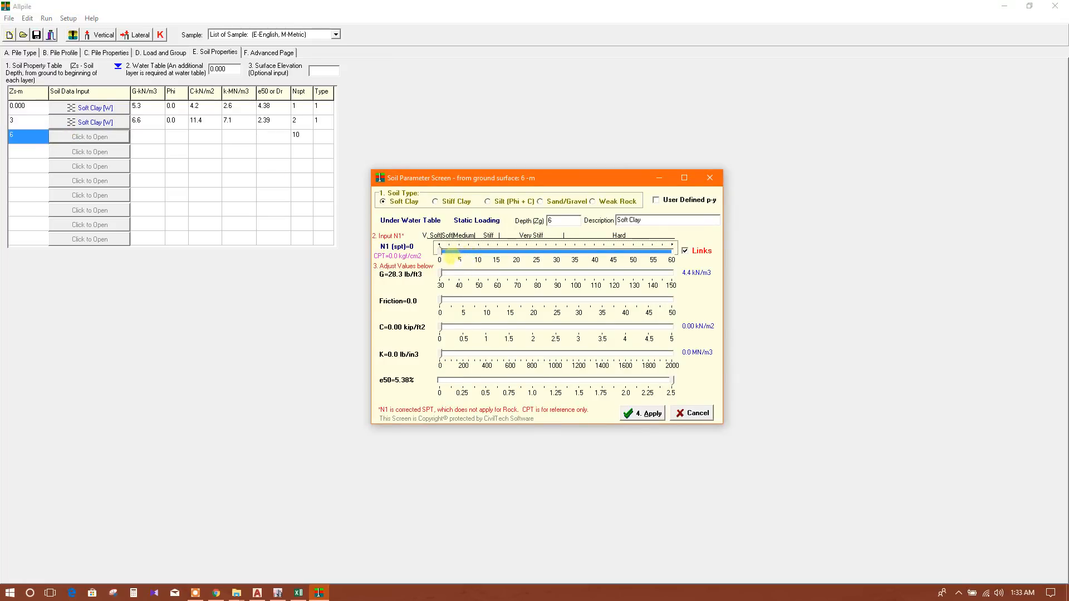
pyautogui.moveTo(441, 251); pyautogui.dragTo(453, 252)
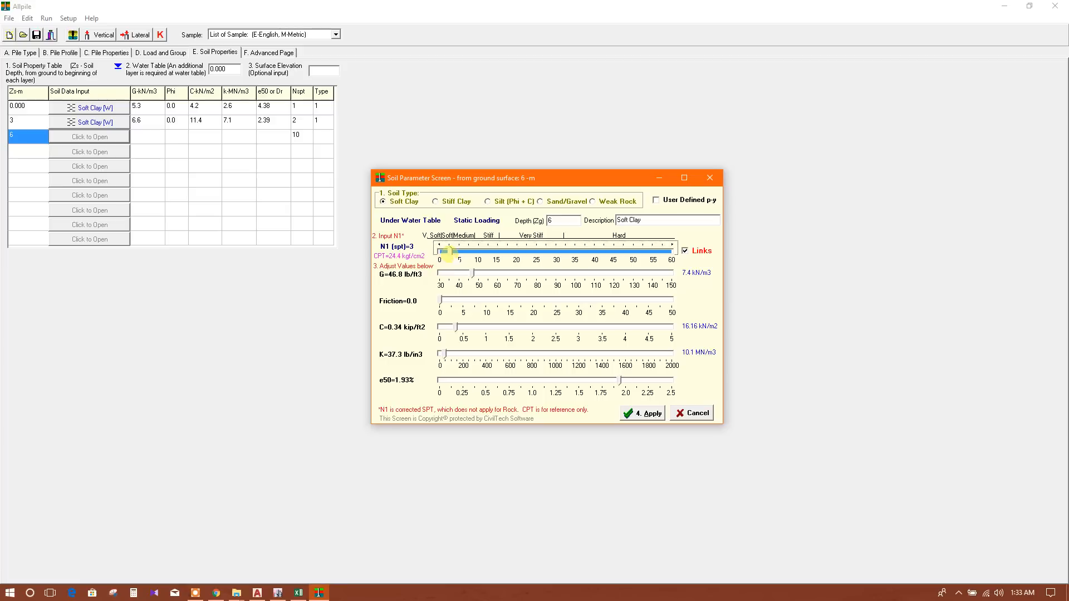
pyautogui.click(641, 412)
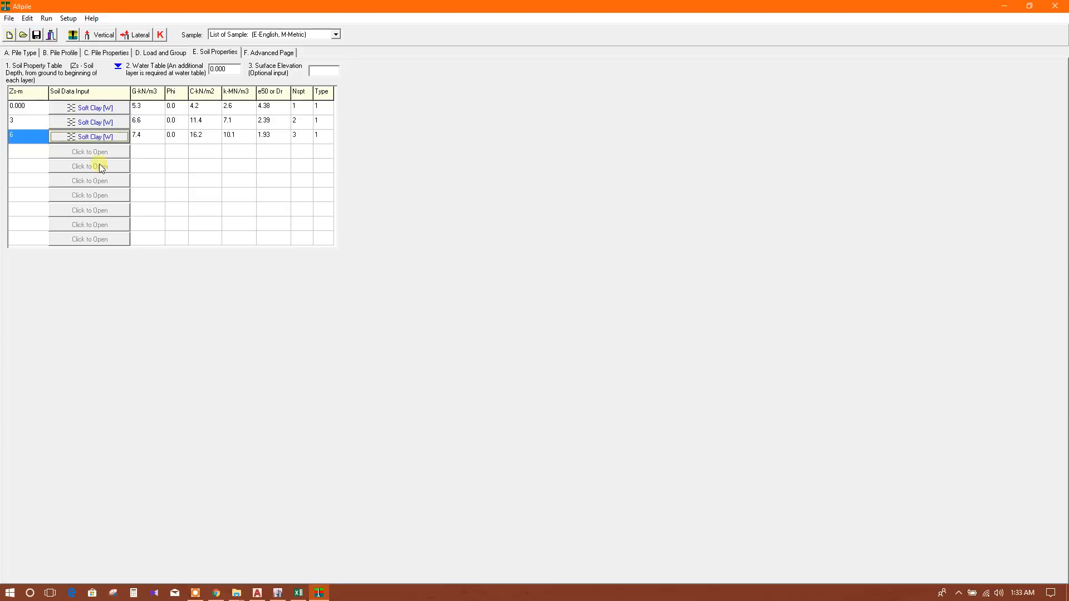
pyautogui.write('9')
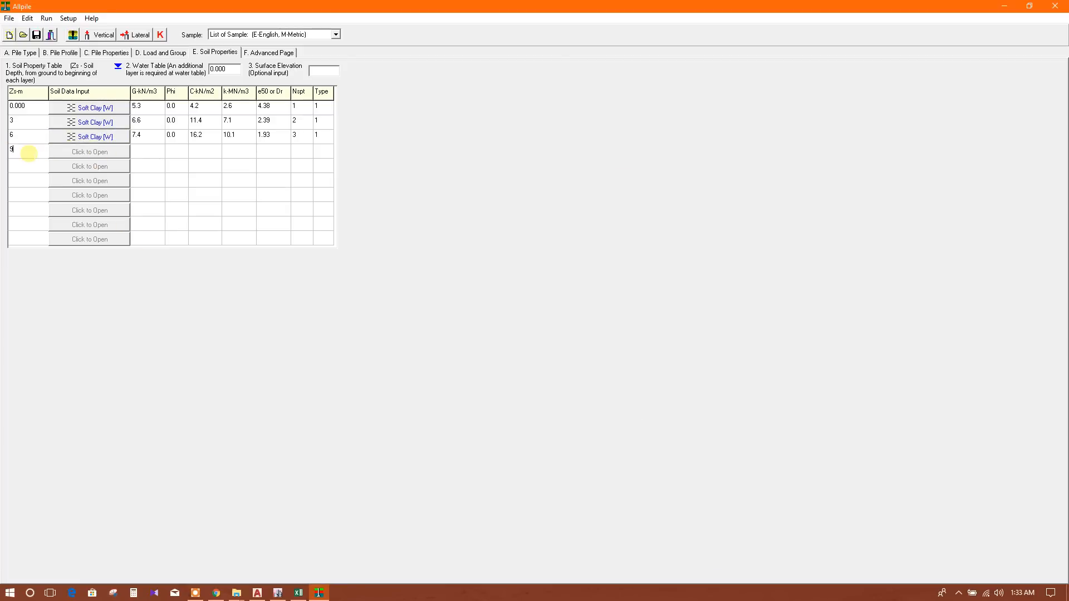
pyautogui.click(89, 151)
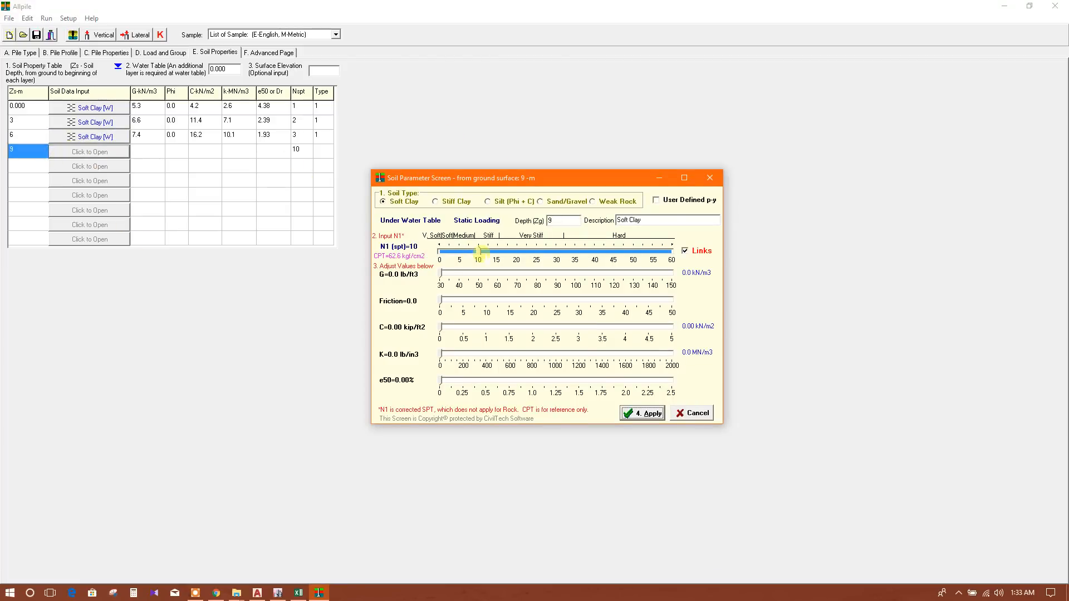
pyautogui.moveTo(479, 251); pyautogui.dragTo(451, 251)
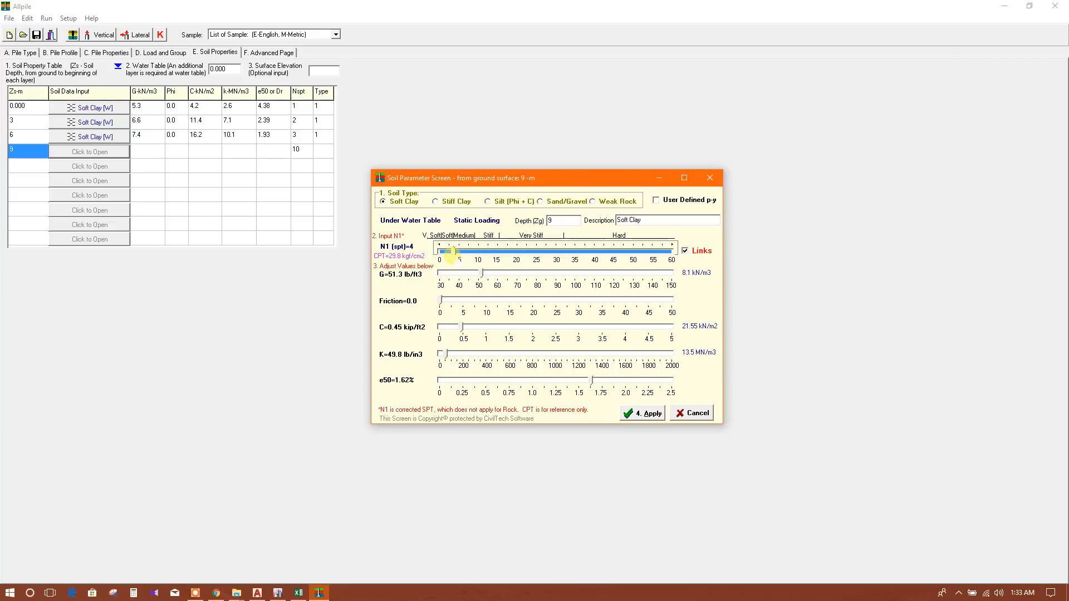
pyautogui.click(642, 412)
pyautogui.write('12')
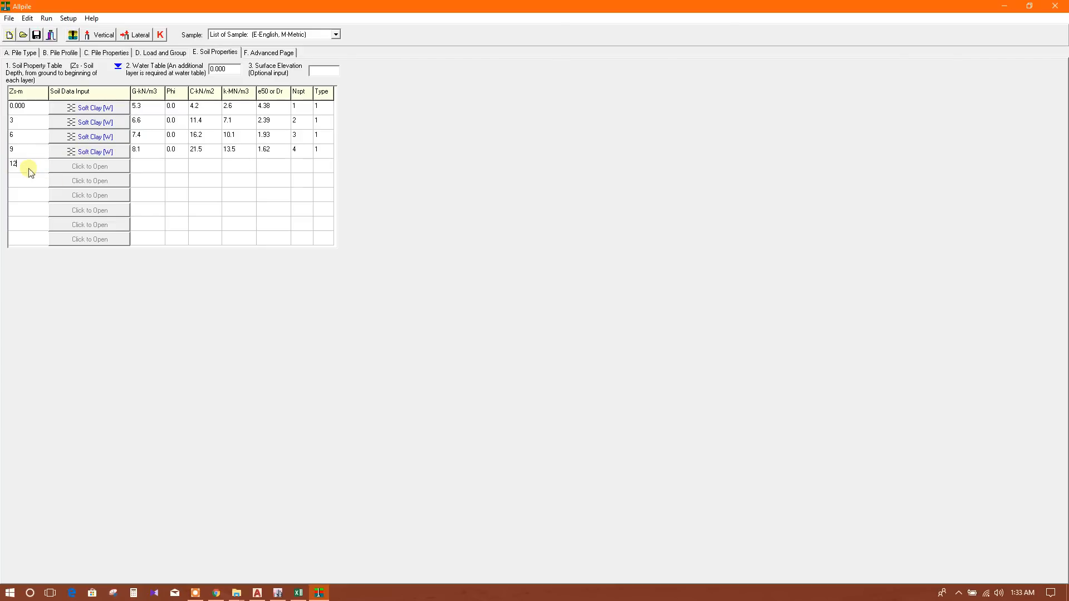
# - Set the 12 m layer to SPT N 8 and make the 15 m layer soft clay
pyautogui.click(87, 166)
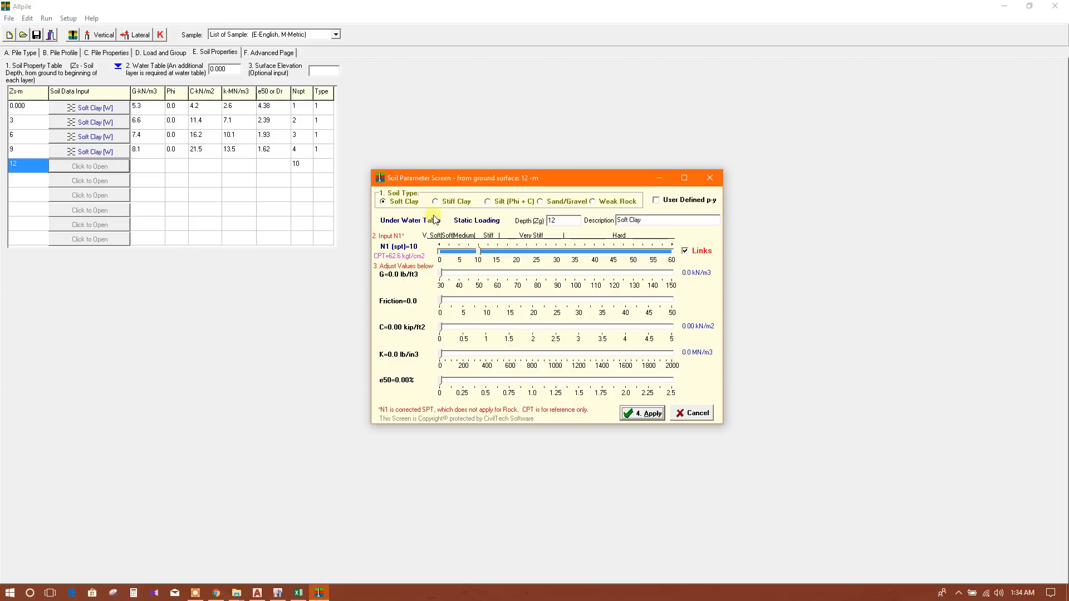
pyautogui.click(435, 201)
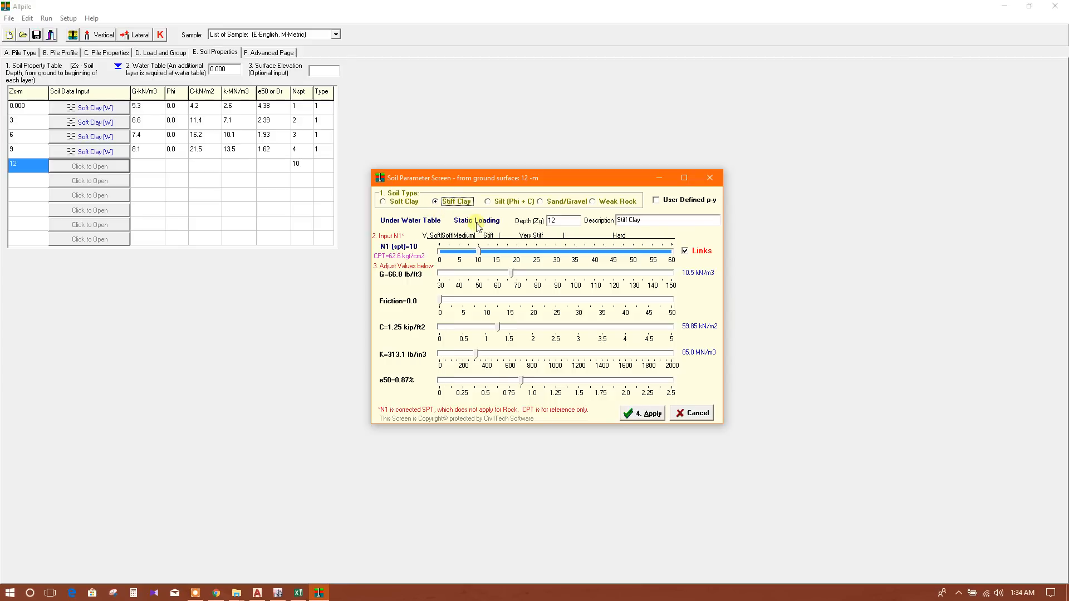
pyautogui.click(382, 201)
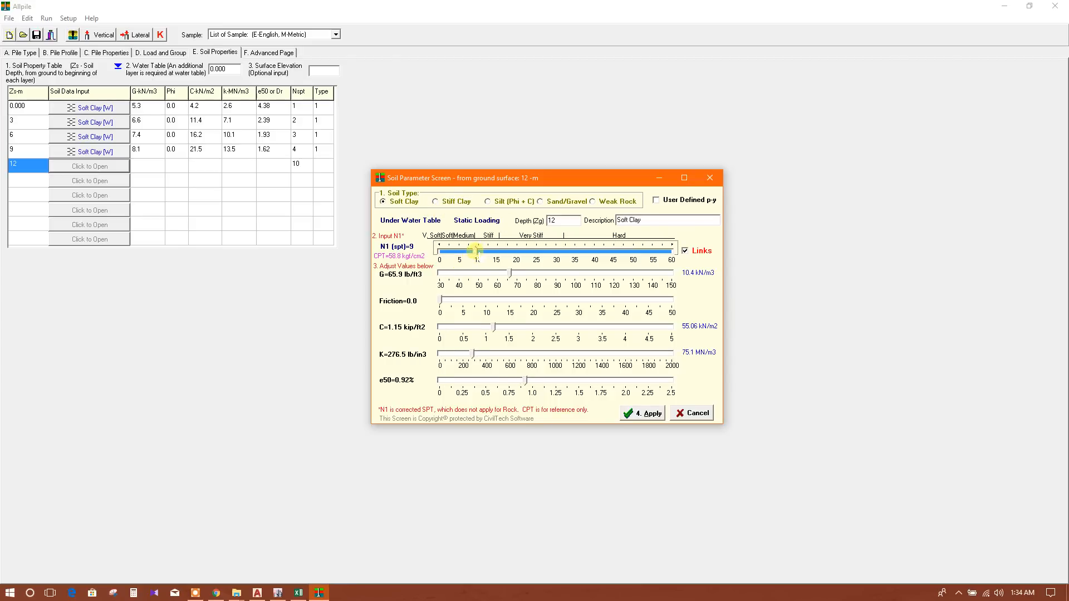
pyautogui.moveTo(475, 251); pyautogui.dragTo(464, 251)
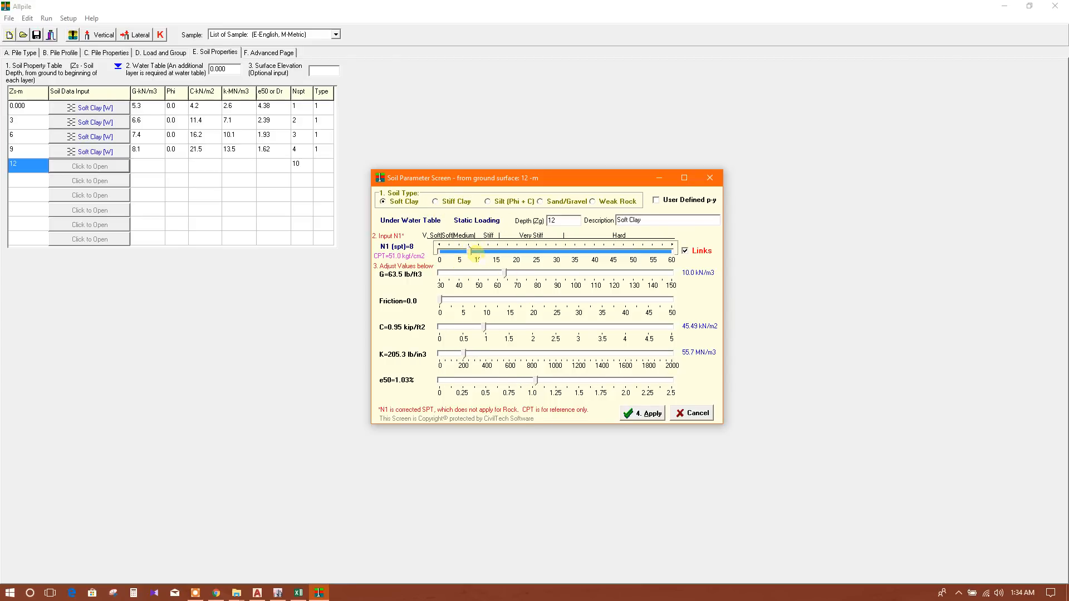
pyautogui.click(642, 412)
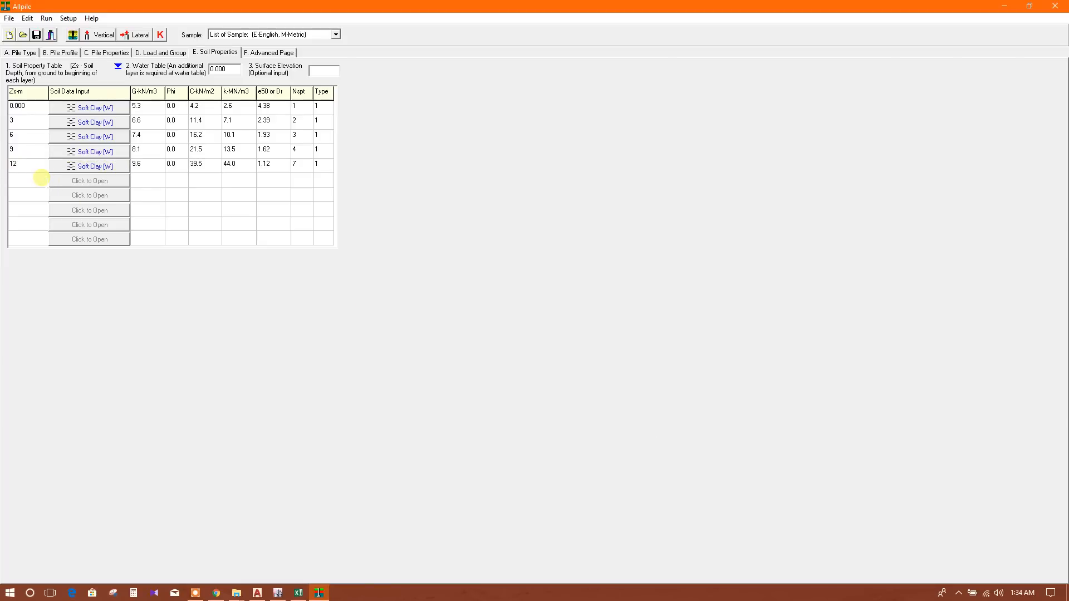
pyautogui.click(89, 180)
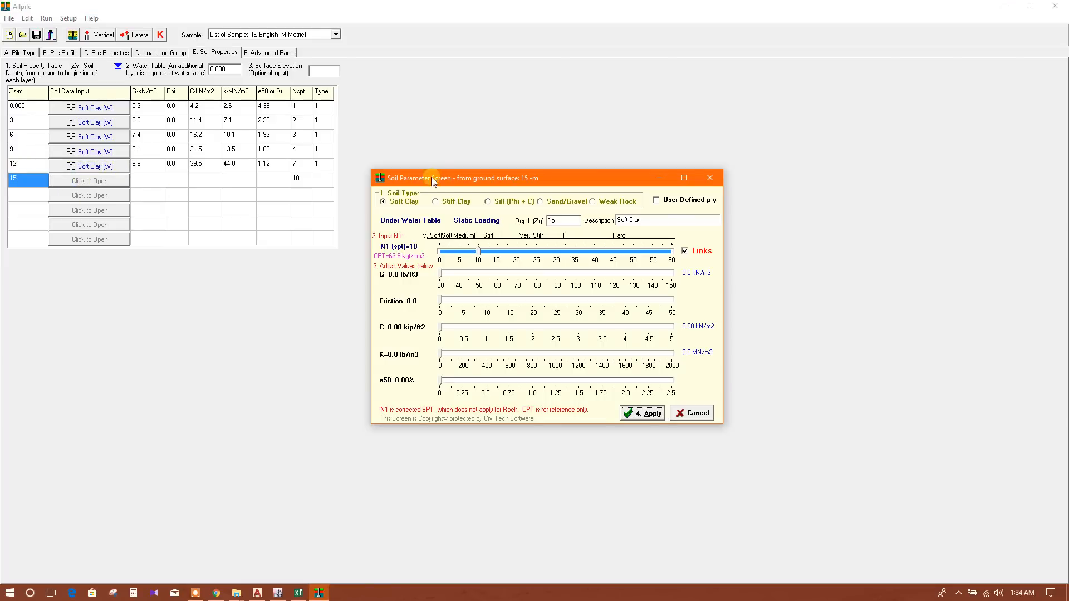
pyautogui.click(435, 202)
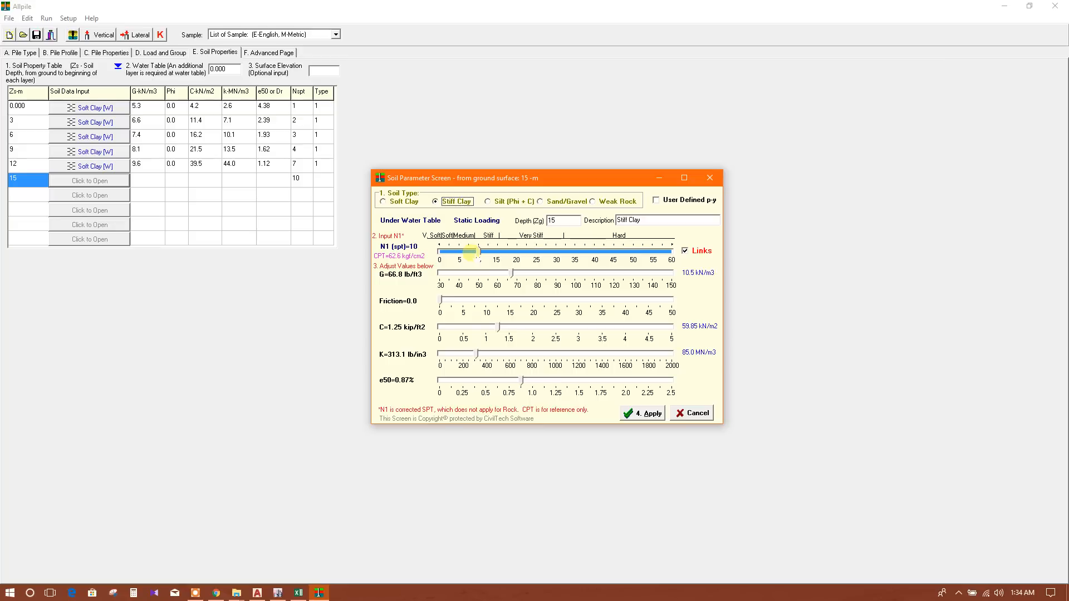
pyautogui.click(383, 201)
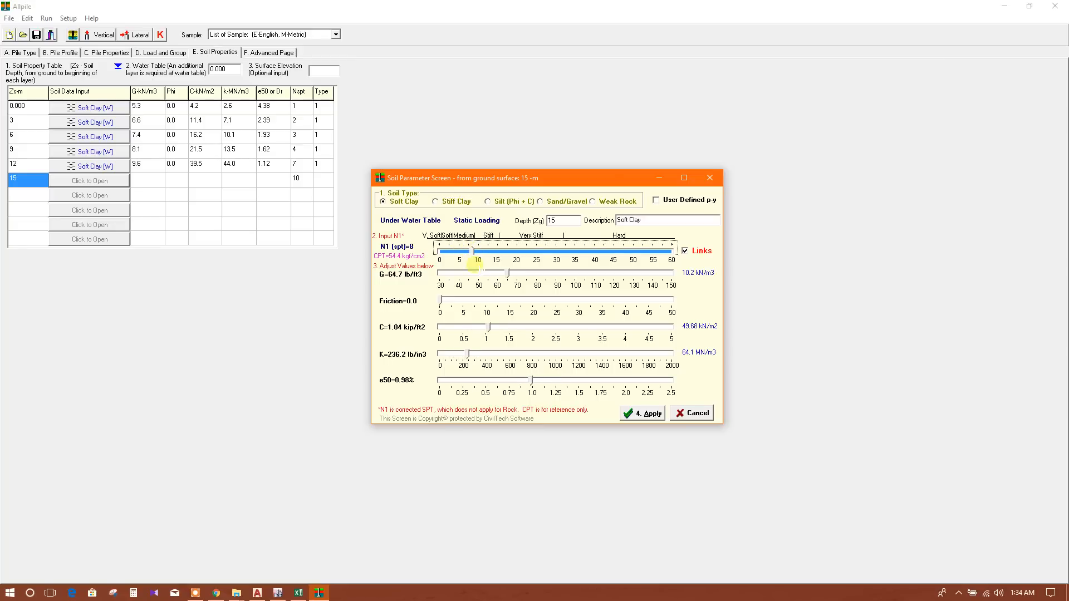
pyautogui.click(642, 413)
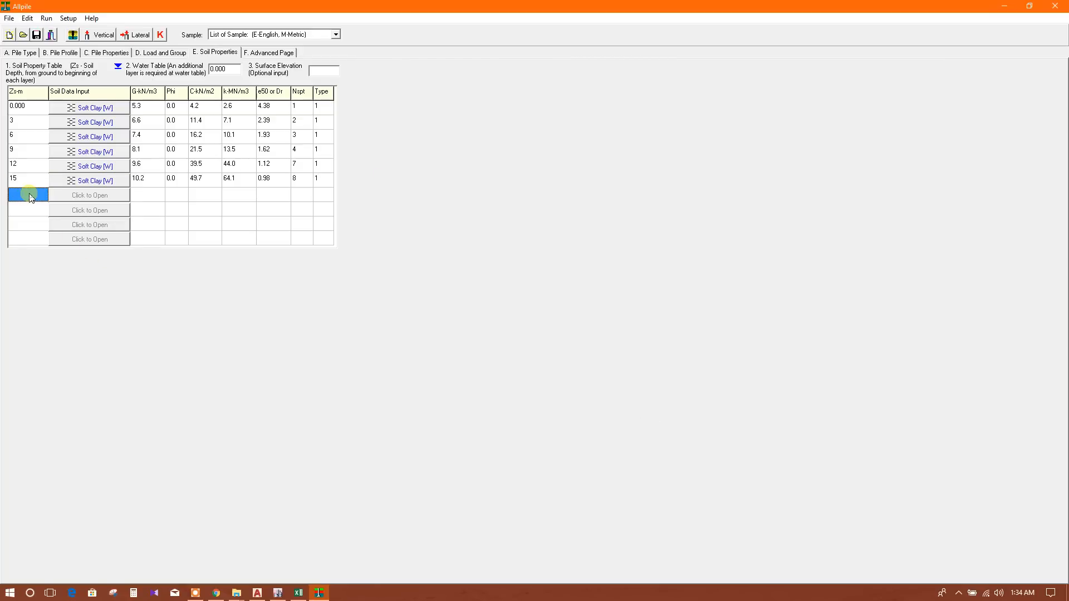
# - Apply stiff clay at 18 m and make the 21 m layer silt with SPT N 11
pyautogui.write('16')
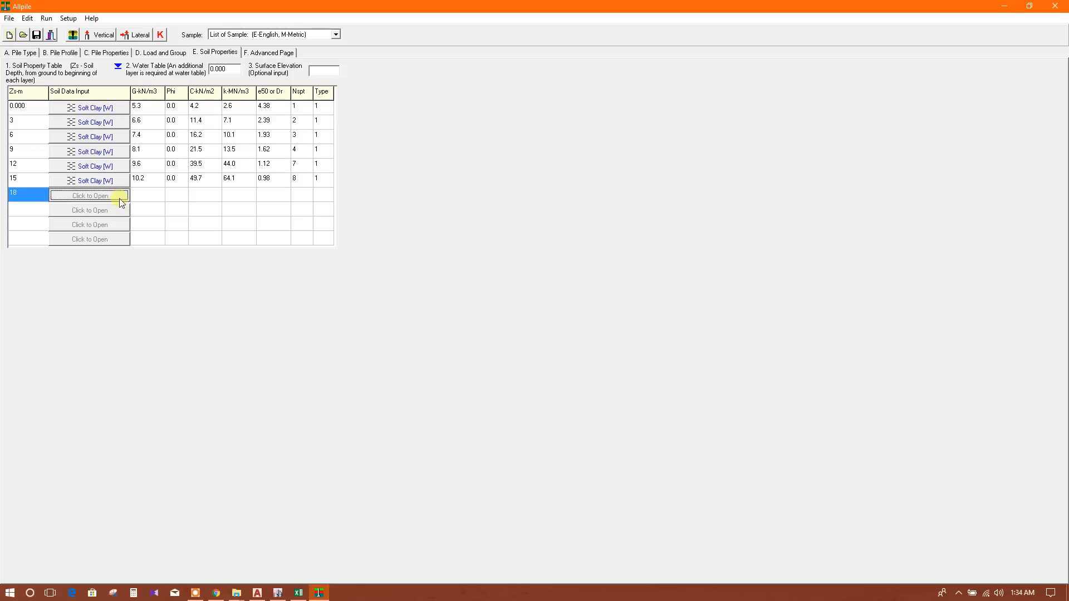
pyautogui.click(89, 195)
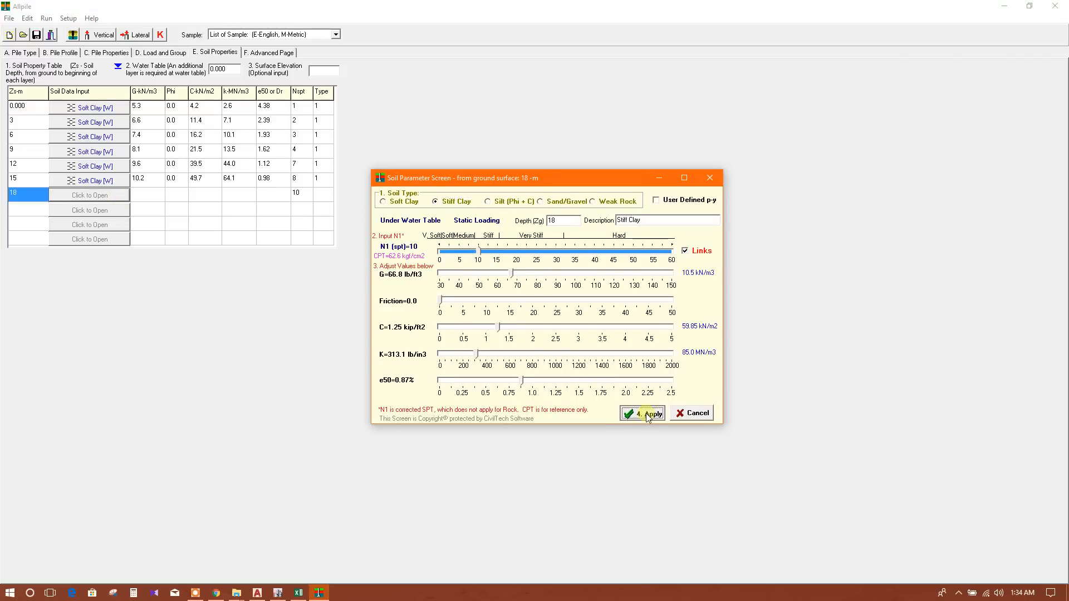
pyautogui.click(645, 413)
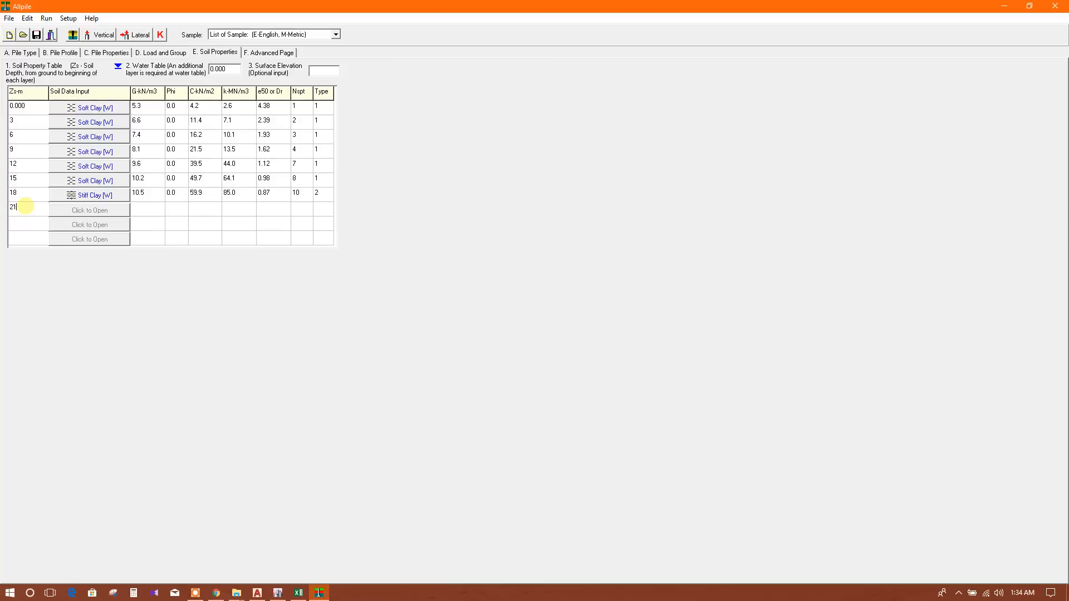
pyautogui.click(89, 210)
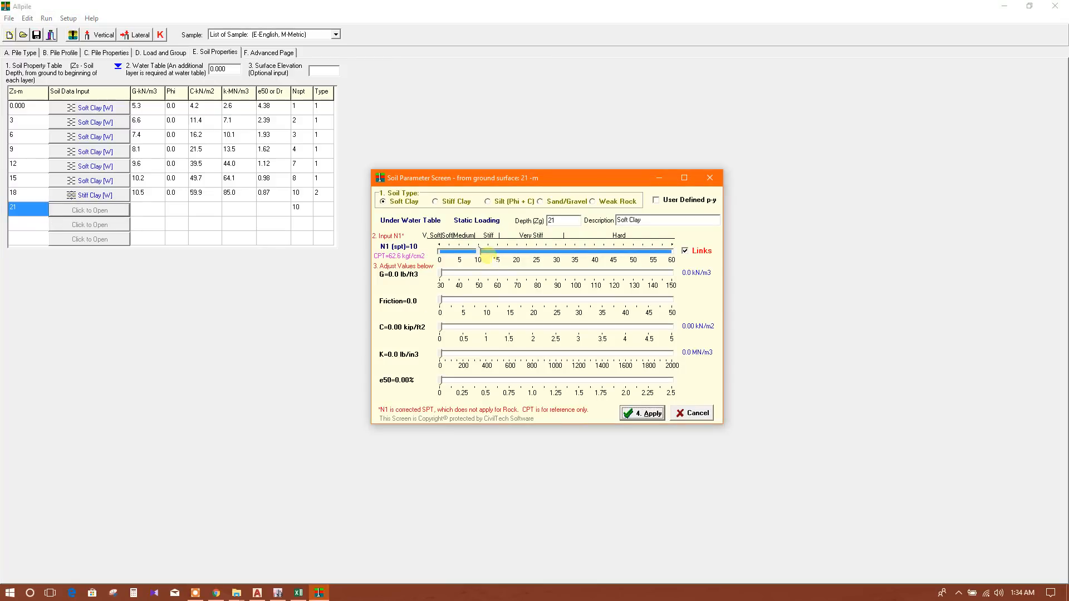
pyautogui.click(487, 201)
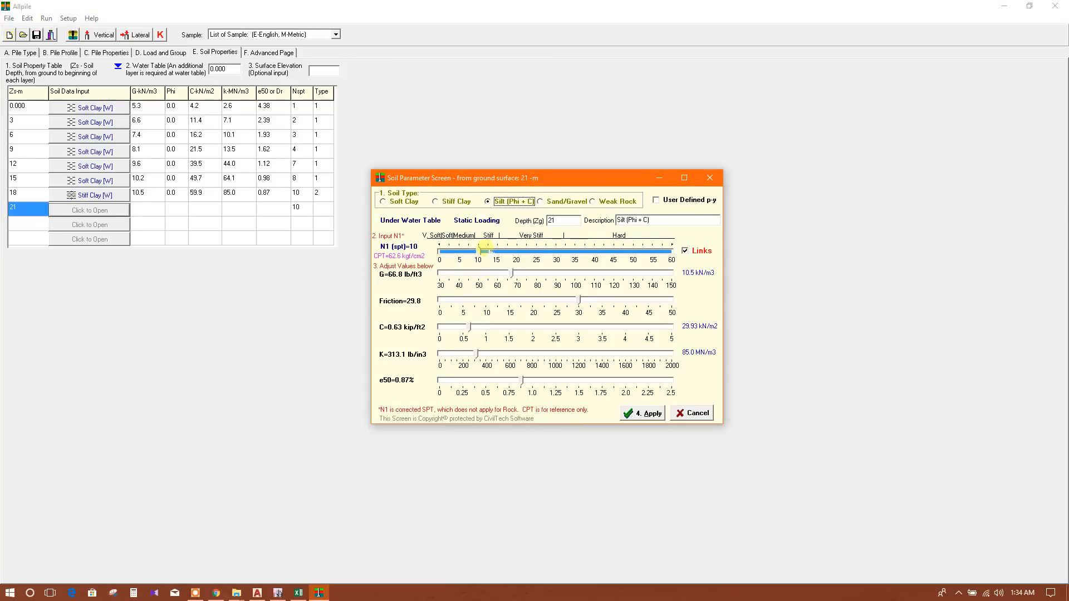
pyautogui.click(540, 201)
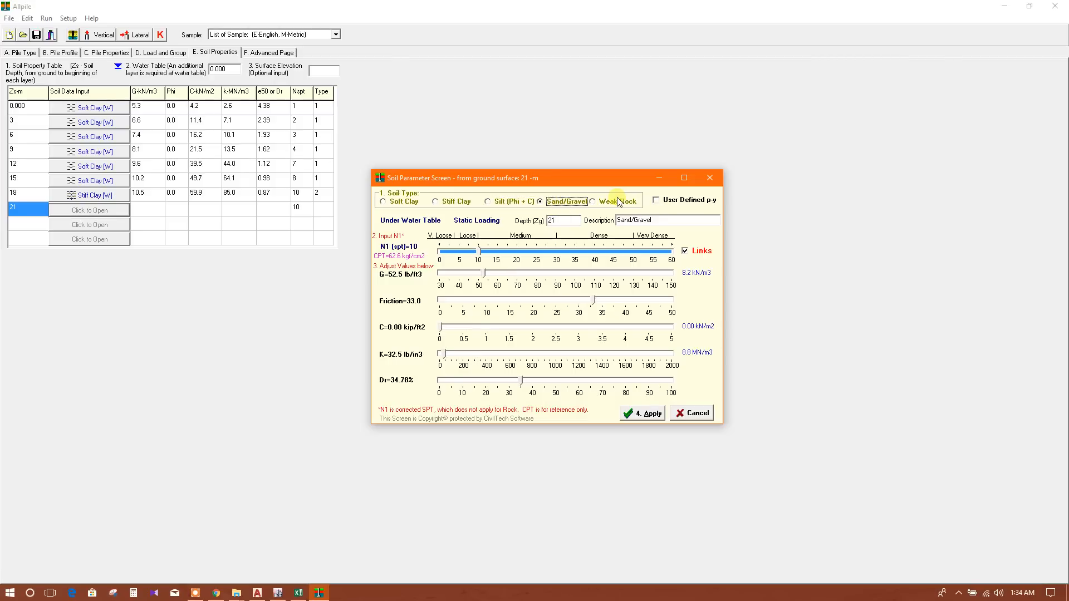
pyautogui.click(487, 201)
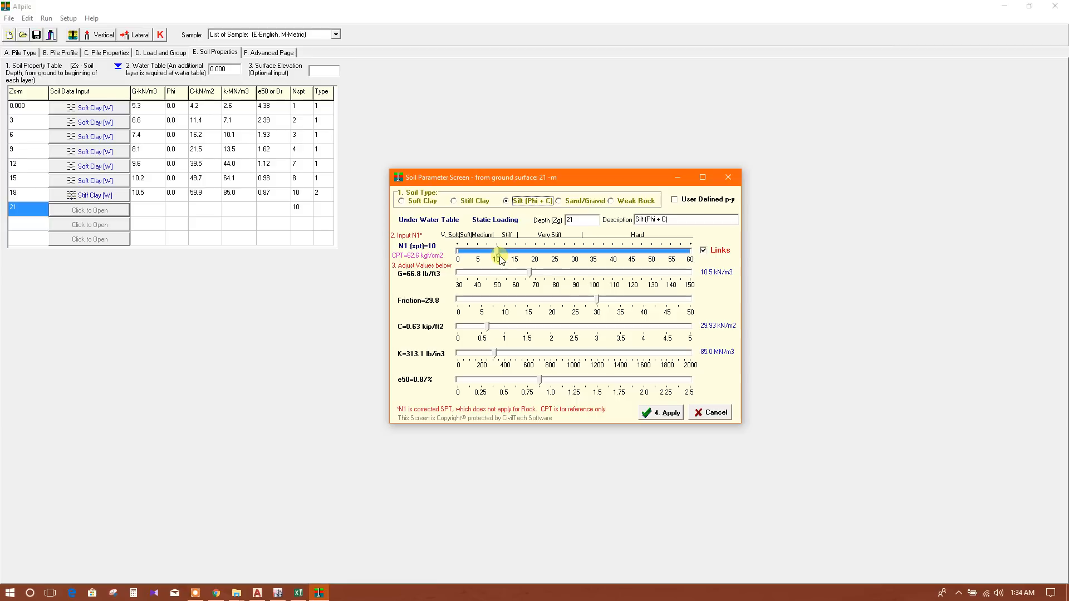
pyautogui.moveTo(496, 245); pyautogui.dragTo(500, 245)
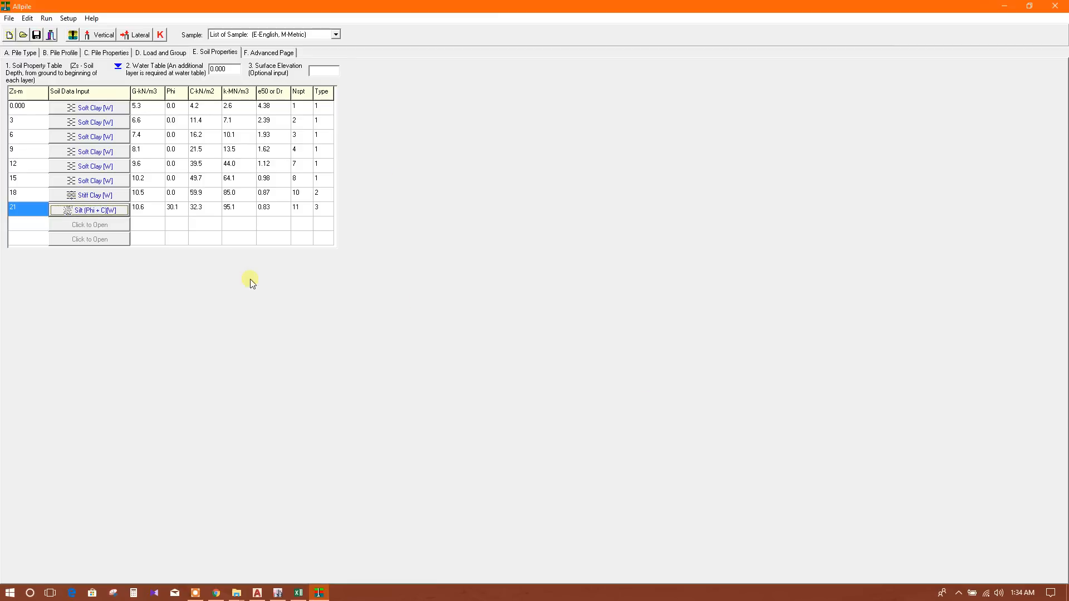
pyautogui.moveTo(136, 90)
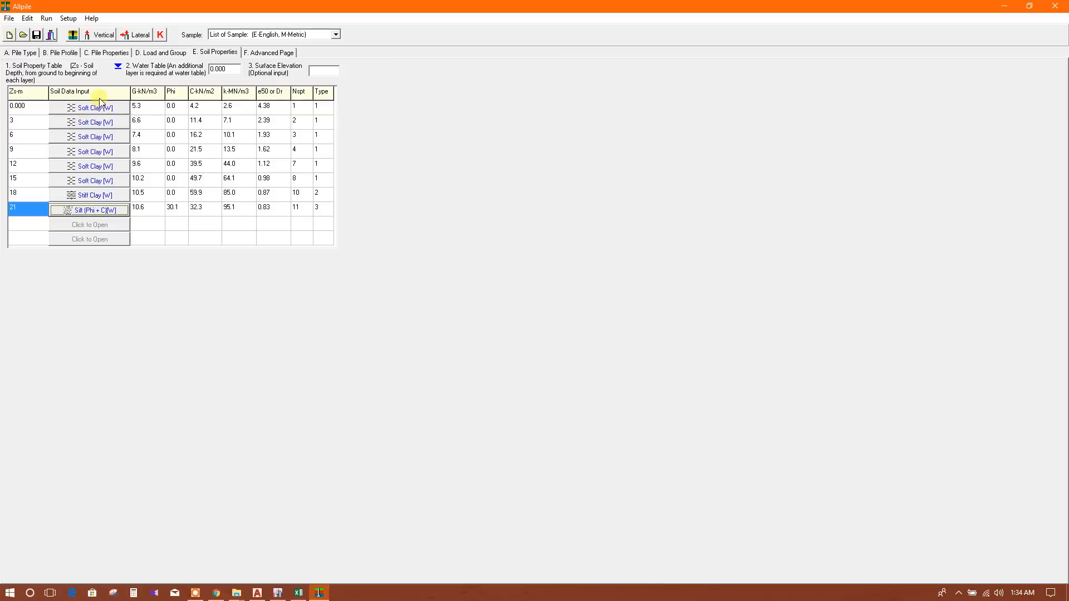
pyautogui.moveTo(150, 135)
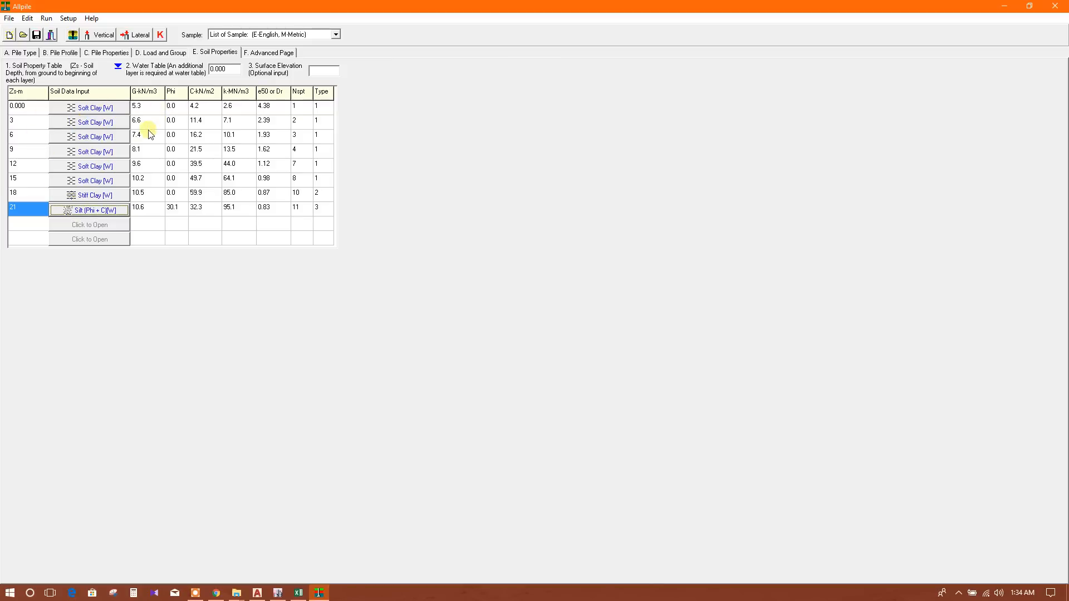
pyautogui.moveTo(124, 144)
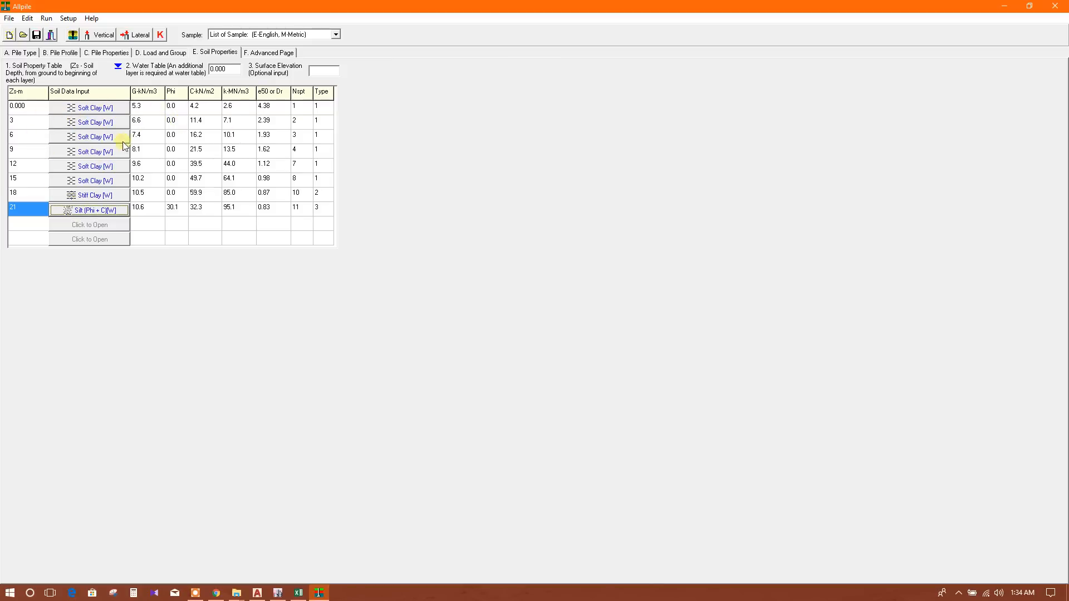
pyautogui.click(17, 136)
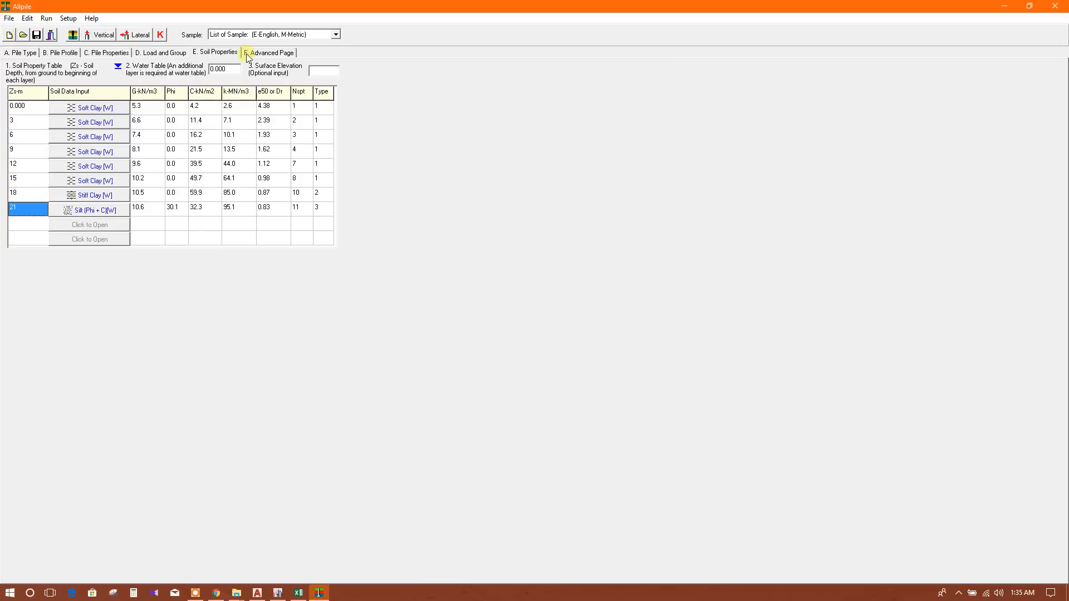
pyautogui.click(269, 52)
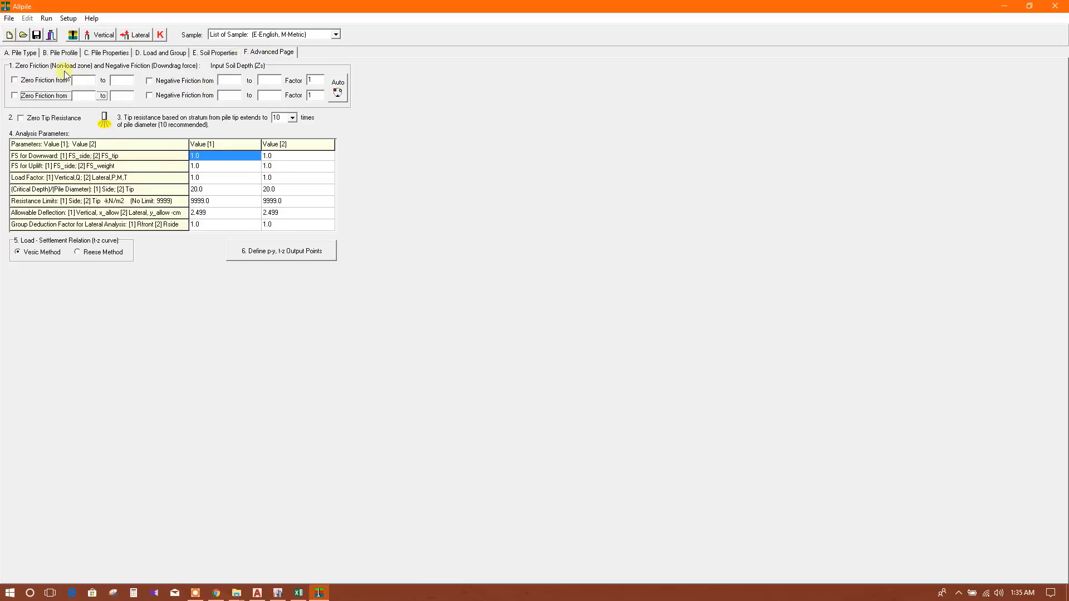
pyautogui.moveTo(149, 71)
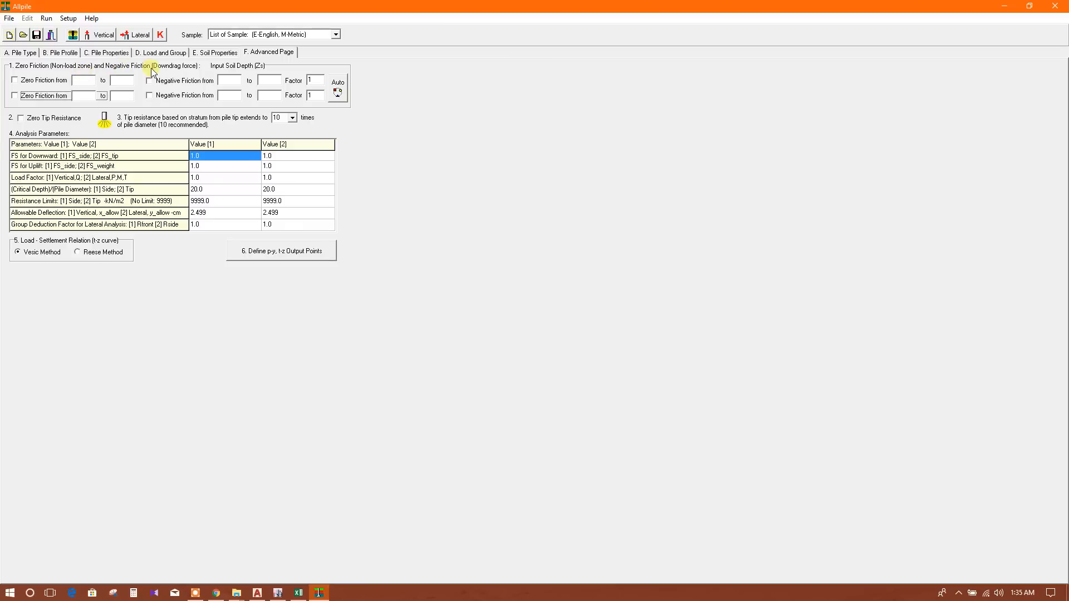
pyautogui.moveTo(257, 79)
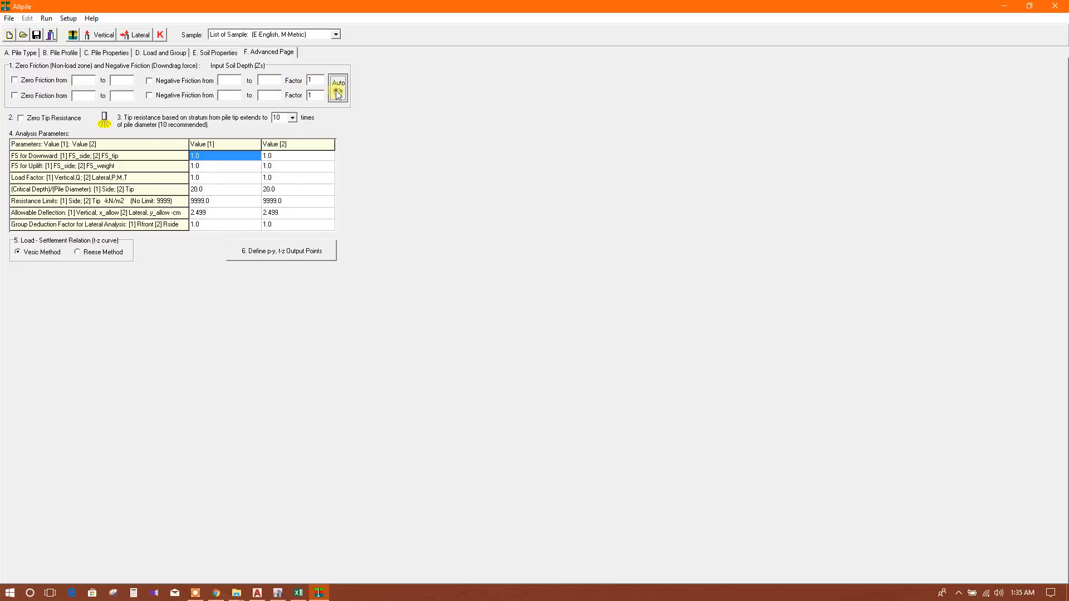
# - Open and close the negative friction factor helper, then view the tip resistance extent choices
pyautogui.click(338, 87)
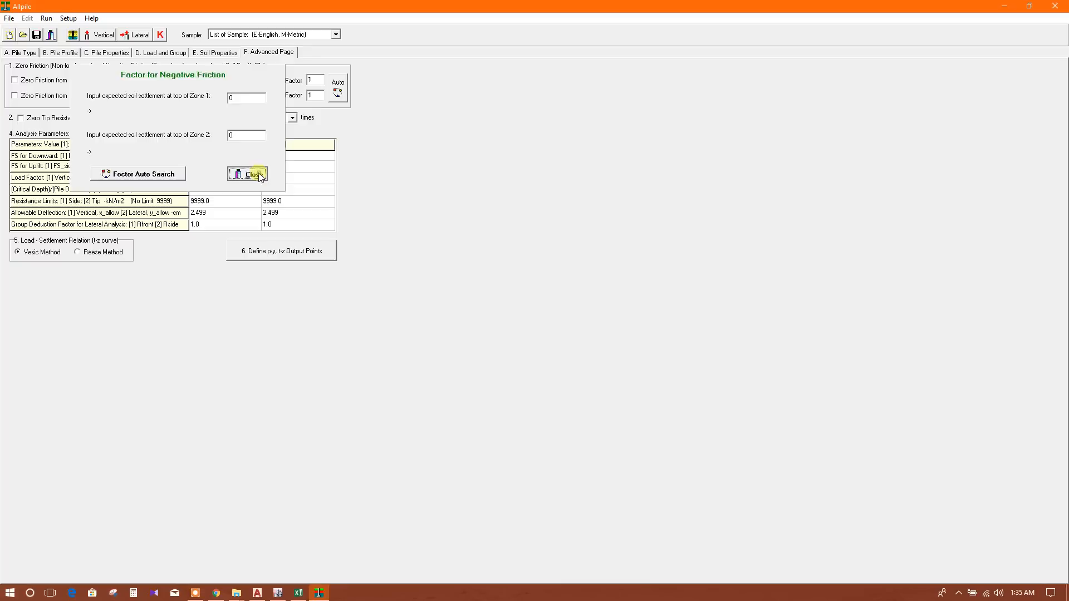
pyautogui.click(248, 174)
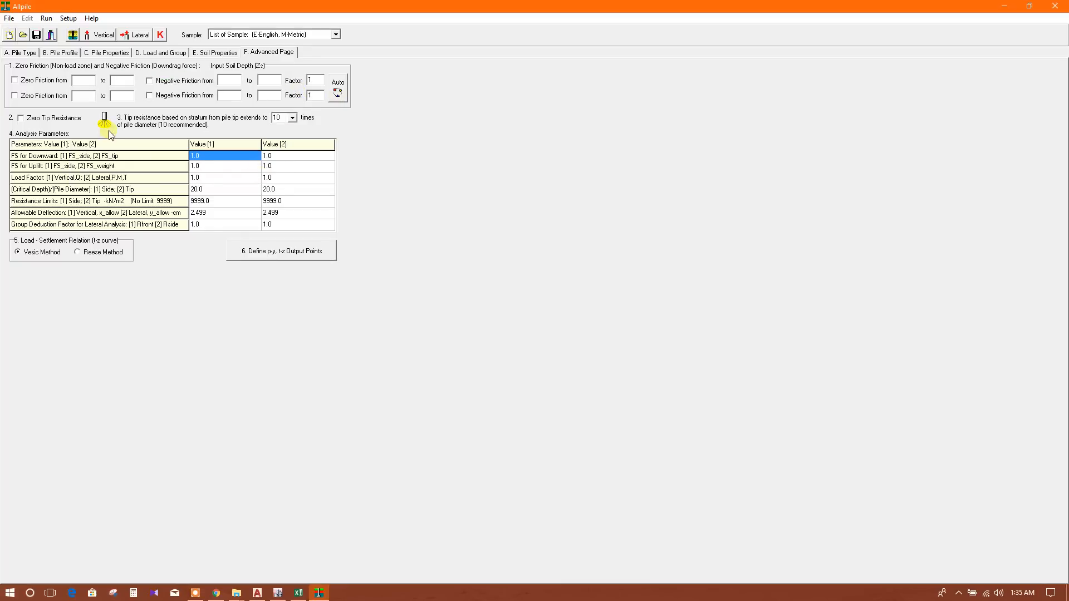
pyautogui.click(19, 118)
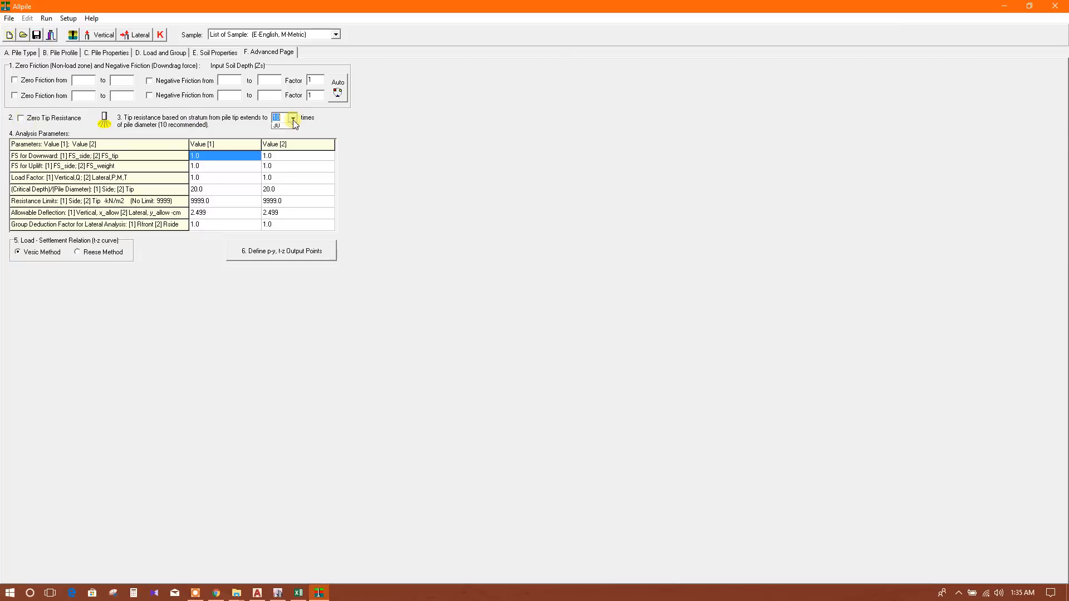
pyautogui.click(291, 118)
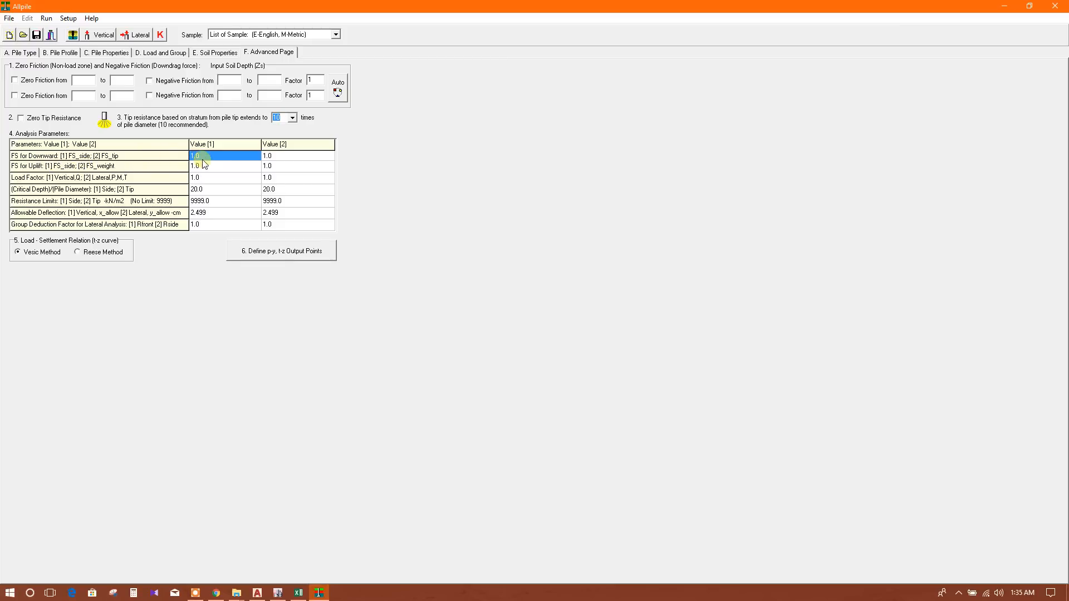
# - Set the uplift safety factors to 2.5, then dismiss the p-y/t-z output points dialog
pyautogui.write('2')
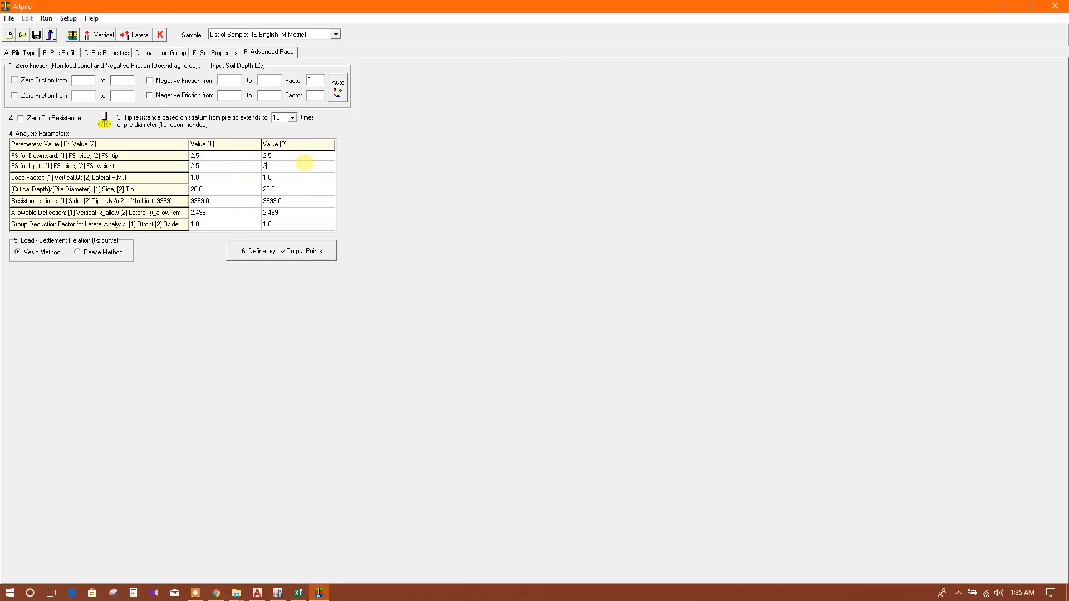
pyautogui.click(298, 178)
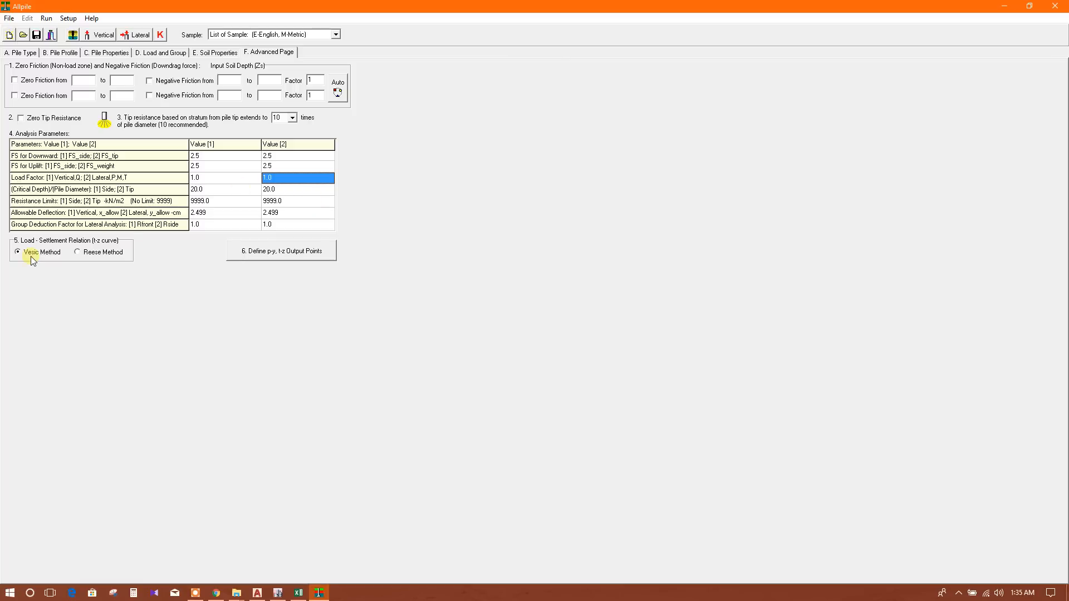
pyautogui.moveTo(95, 257)
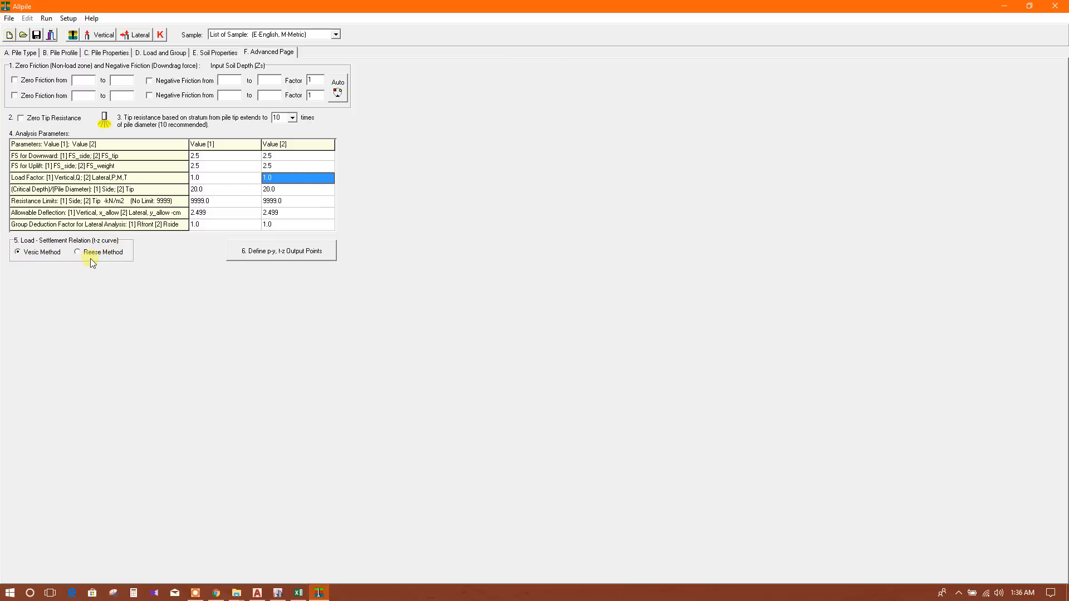
pyautogui.moveTo(245, 262)
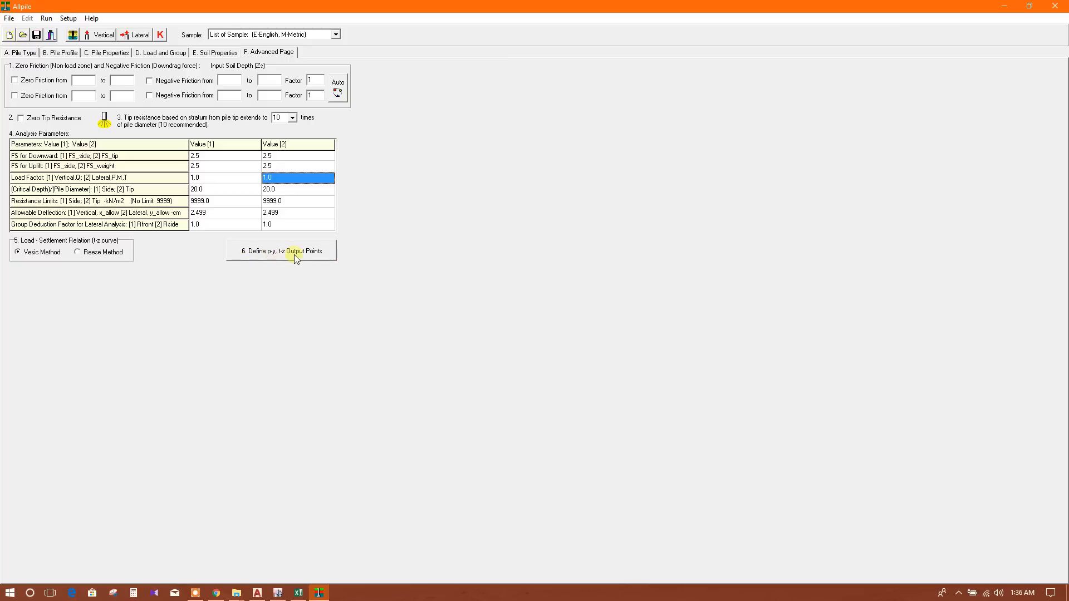
pyautogui.click(281, 250)
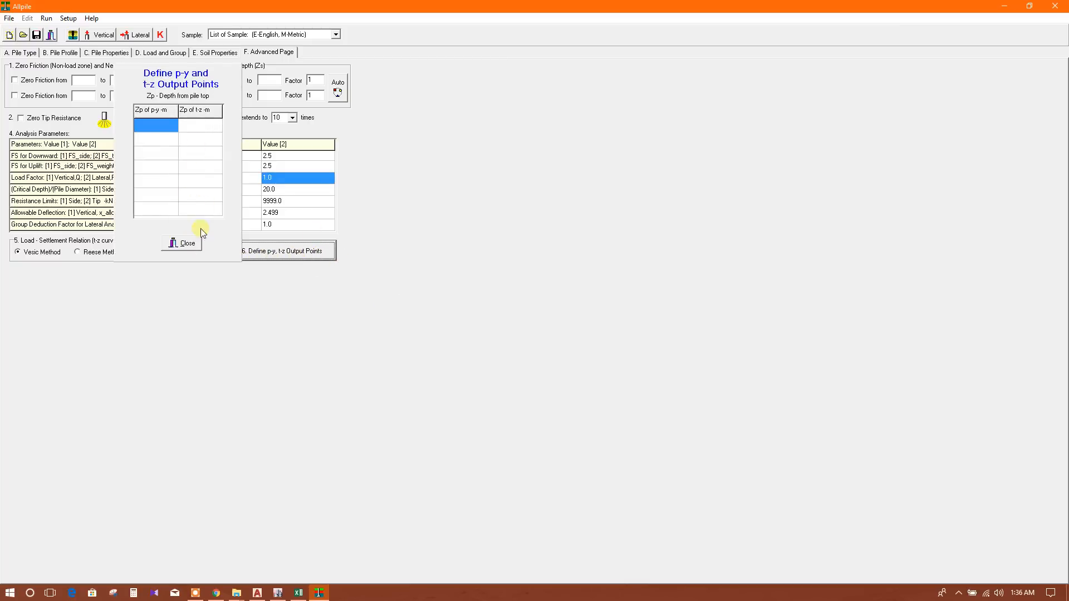
pyautogui.click(188, 243)
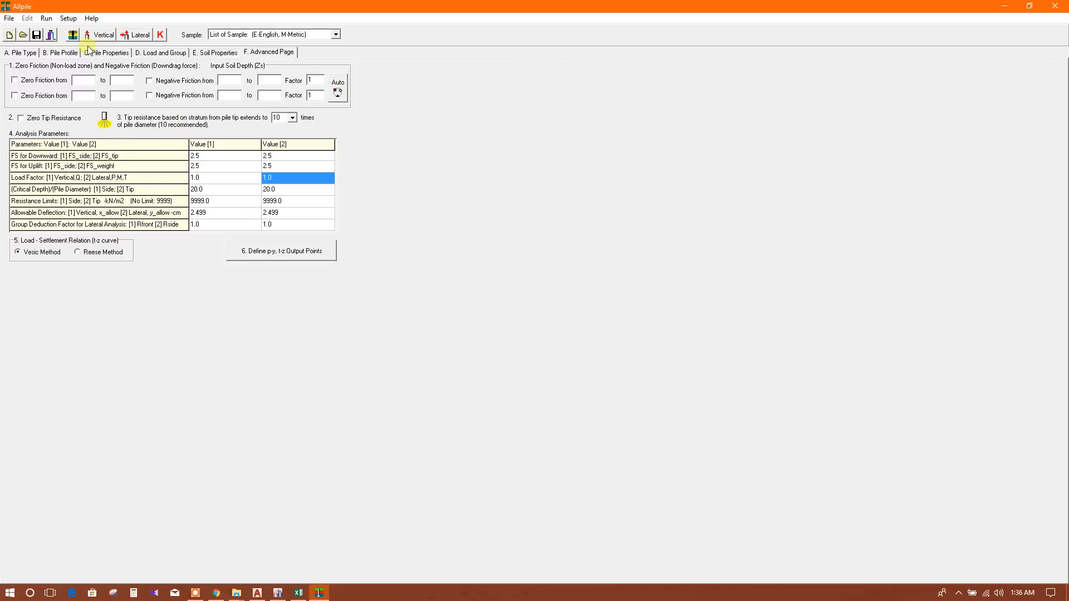
pyautogui.moveTo(100, 35)
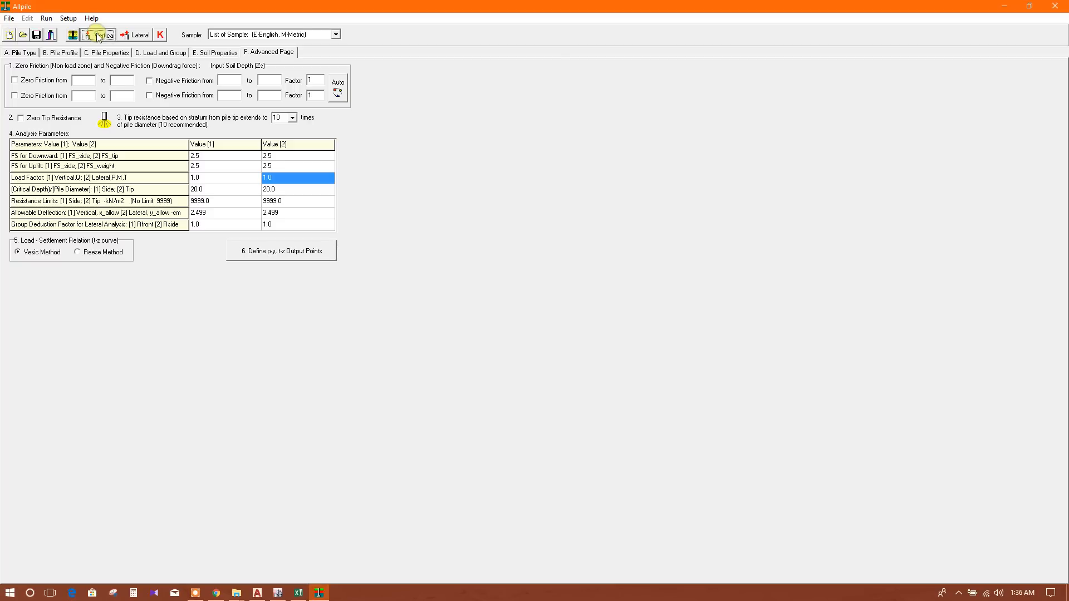
# - Run the vertical analysis and view the depth, load-settlement and capacity-length graphs
pyautogui.click(101, 34)
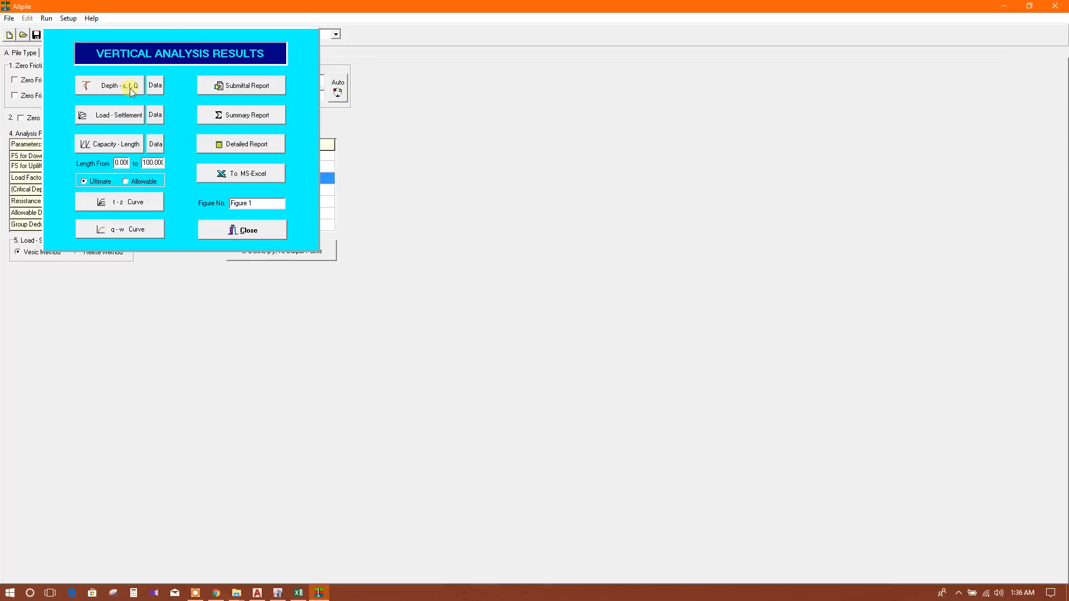
pyautogui.click(111, 88)
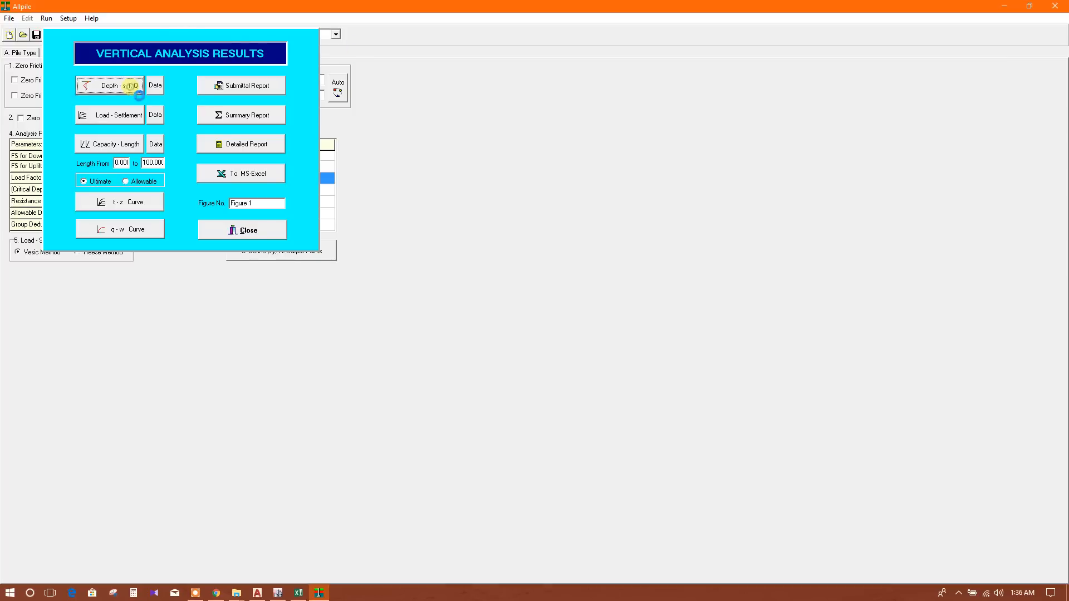
pyautogui.click(110, 86)
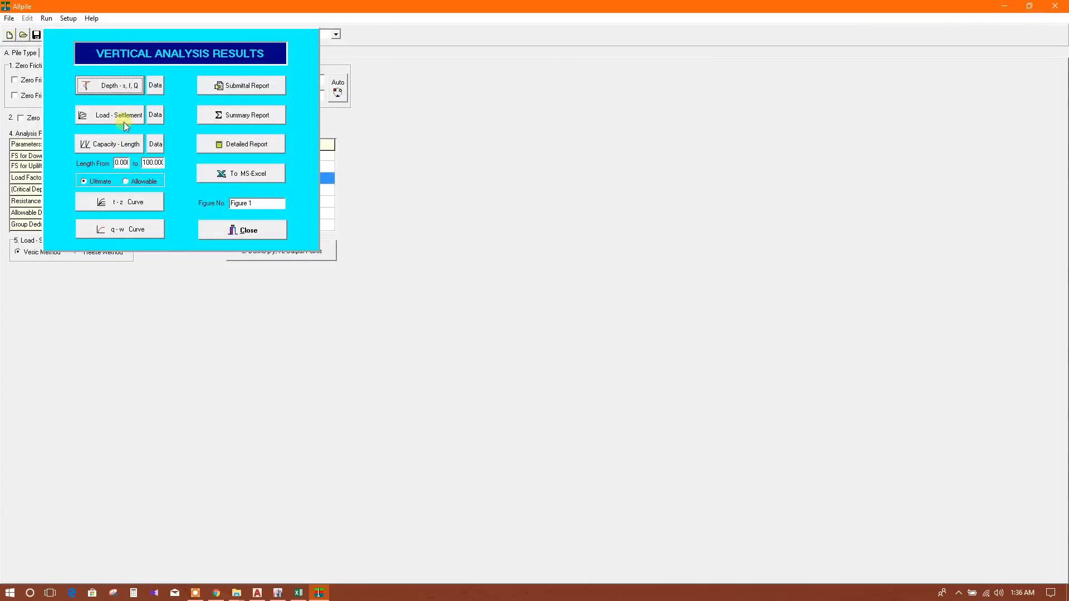
pyautogui.click(110, 116)
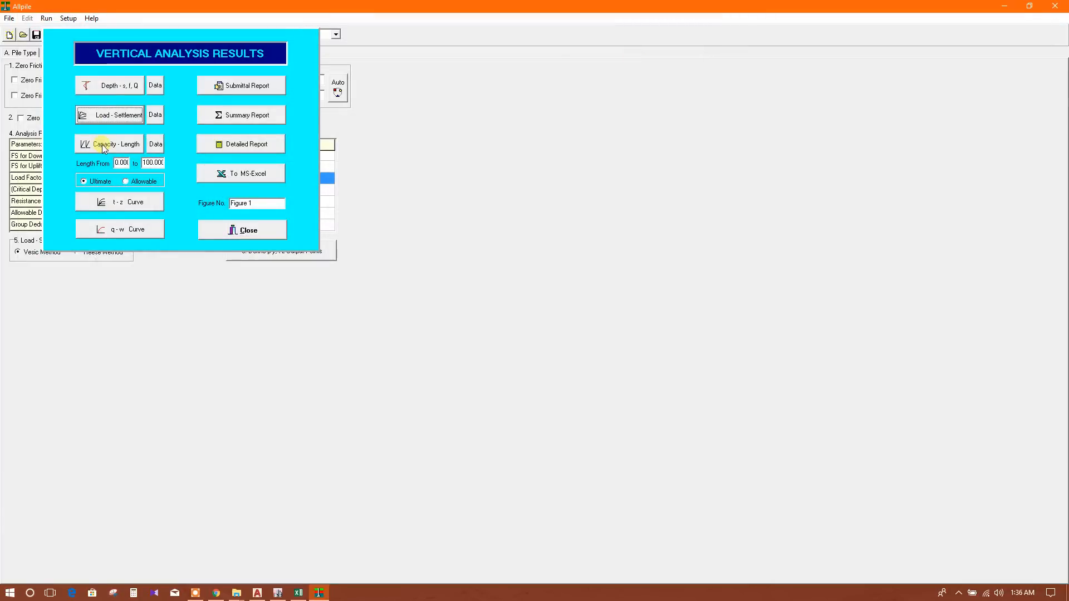
pyautogui.click(117, 143)
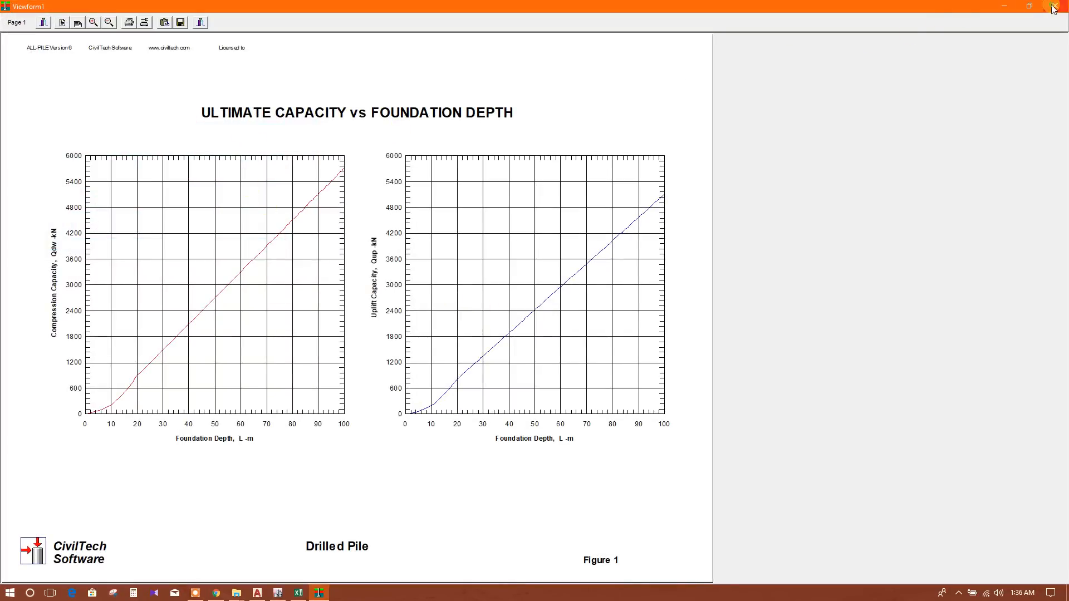
pyautogui.click(1051, 6)
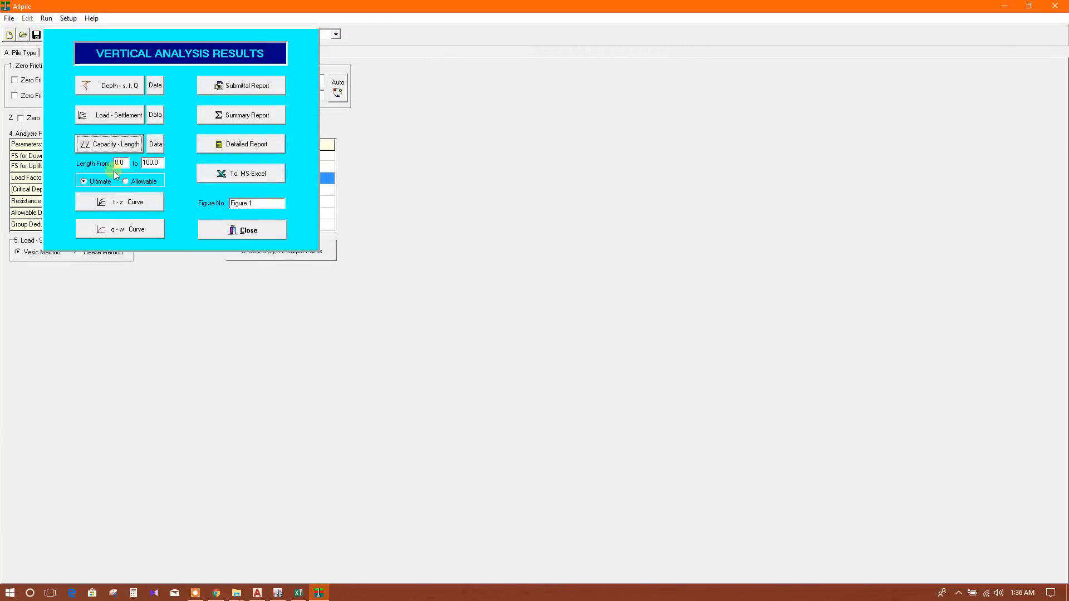
# - Toggle allowable/ultimate capacities, view the t-z and q-w curves, and open the submittal report
pyautogui.click(127, 181)
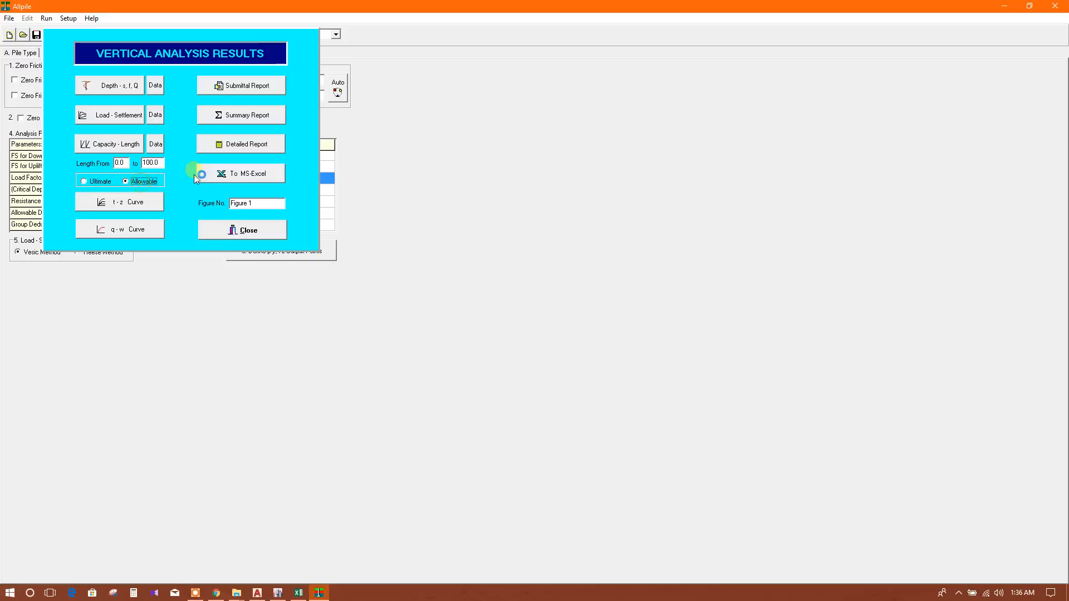
pyautogui.click(83, 181)
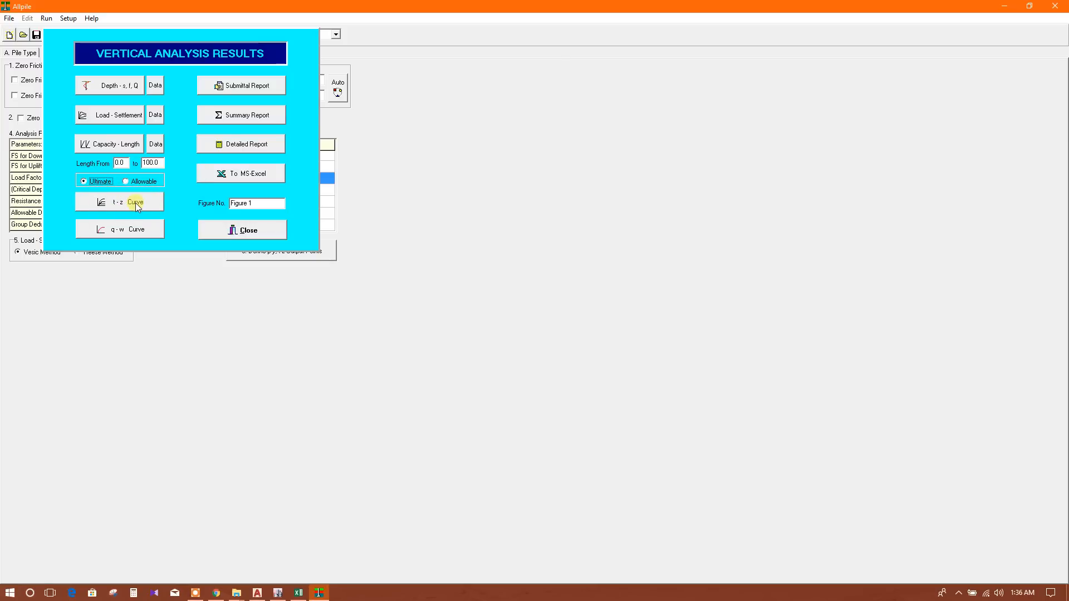
pyautogui.click(120, 202)
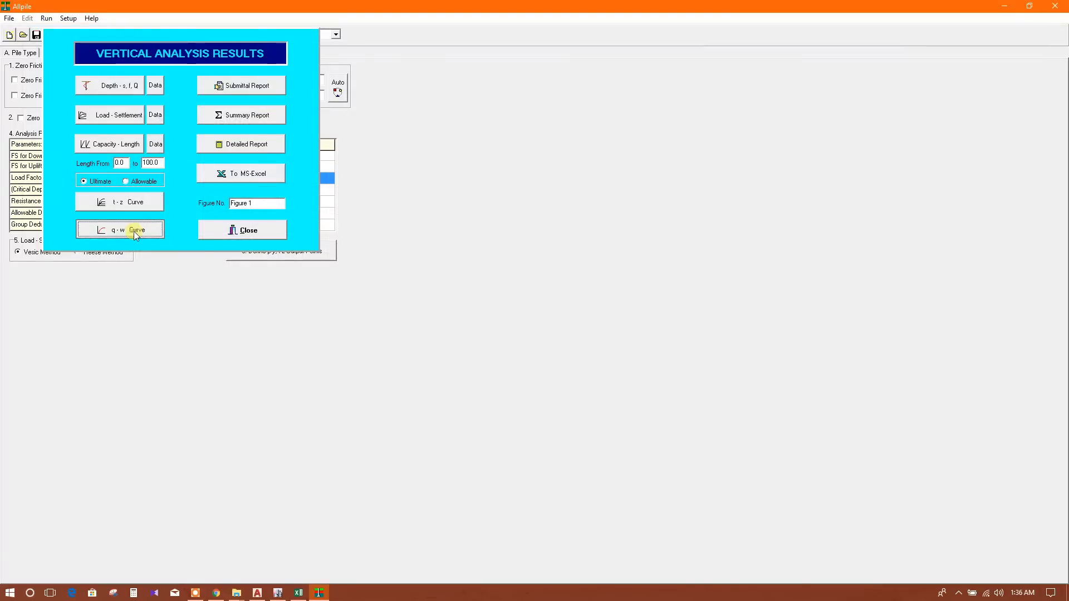
pyautogui.click(120, 230)
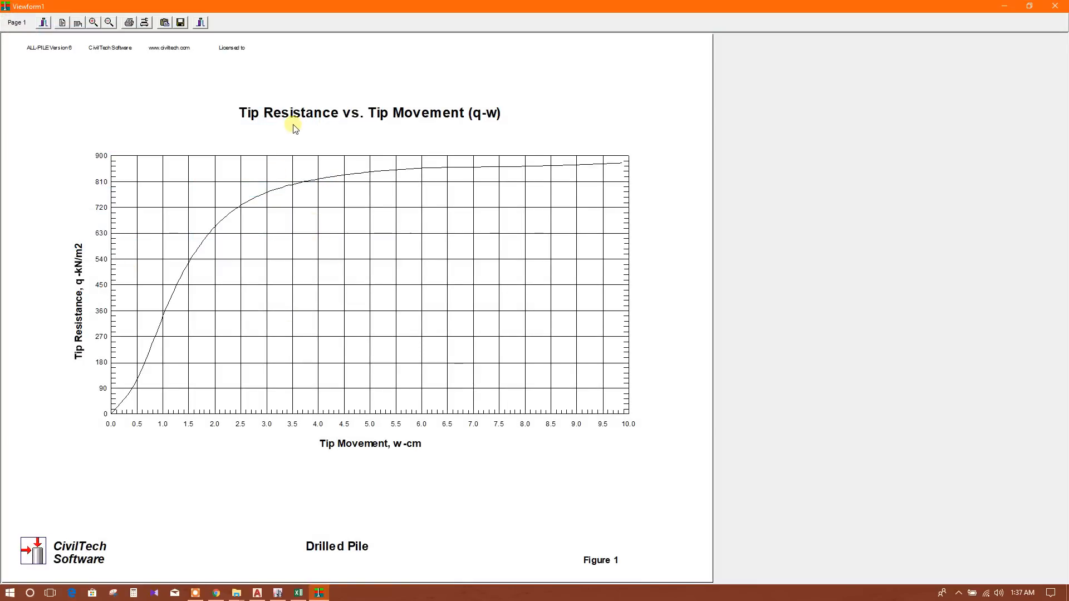
pyautogui.moveTo(966, 55)
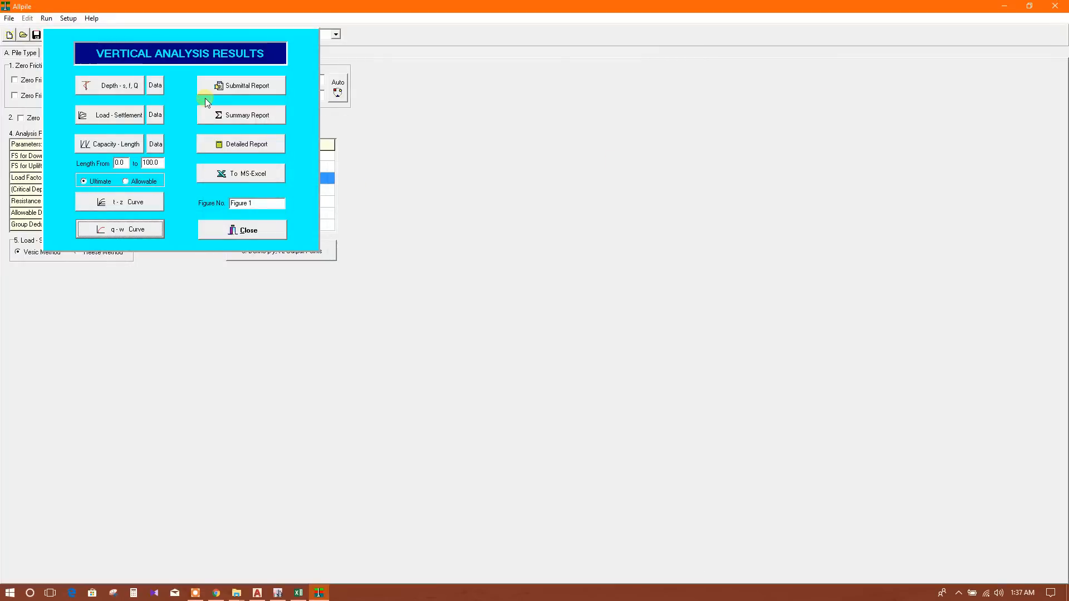
pyautogui.click(241, 85)
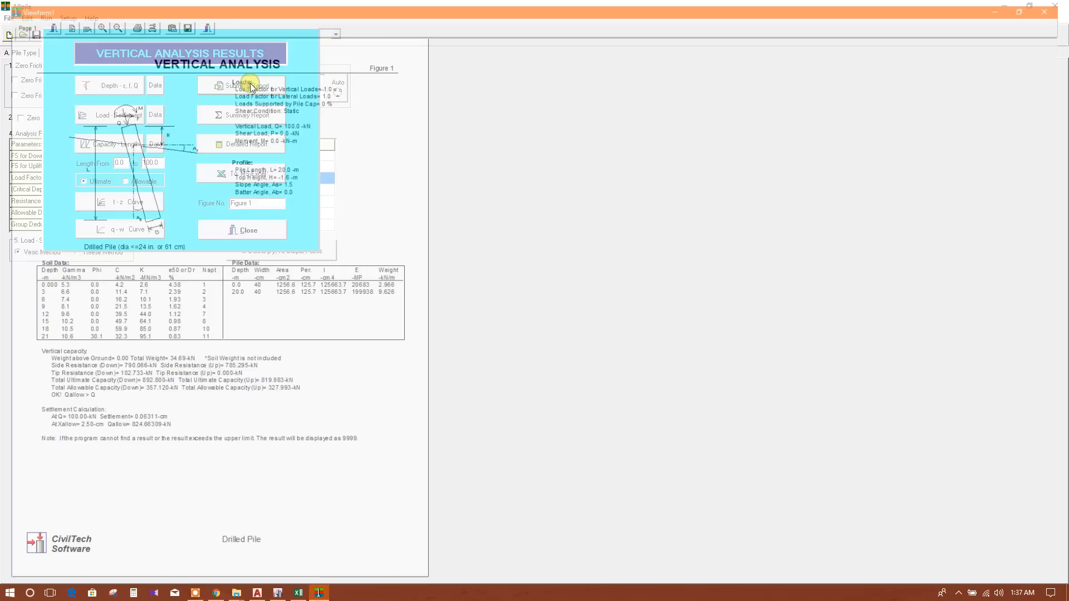
# - Open the vertical submittal report showing 892.8 kN ultimate and 357.1 kN allowable capacity
pyautogui.click(248, 230)
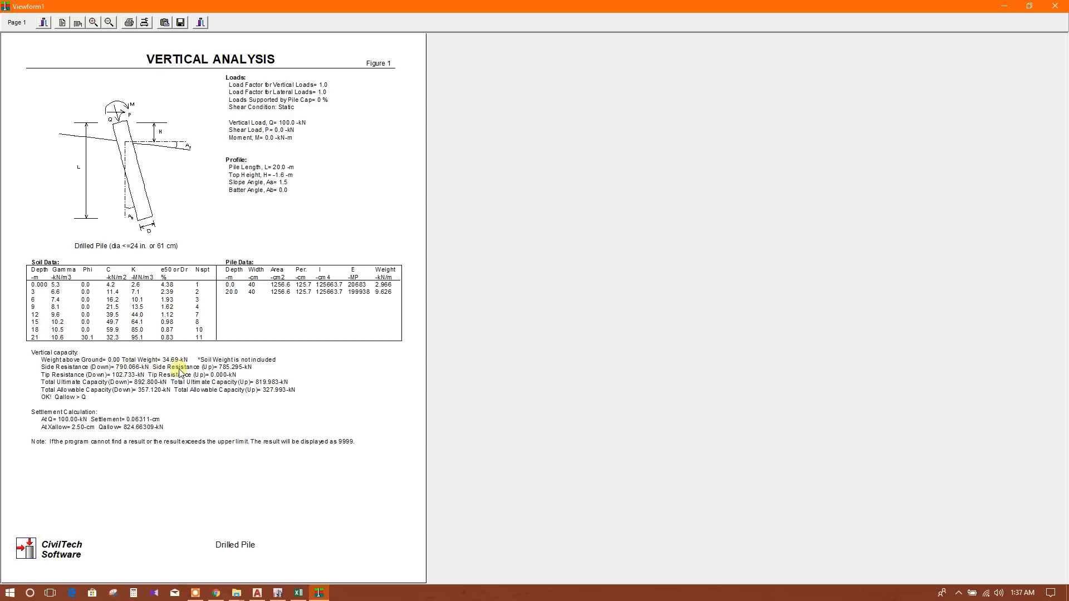
pyautogui.moveTo(262, 372)
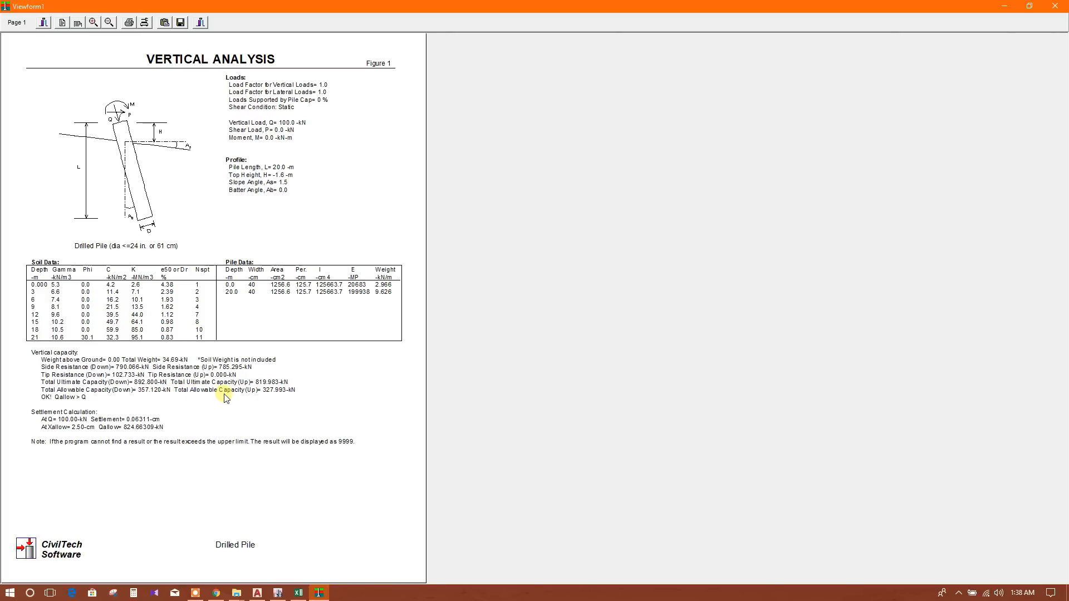
pyautogui.moveTo(132, 411)
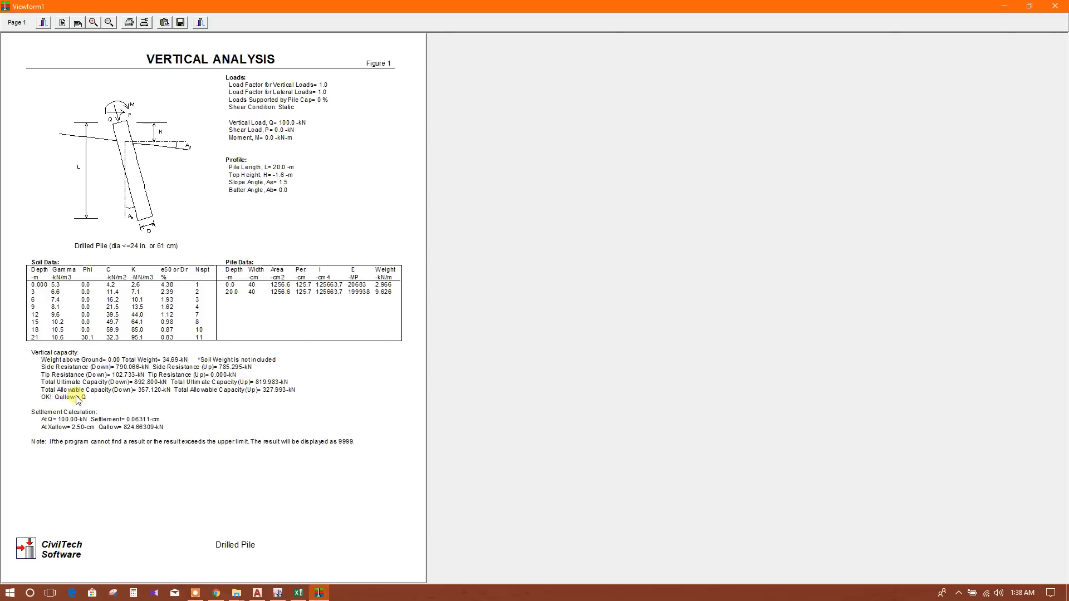
pyautogui.moveTo(130, 407)
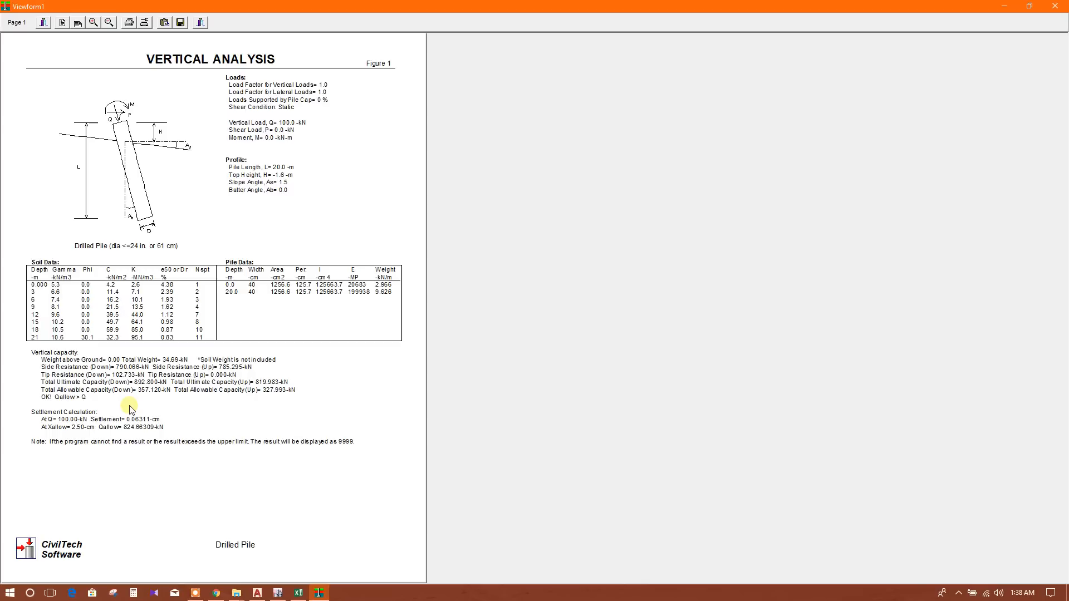
pyautogui.moveTo(88, 399)
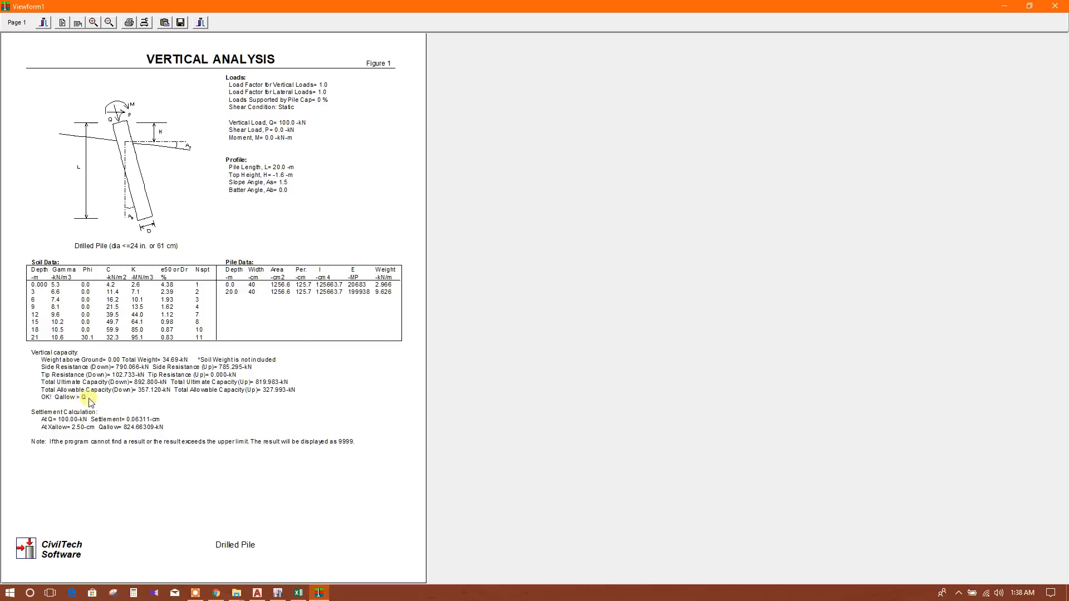
pyautogui.moveTo(142, 394)
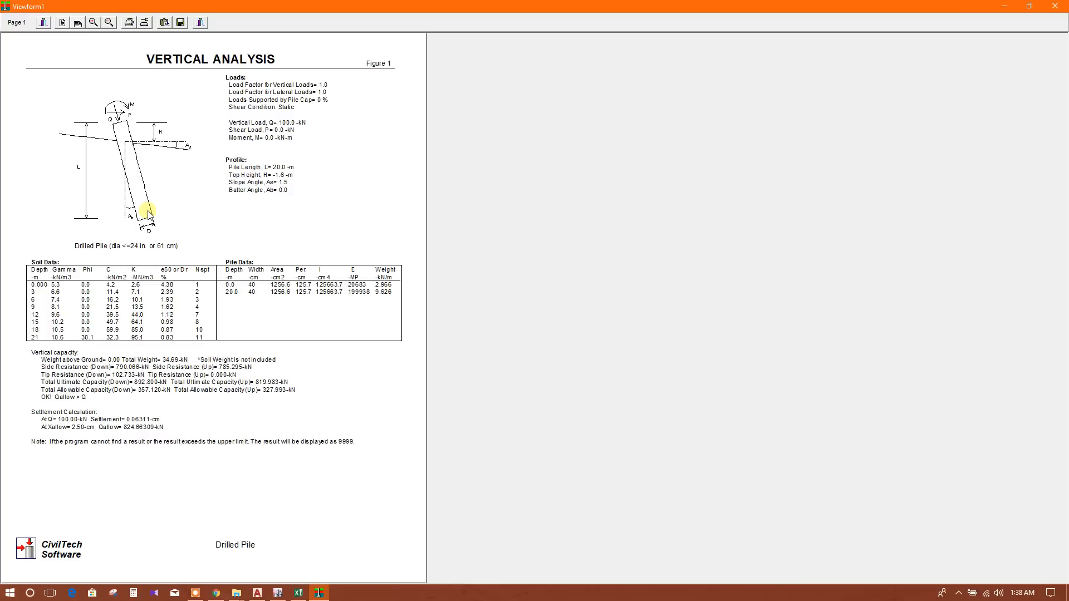
pyautogui.moveTo(261, 247)
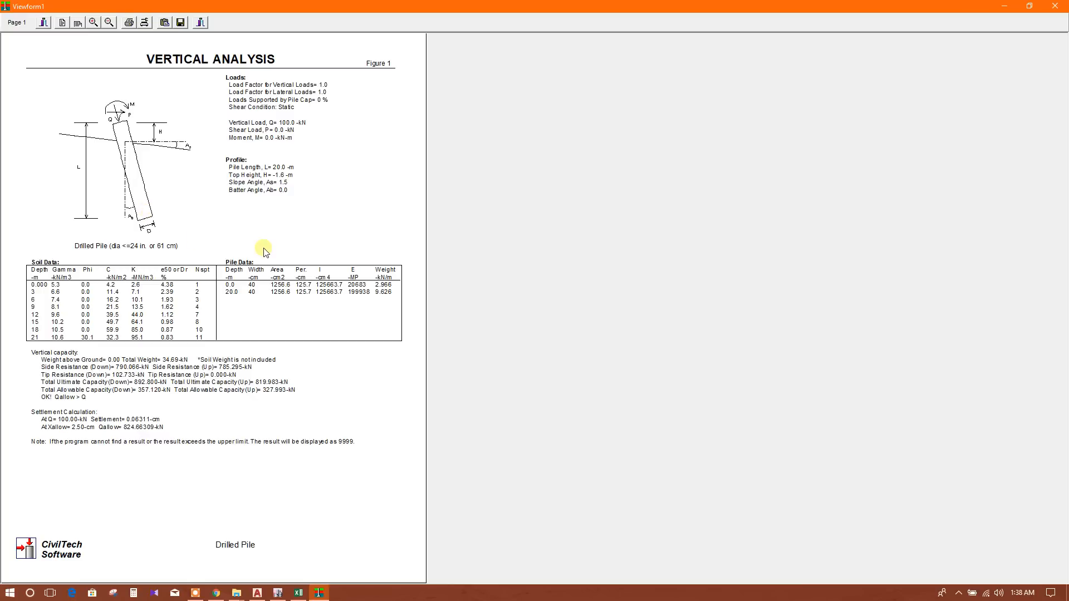
pyautogui.moveTo(215, 411)
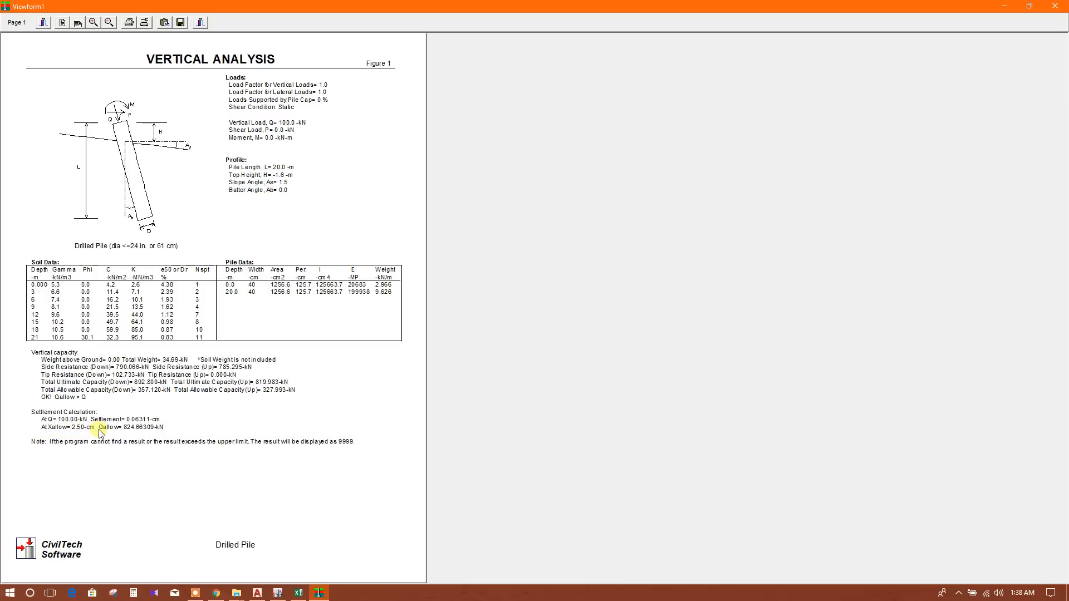
pyautogui.moveTo(129, 447)
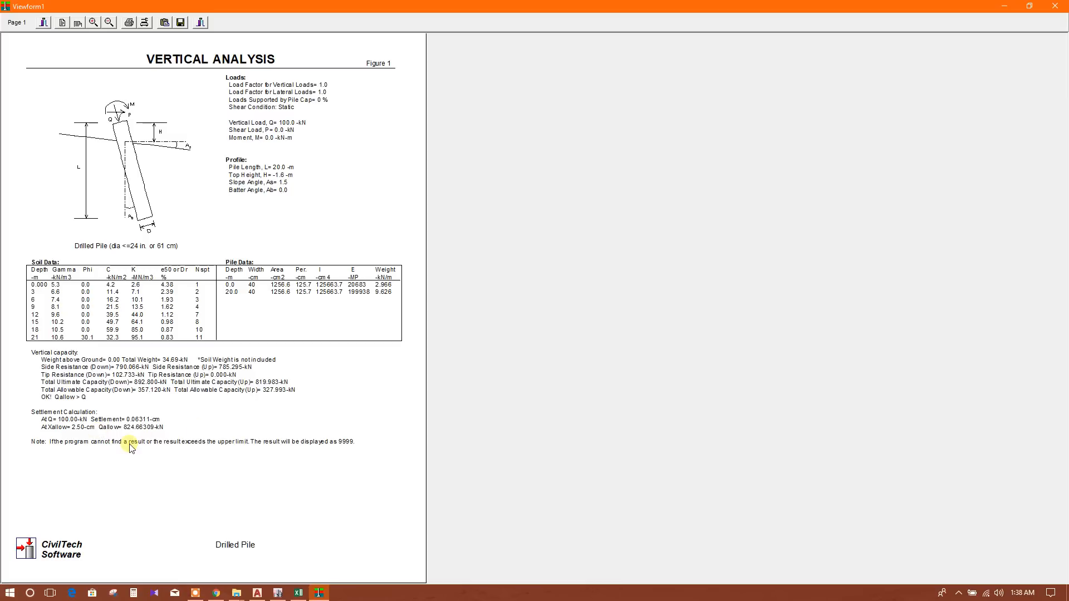
pyautogui.moveTo(127, 23)
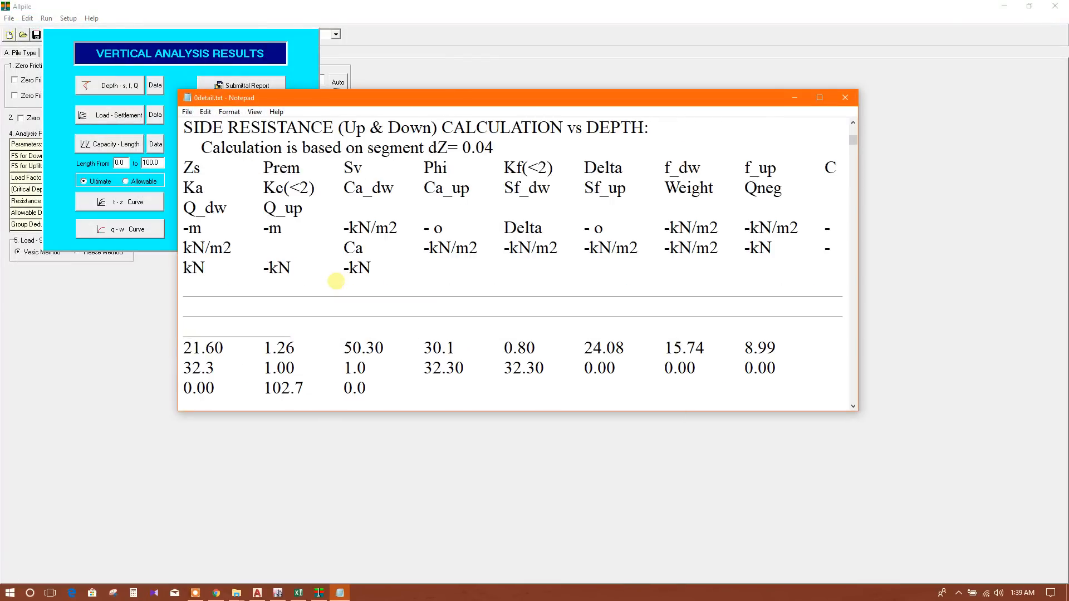
# - Scroll through 0detail.txt side-resistance details, then close the vertical analysis results
pyautogui.scroll(-3)
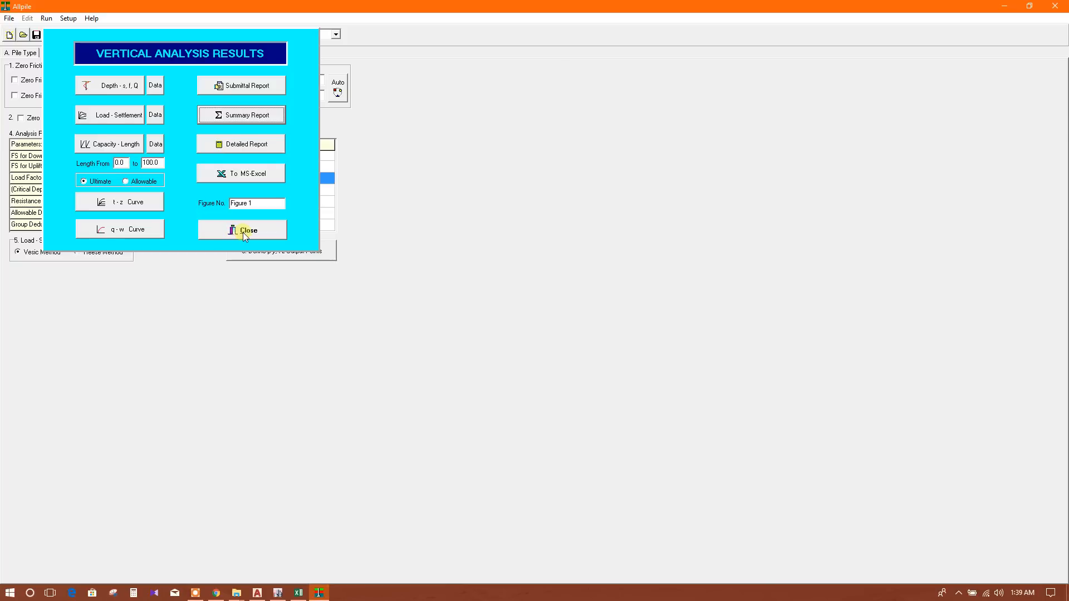
pyautogui.click(241, 230)
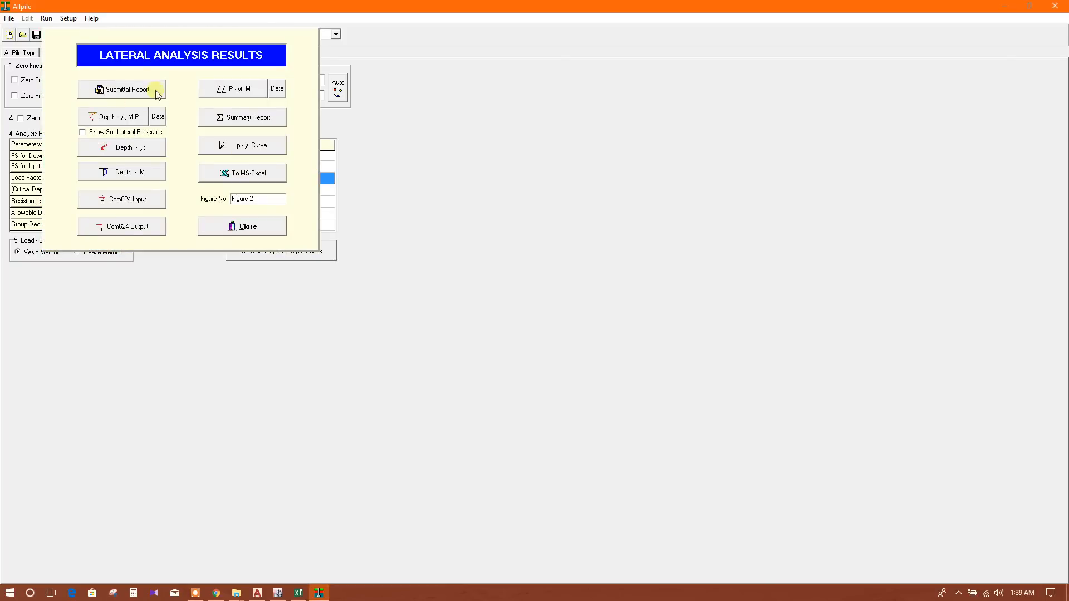
# - View the lateral submittal report with 3.04 cm top deflection, then close lateral results
pyautogui.click(123, 89)
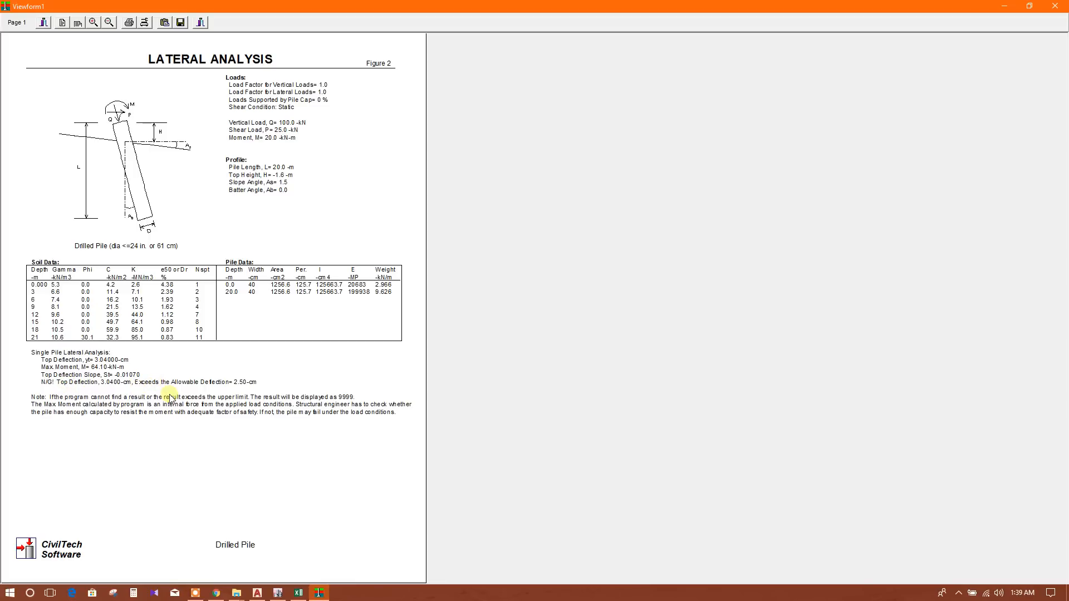
pyautogui.moveTo(184, 382)
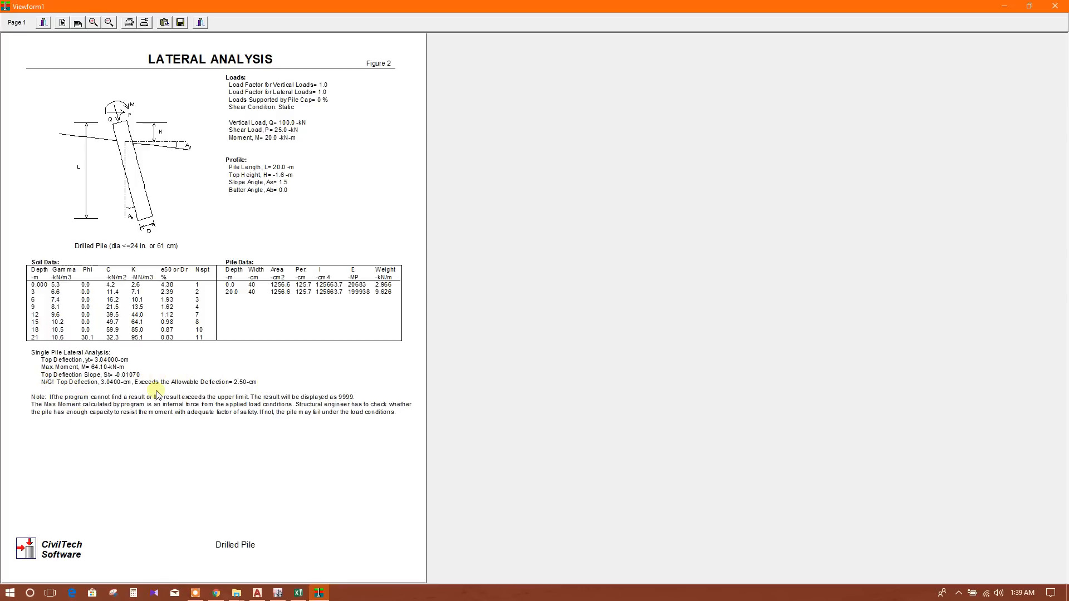
pyautogui.moveTo(1035, 15)
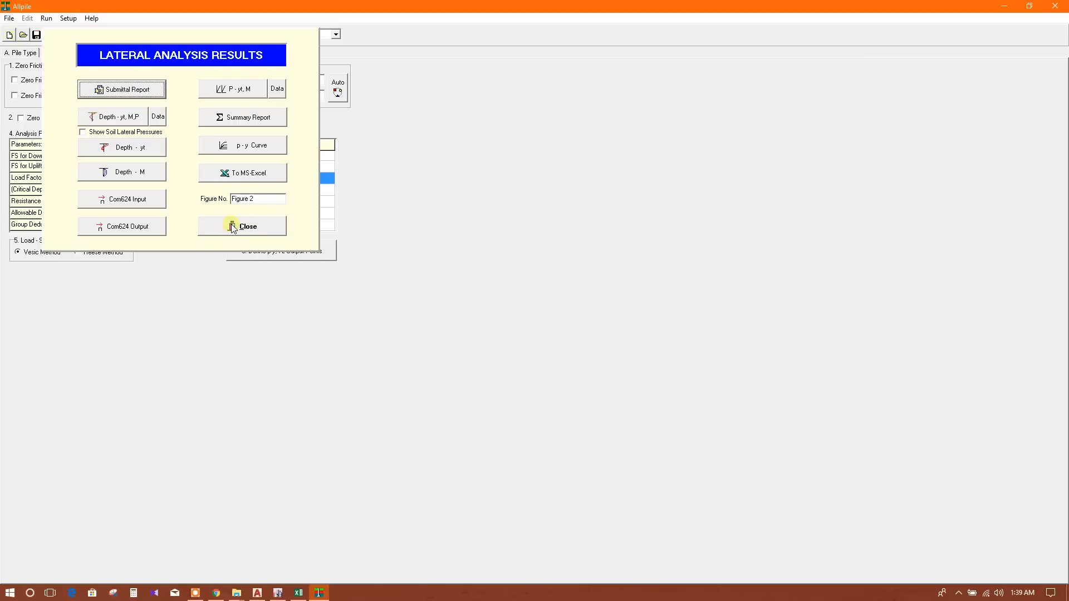
pyautogui.moveTo(143, 226)
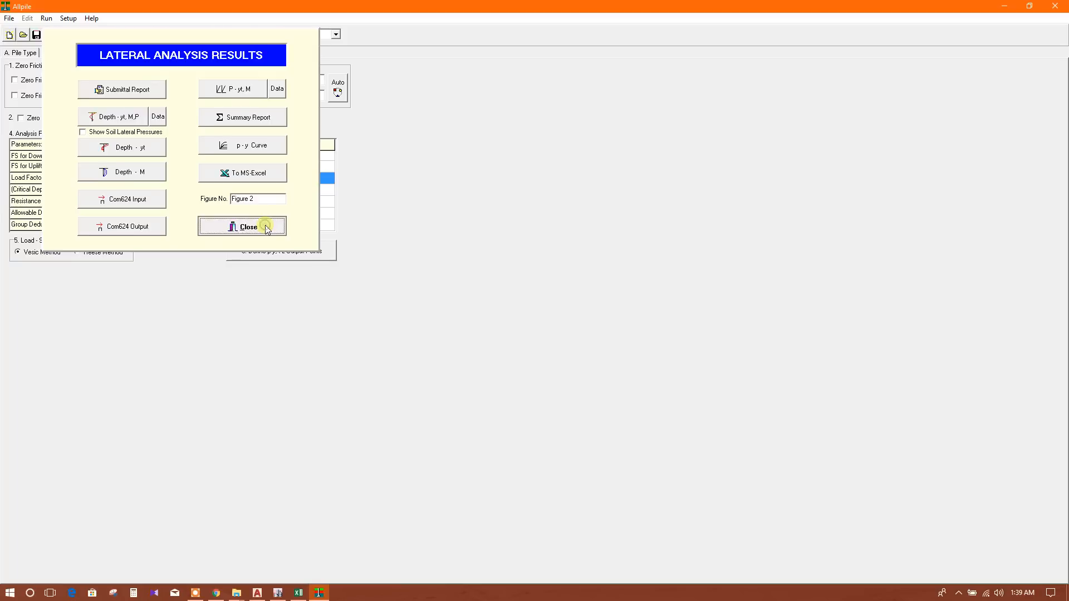
pyautogui.click(242, 226)
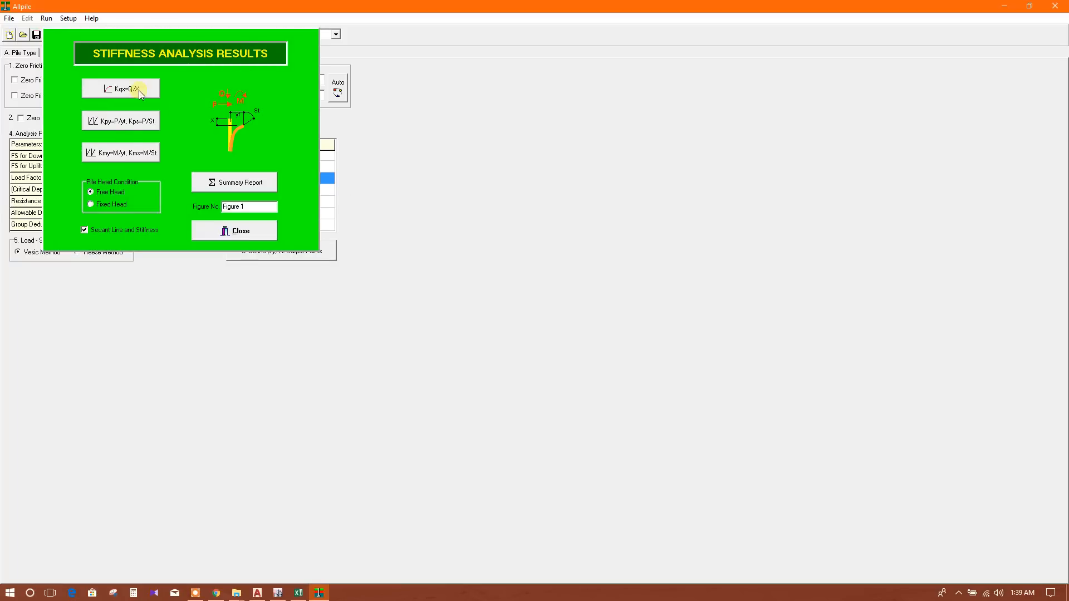
# - View the Kqx and Kmy/Kms stiffness charts and the stiffness summary report, then close it
pyautogui.click(121, 88)
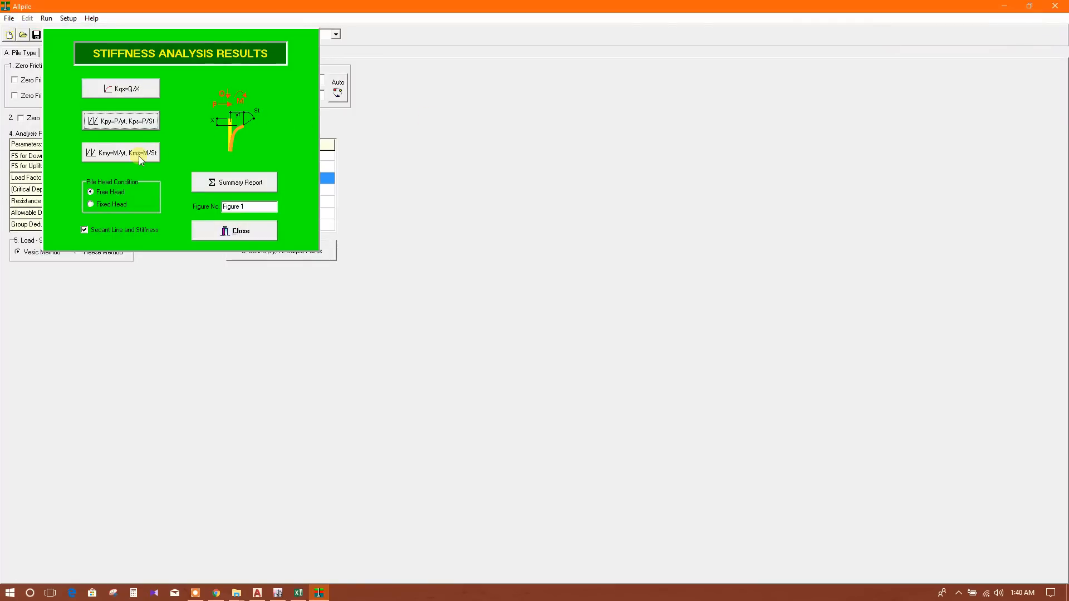
pyautogui.click(121, 153)
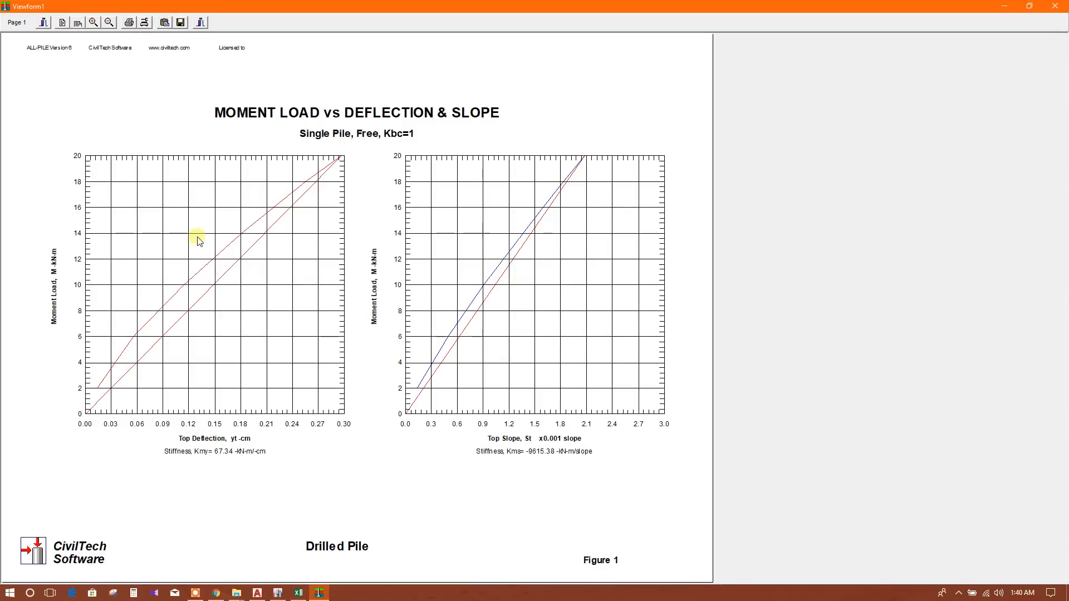
pyautogui.moveTo(382, 231)
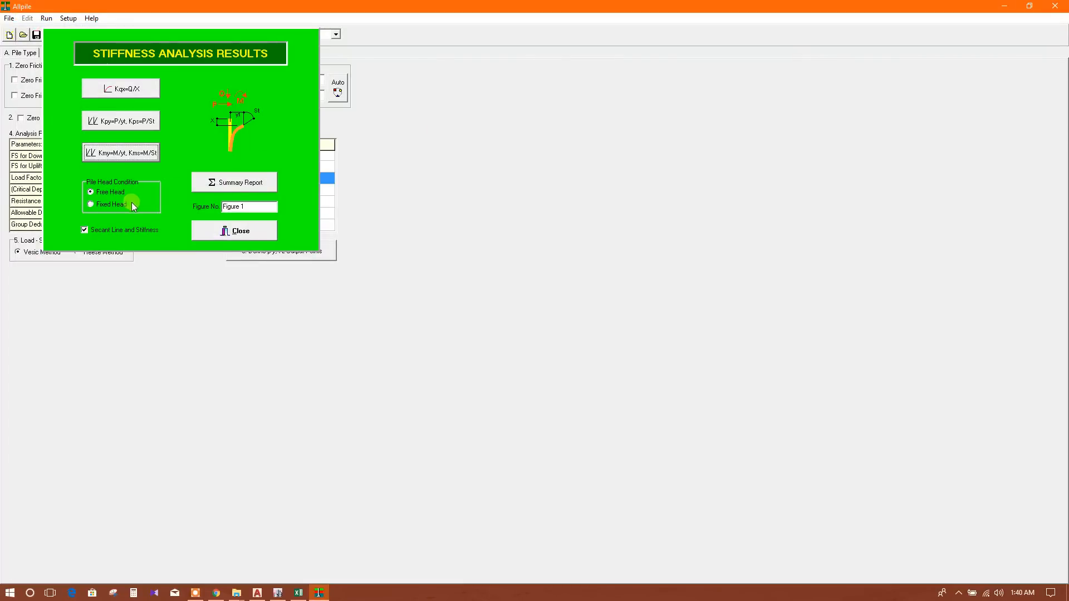
pyautogui.click(233, 181)
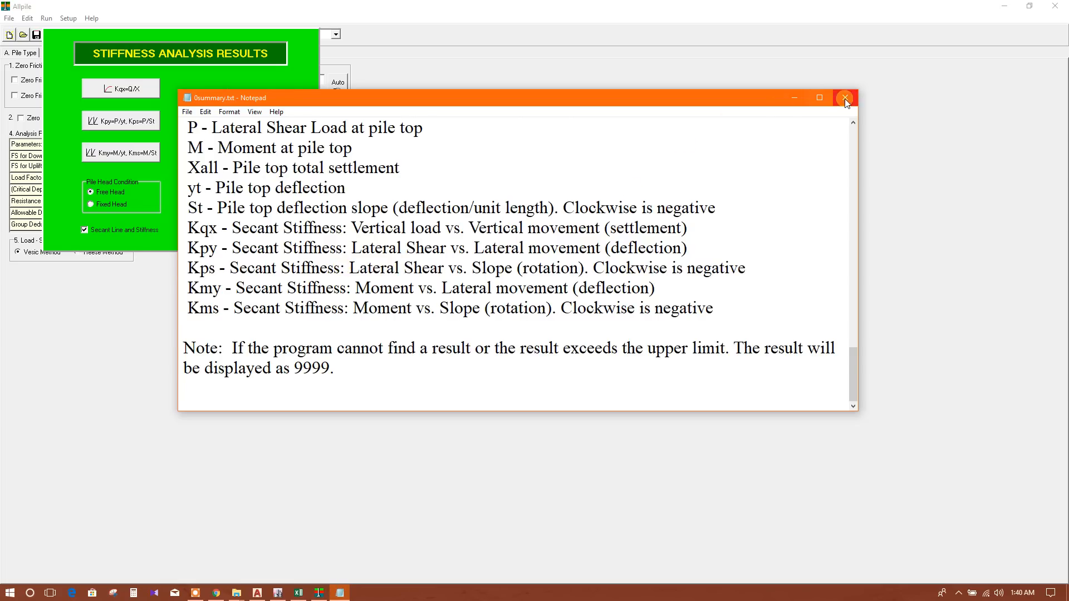
pyautogui.click(844, 97)
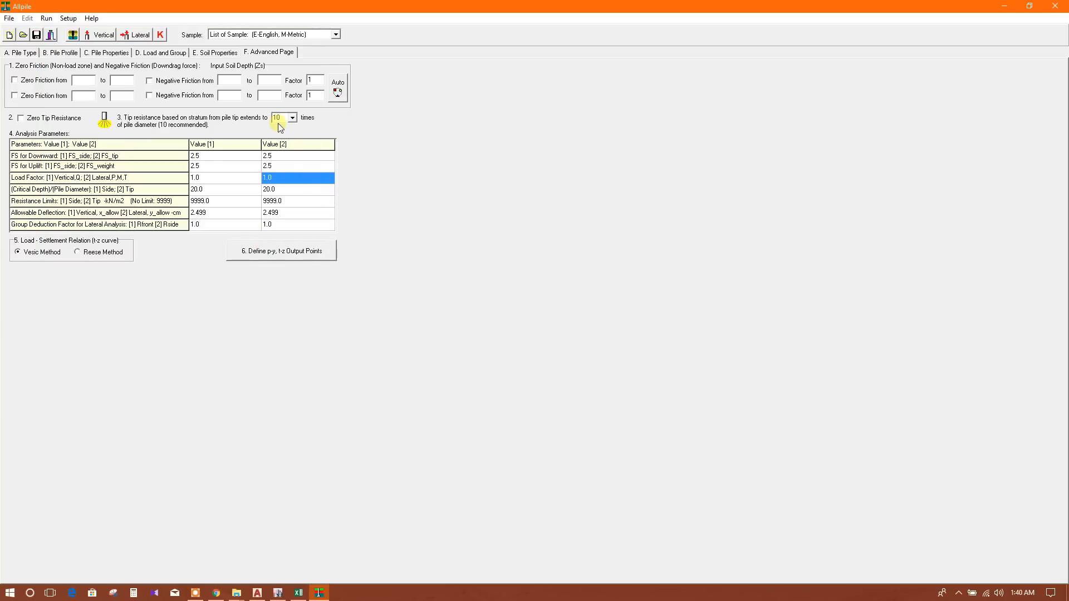
pyautogui.moveTo(256, 137)
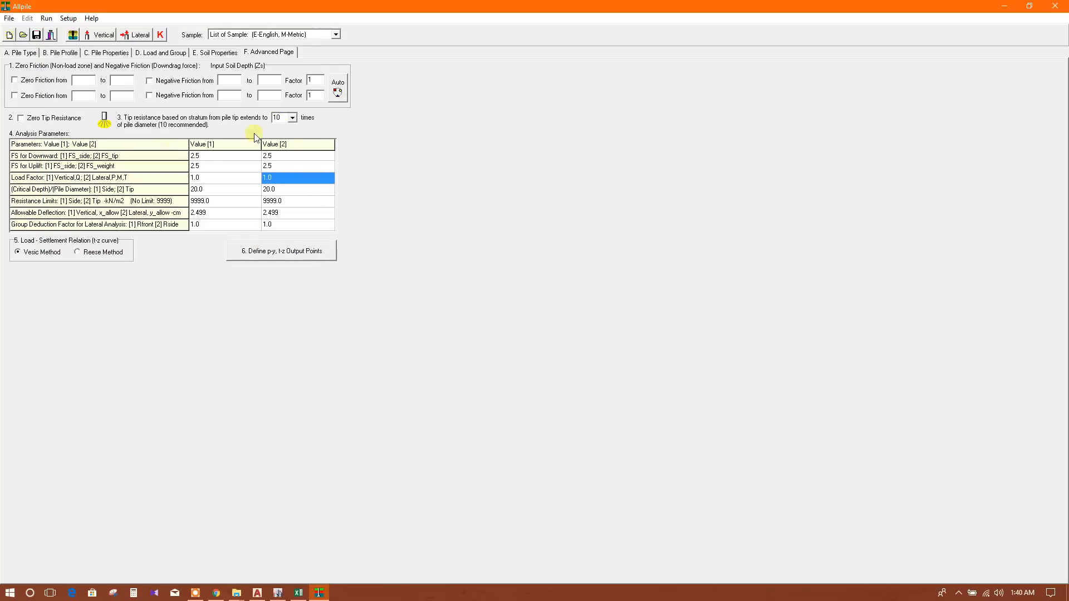
# - Show the C. Pile Properties table and open the Setup menu
pyautogui.click(103, 52)
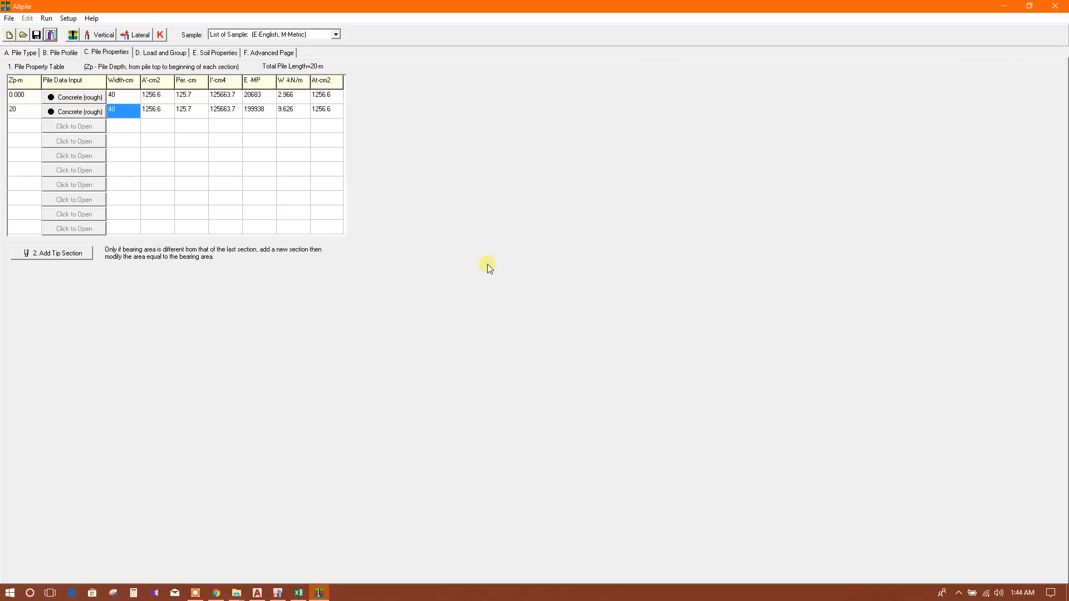
pyautogui.moveTo(437, 151)
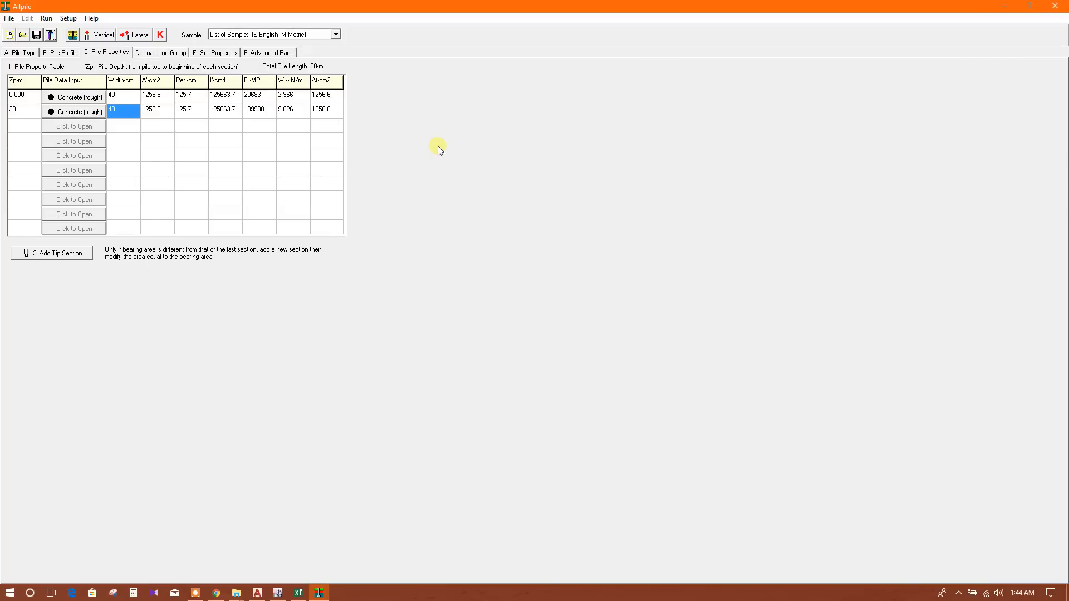
pyautogui.click(65, 19)
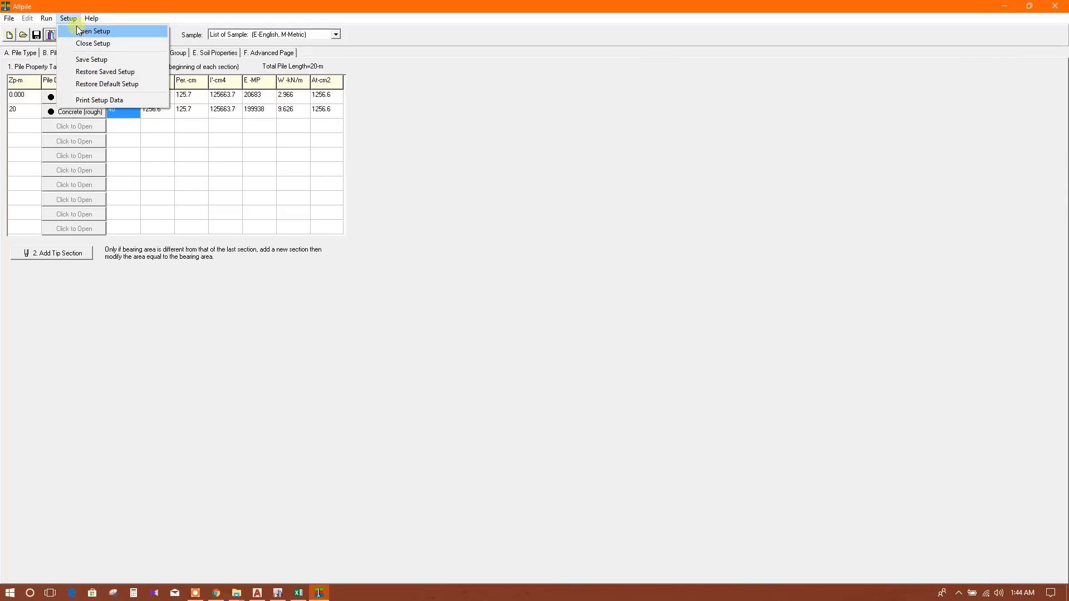
pyautogui.click(101, 31)
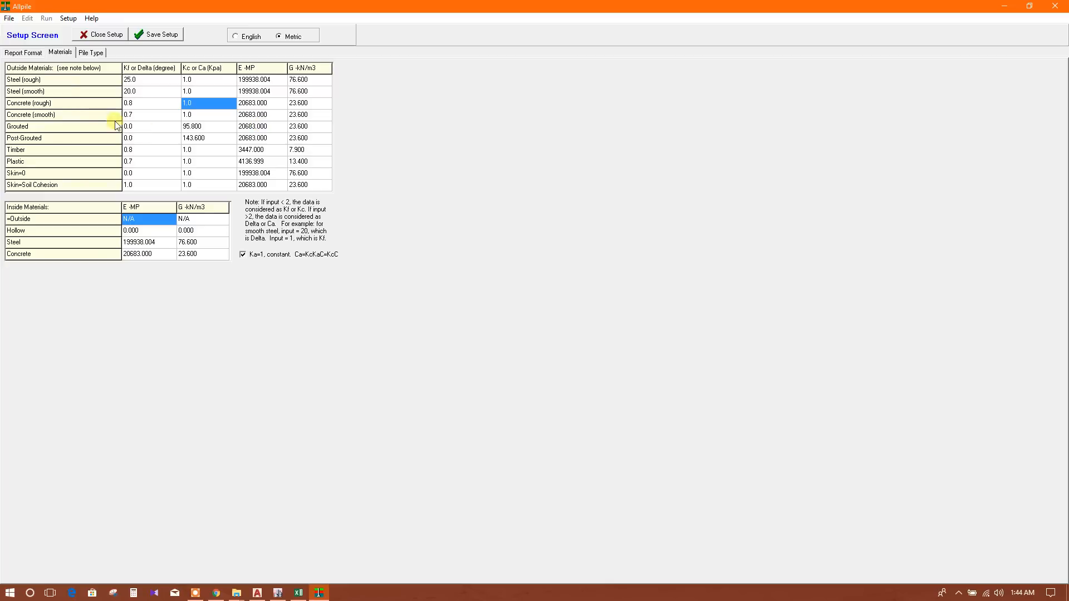
pyautogui.click(21, 53)
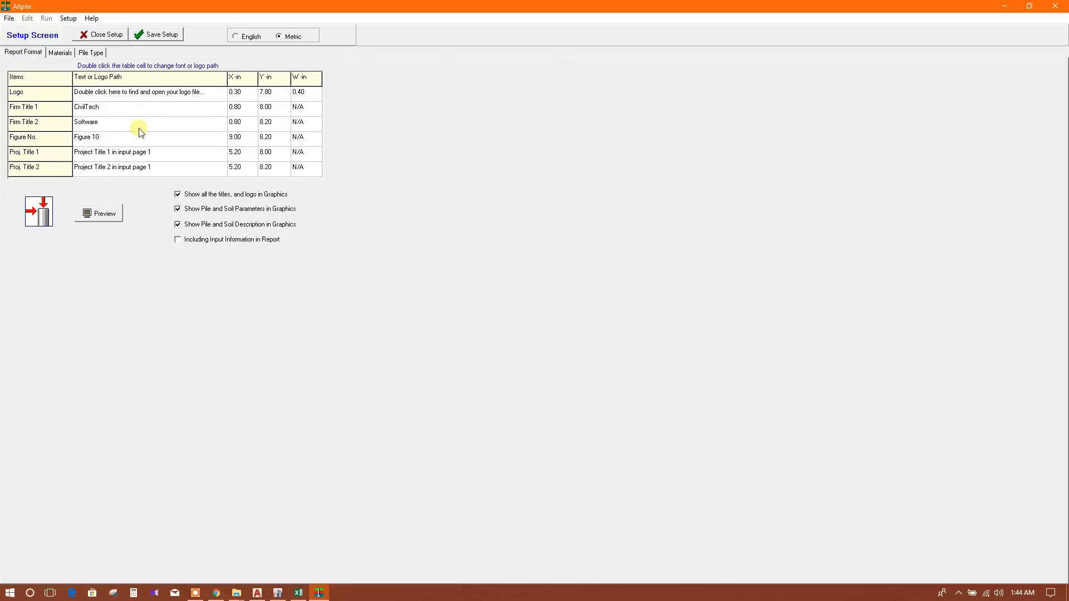
pyautogui.doubleClick(85, 122)
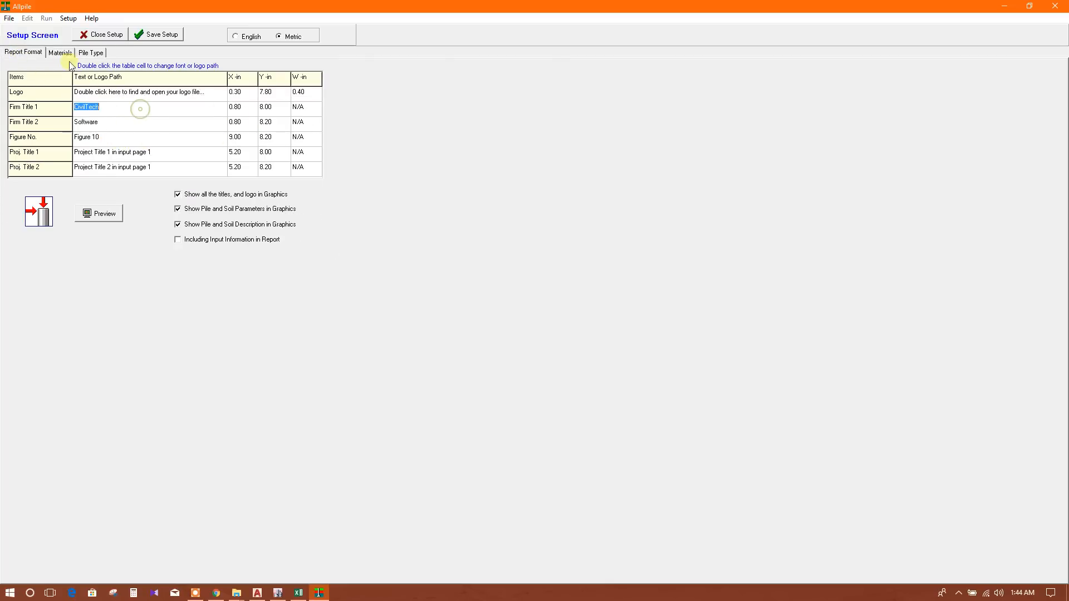
pyautogui.click(59, 52)
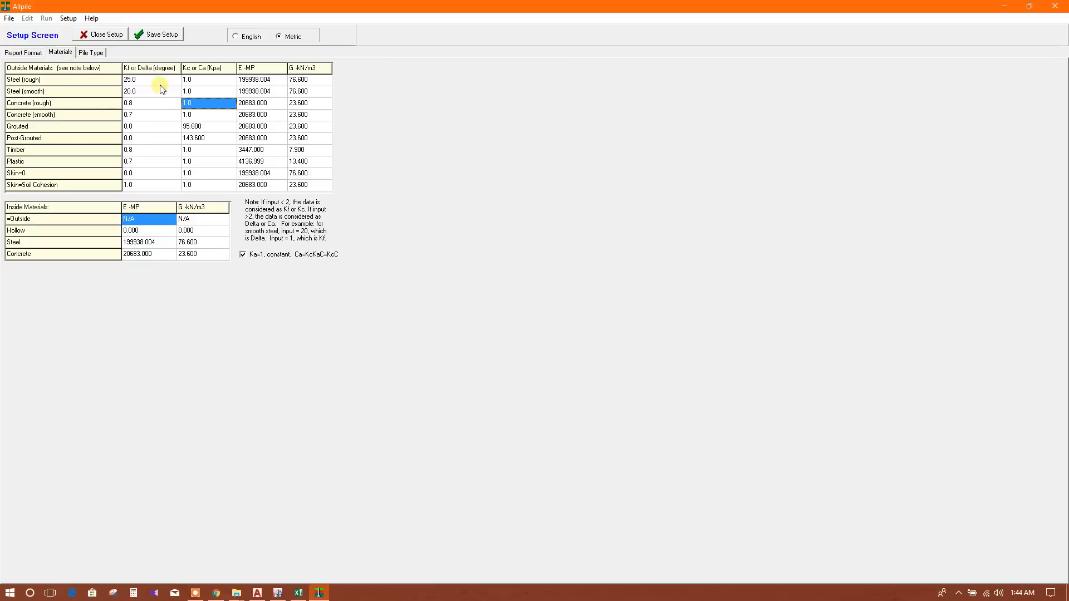
pyautogui.moveTo(64, 117)
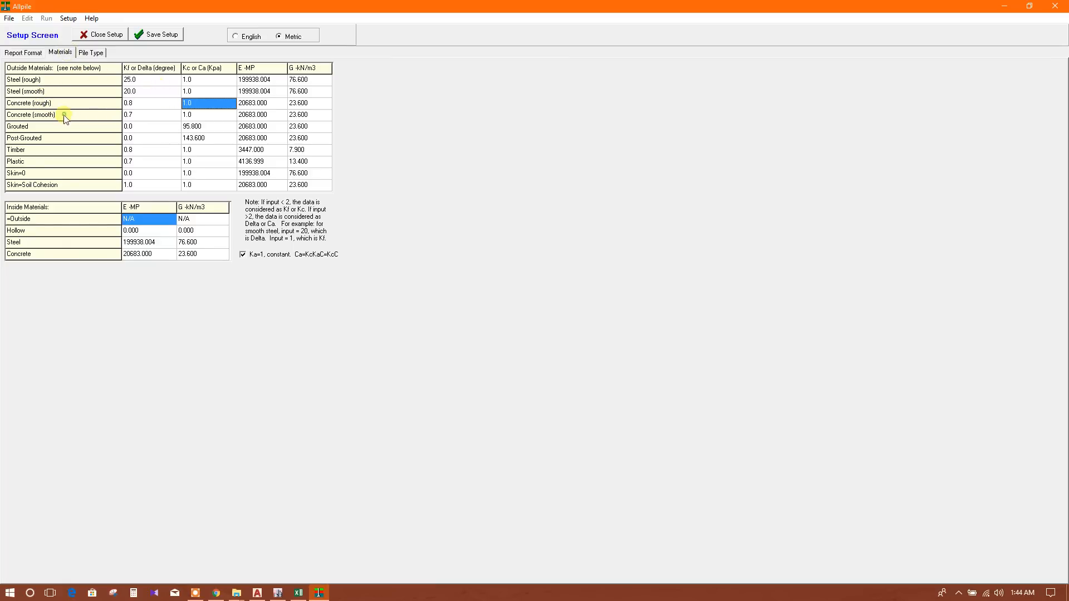
pyautogui.click(146, 103)
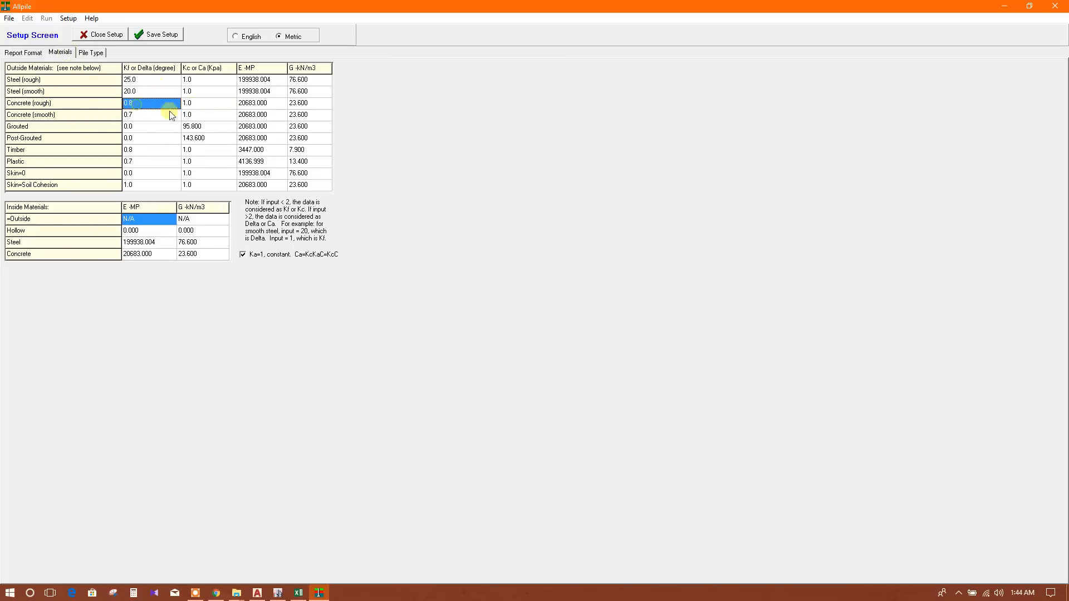
pyautogui.click(208, 114)
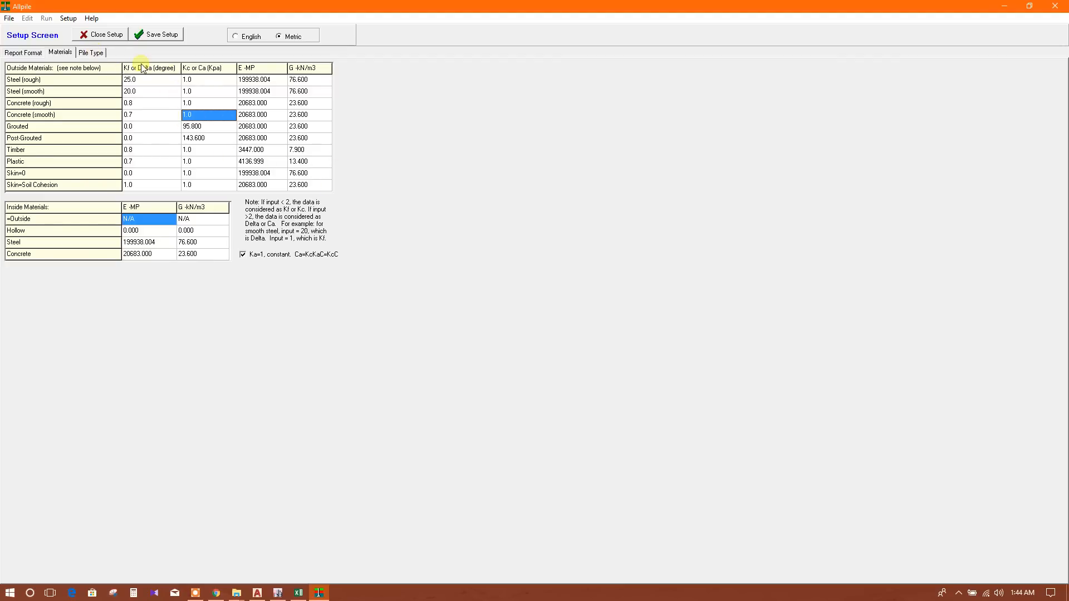
pyautogui.click(94, 53)
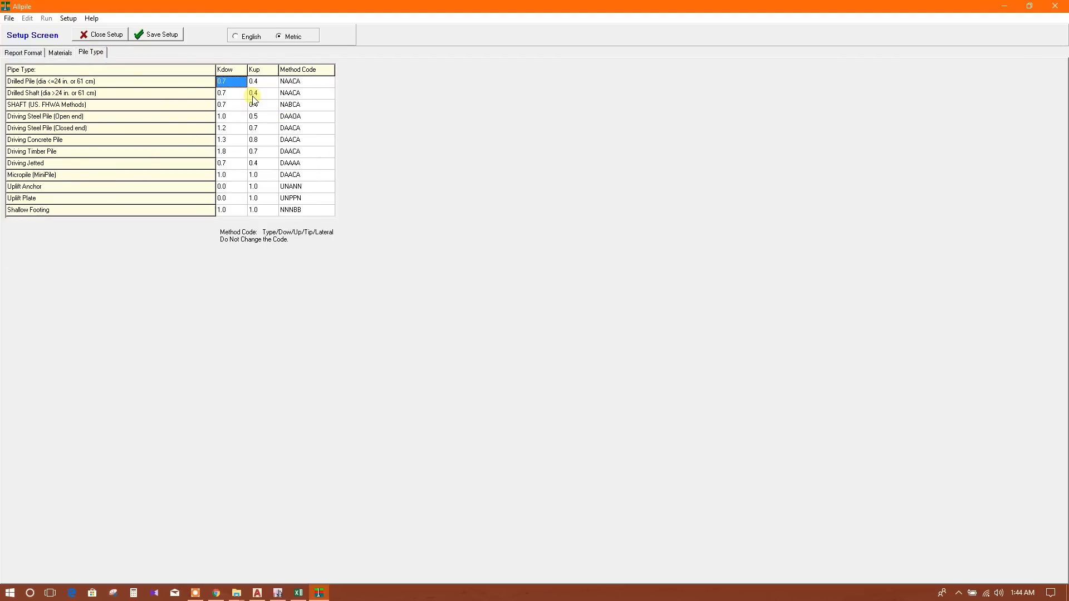
pyautogui.click(230, 187)
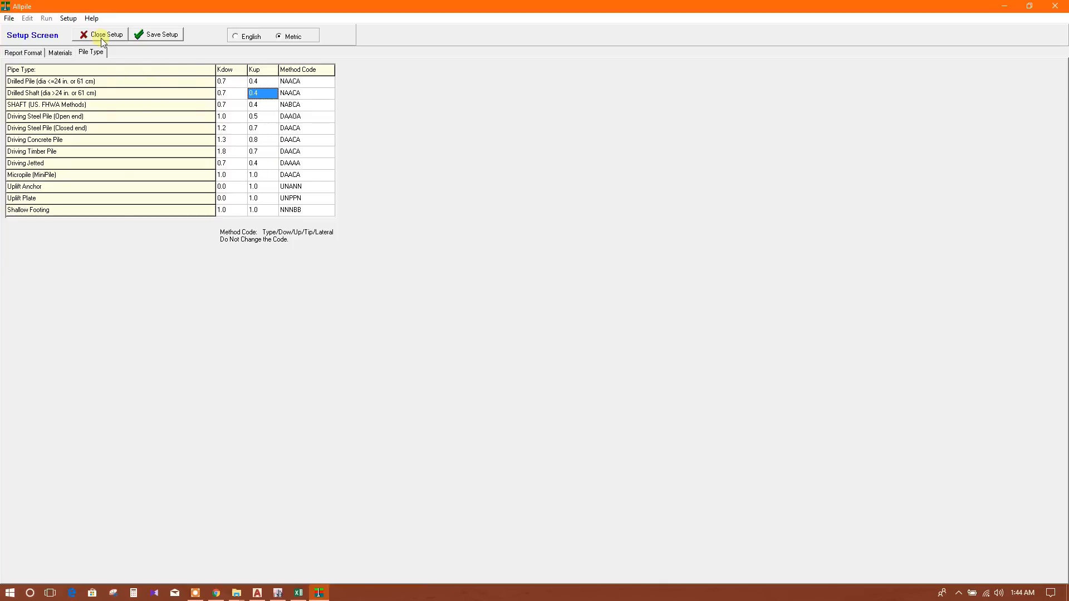
pyautogui.click(106, 34)
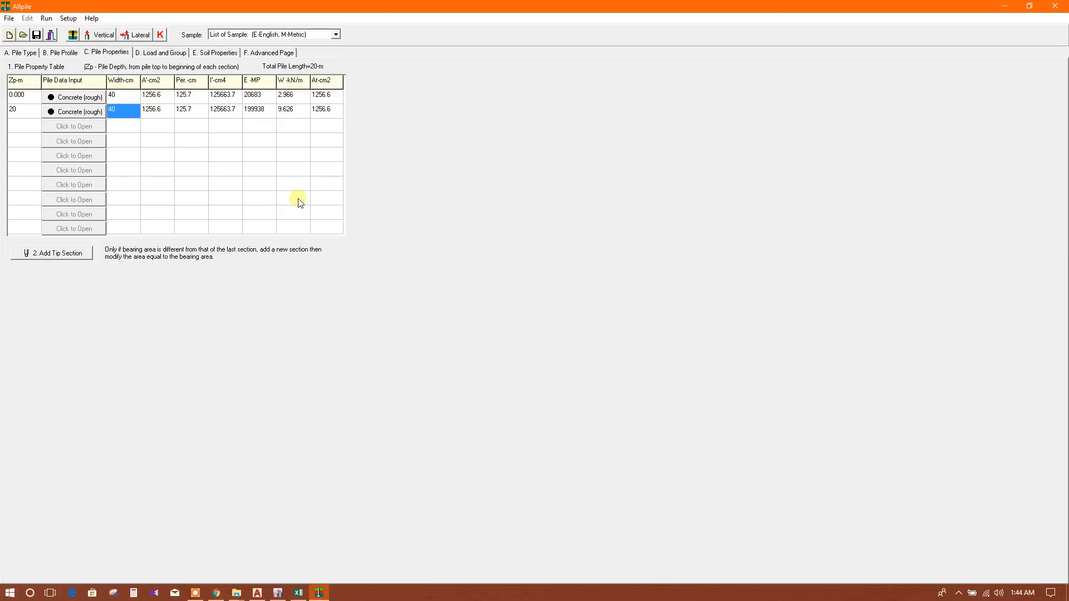